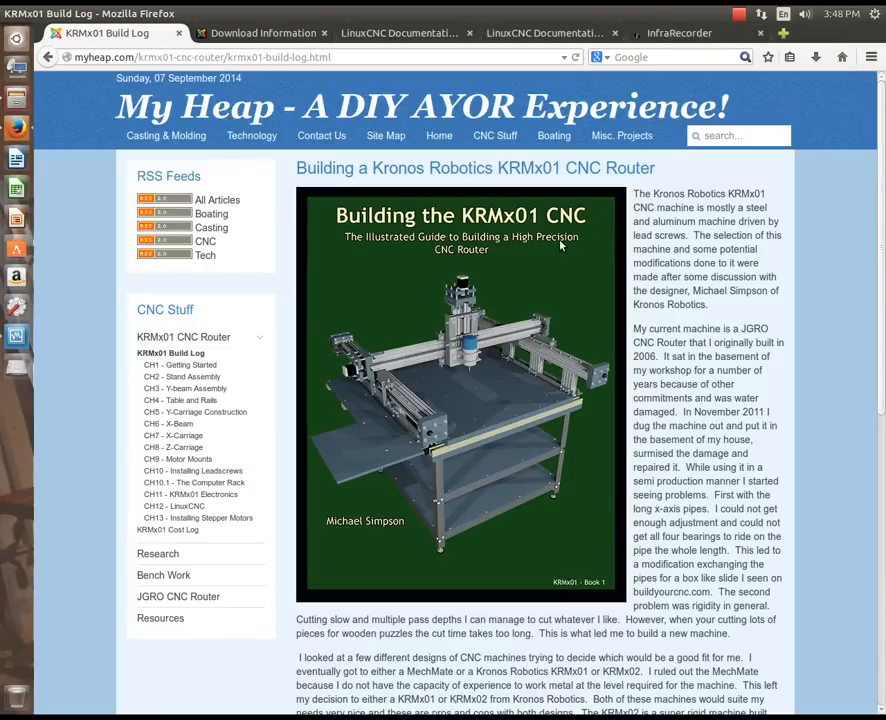
{"action": "mouse_move", "coordinate": [478, 432]}
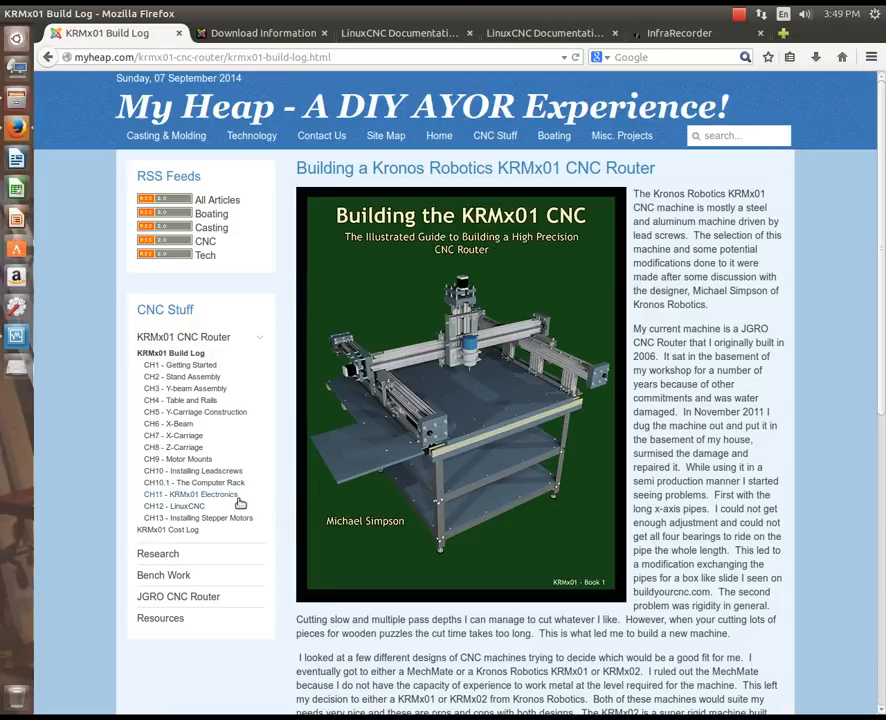
{"action": "mouse_move", "coordinate": [176, 506]}
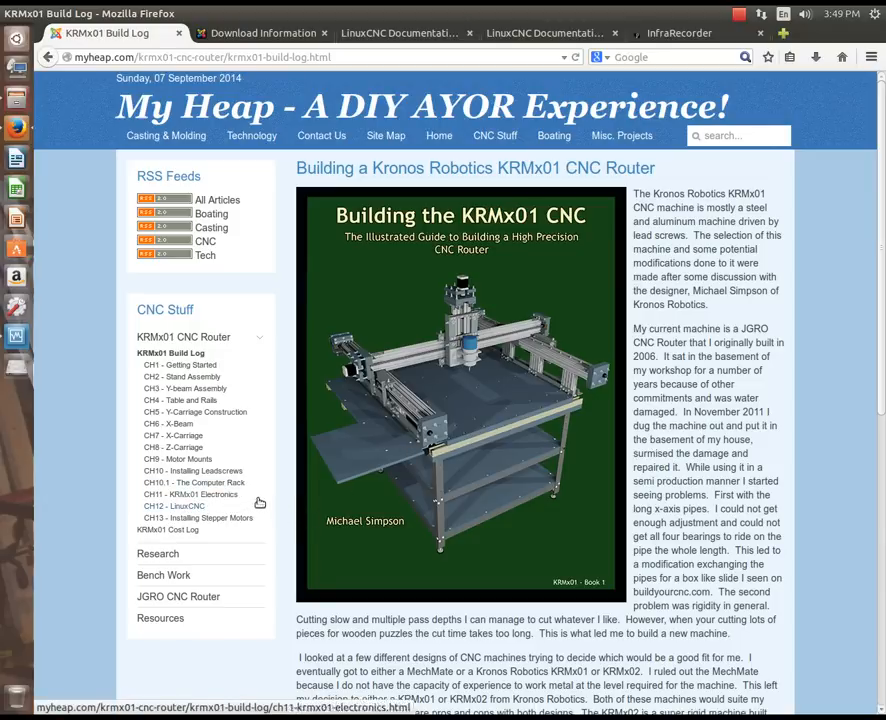
{"action": "mouse_move", "coordinate": [266, 500]}
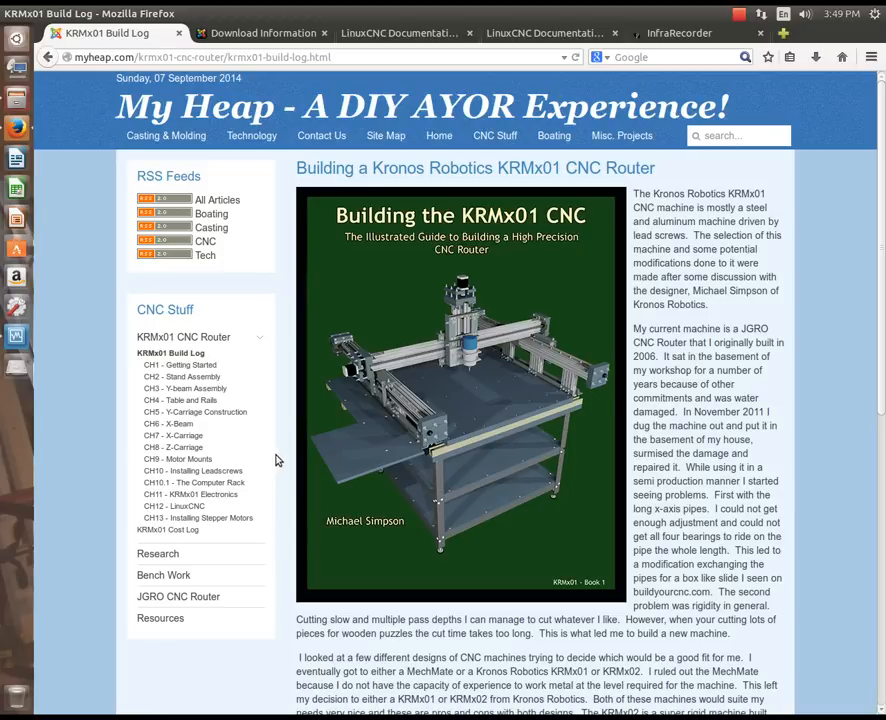
{"action": "mouse_move", "coordinate": [284, 414]}
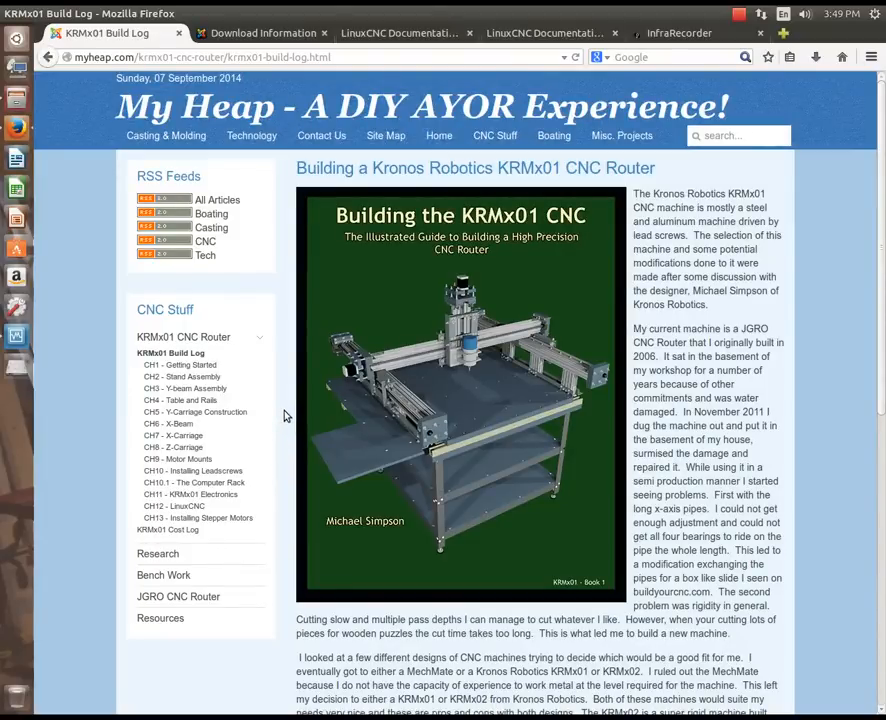
{"action": "mouse_move", "coordinate": [336, 360]}
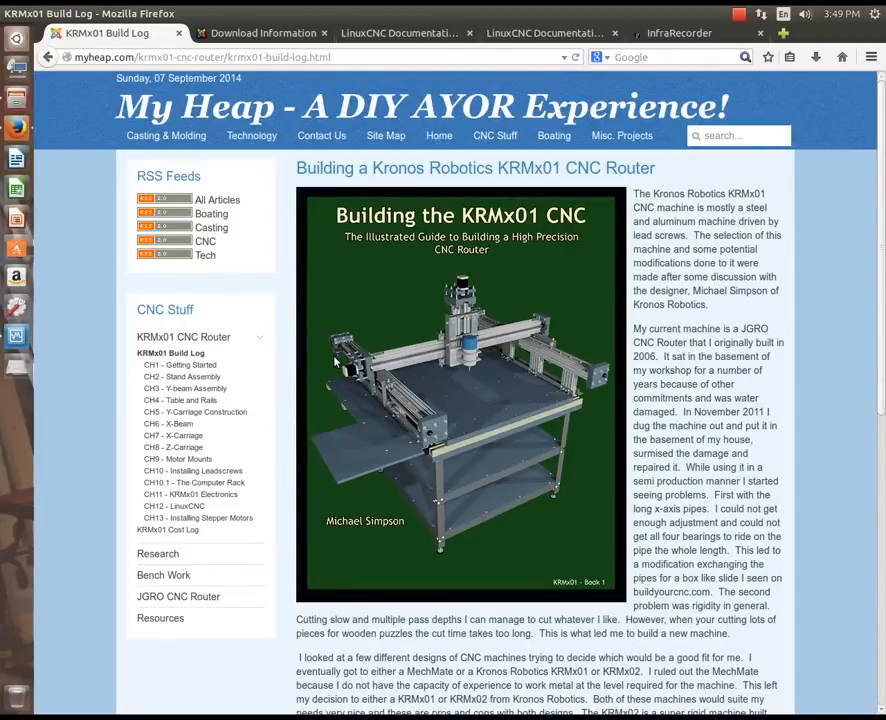
Switch to the LinuxCNC.org download information page listing install steps for 2.6 and 2.5.
{"action": "left_click", "coordinate": [262, 32]}
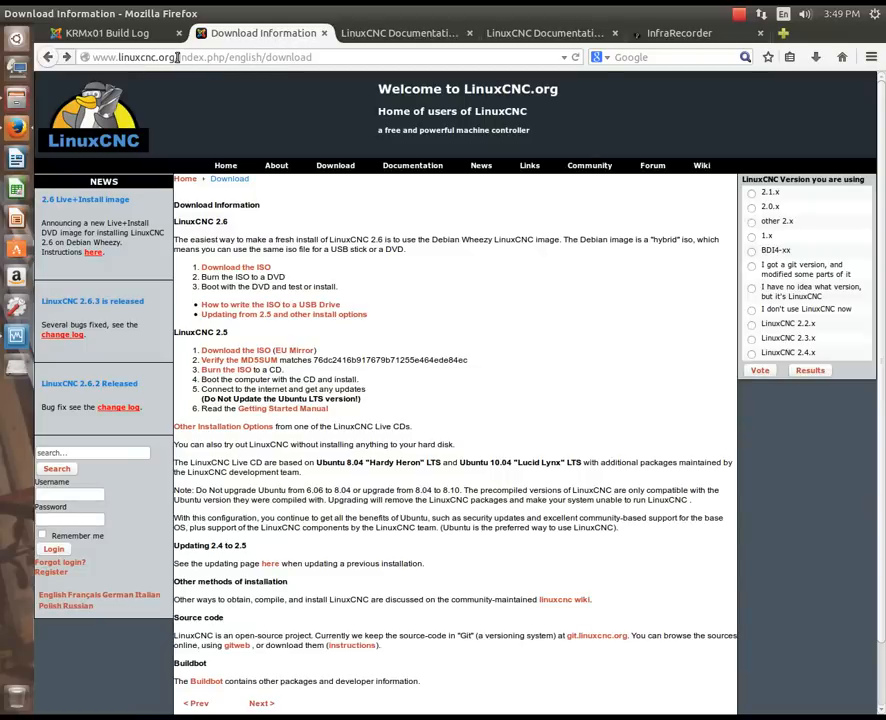
{"action": "mouse_move", "coordinate": [336, 164]}
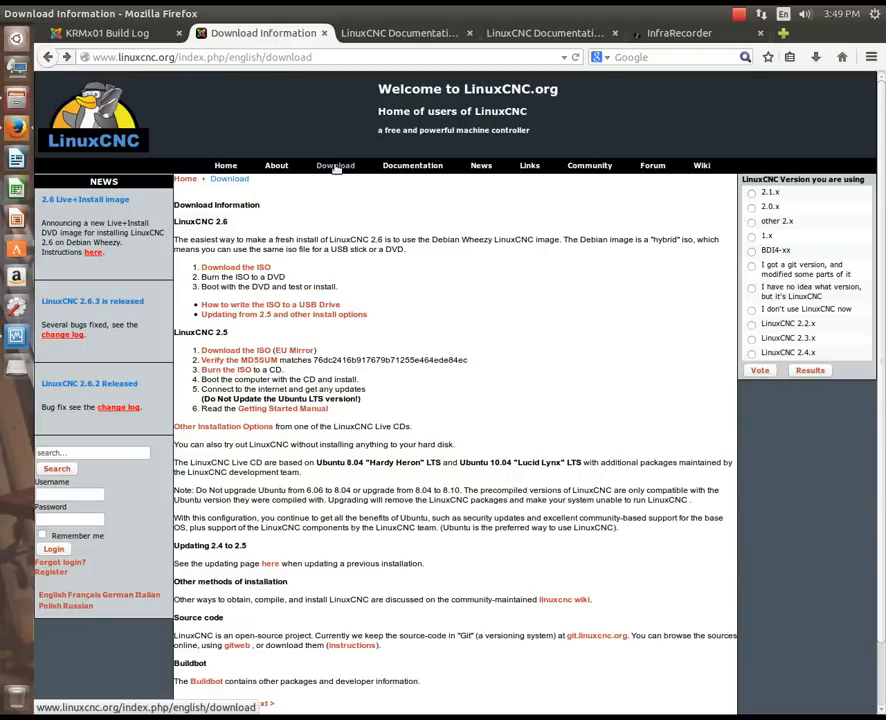
{"action": "mouse_move", "coordinate": [436, 354]}
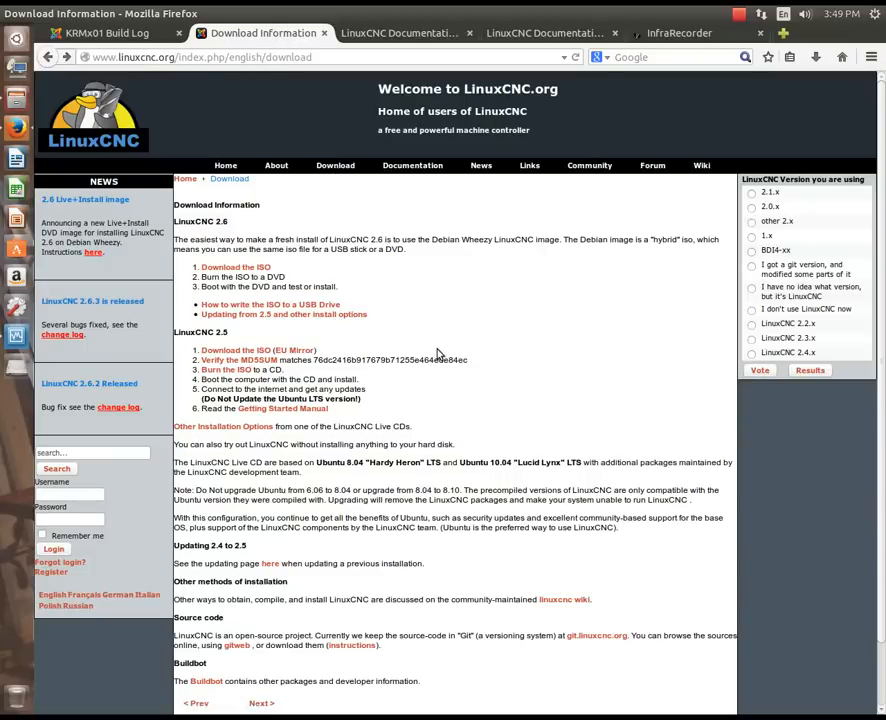
{"action": "mouse_move", "coordinate": [440, 344]}
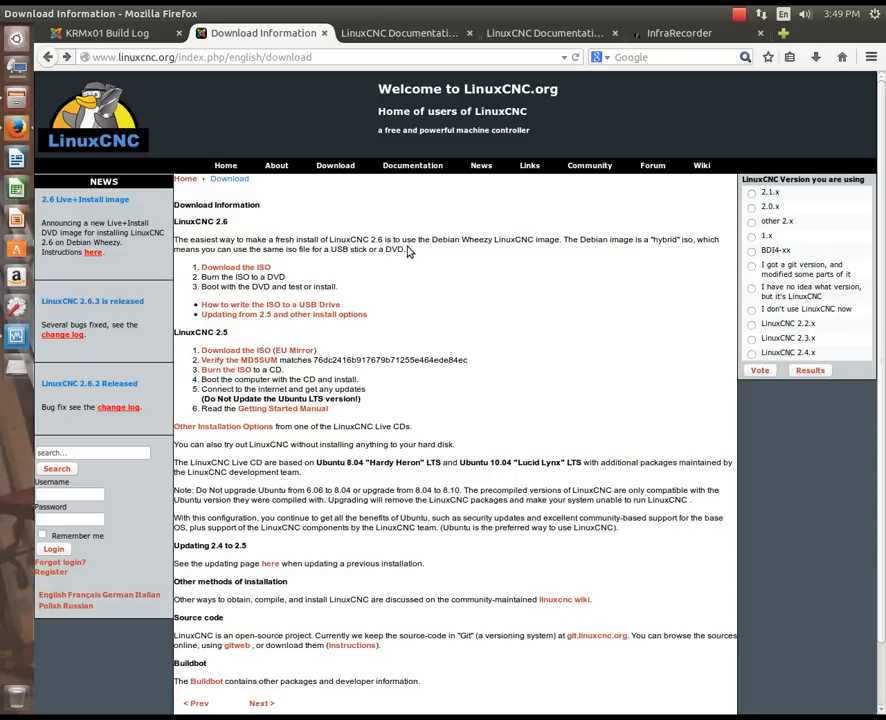
{"action": "mouse_move", "coordinate": [476, 252]}
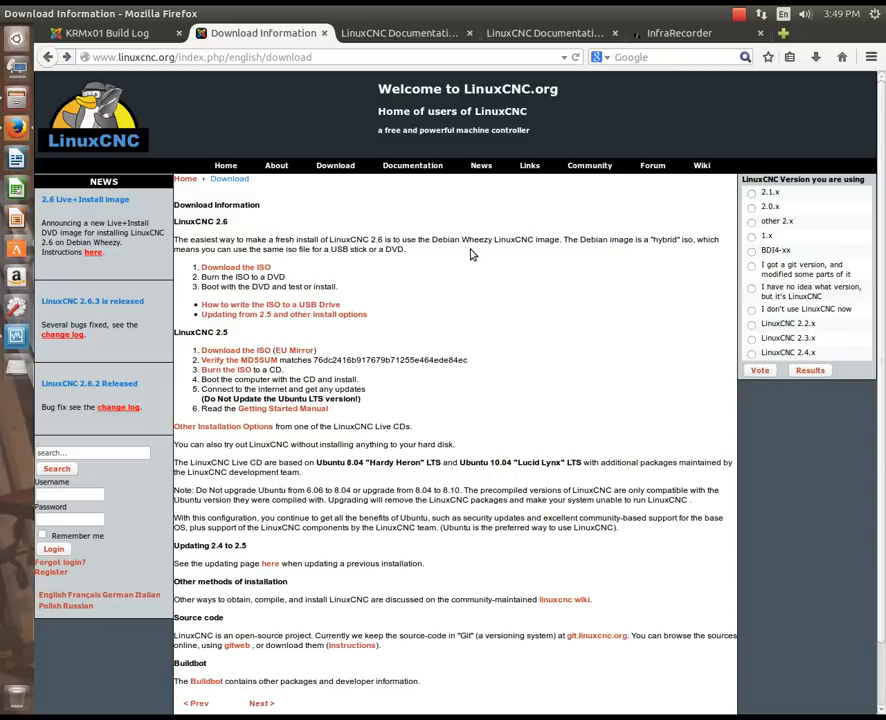
{"action": "mouse_move", "coordinate": [458, 332]}
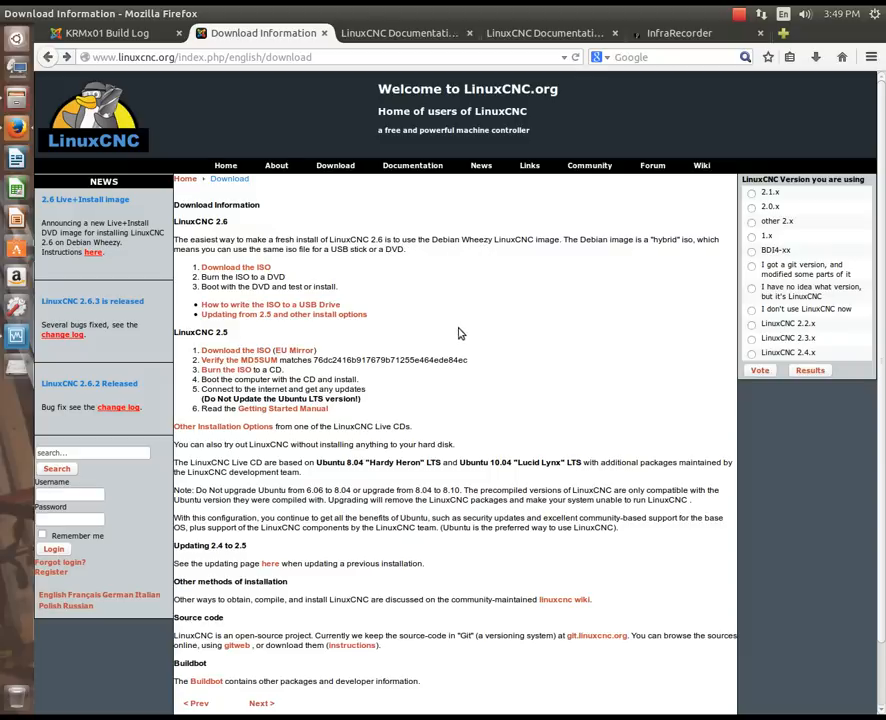
{"action": "mouse_move", "coordinate": [406, 376]}
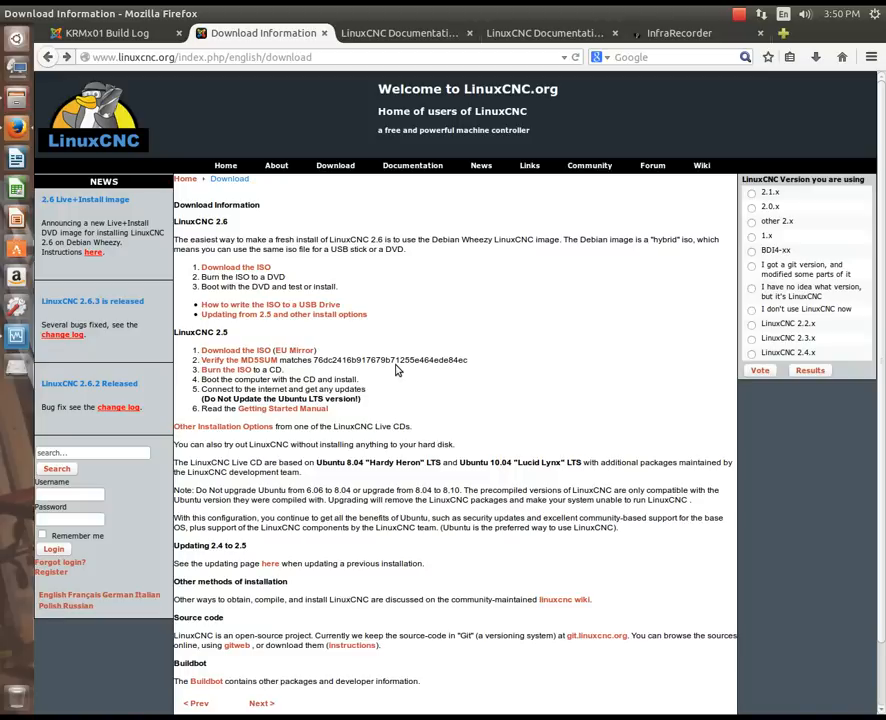
{"action": "mouse_move", "coordinate": [416, 344]}
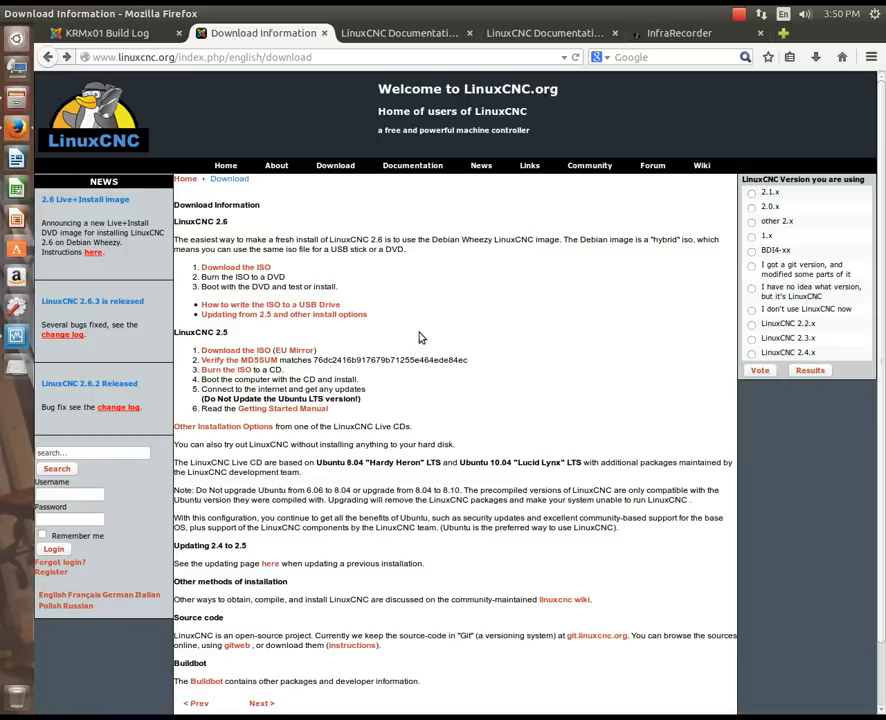
{"action": "mouse_move", "coordinate": [448, 264]}
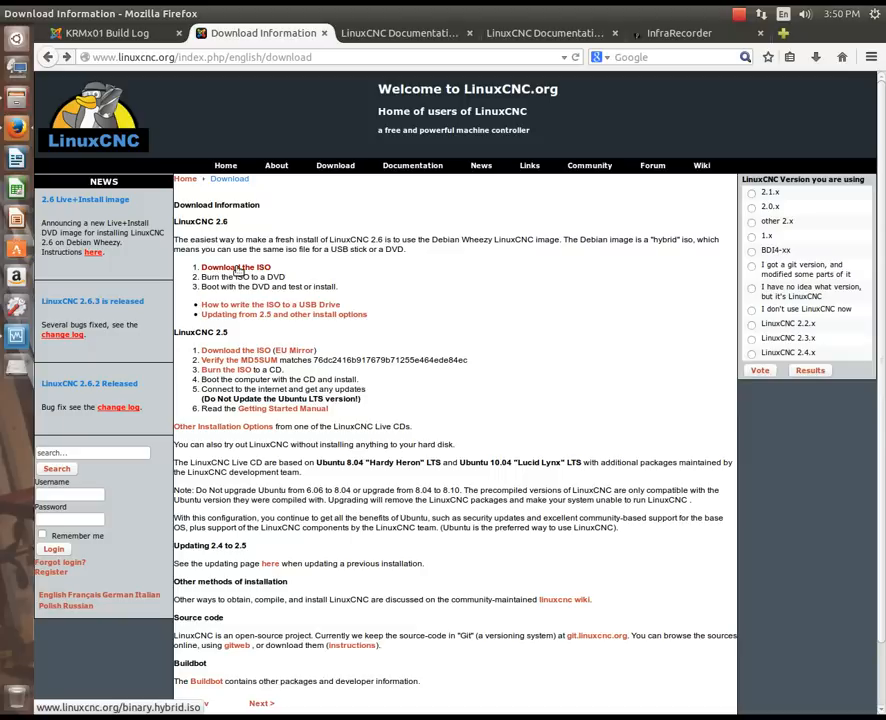
Request the LinuxCNC 2.6 ISO download and answer the binary.hybrid.iso save prompt.
{"action": "left_click", "coordinate": [236, 268]}
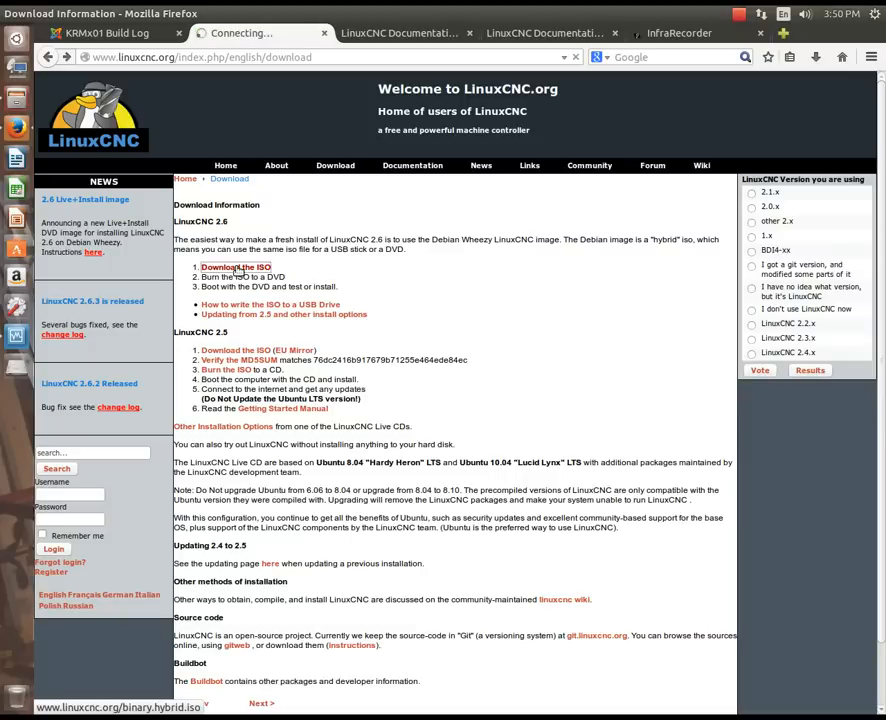
{"action": "left_click", "coordinate": [236, 266]}
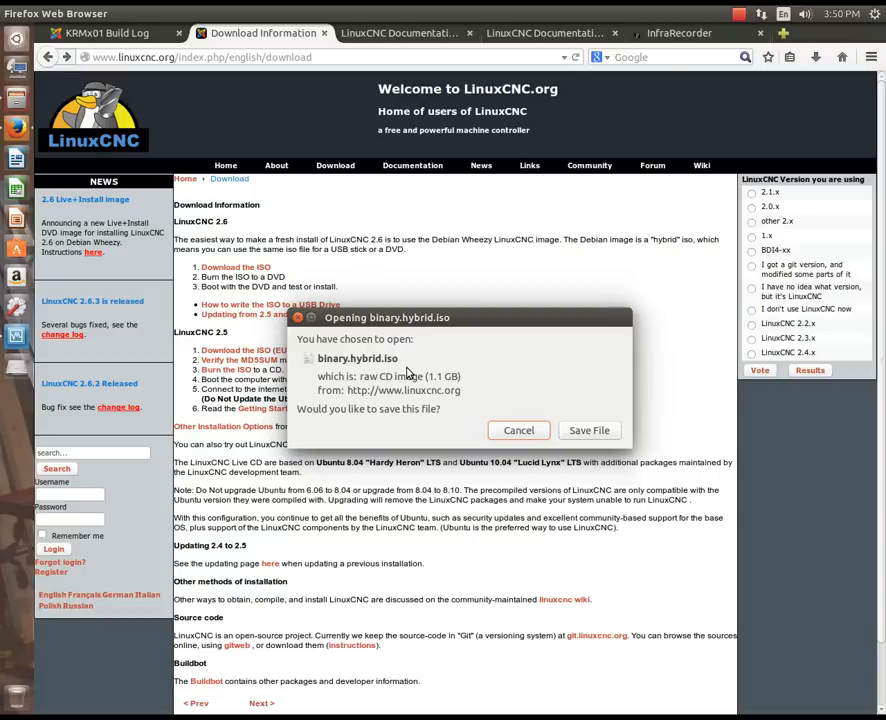
{"action": "left_click", "coordinate": [518, 430]}
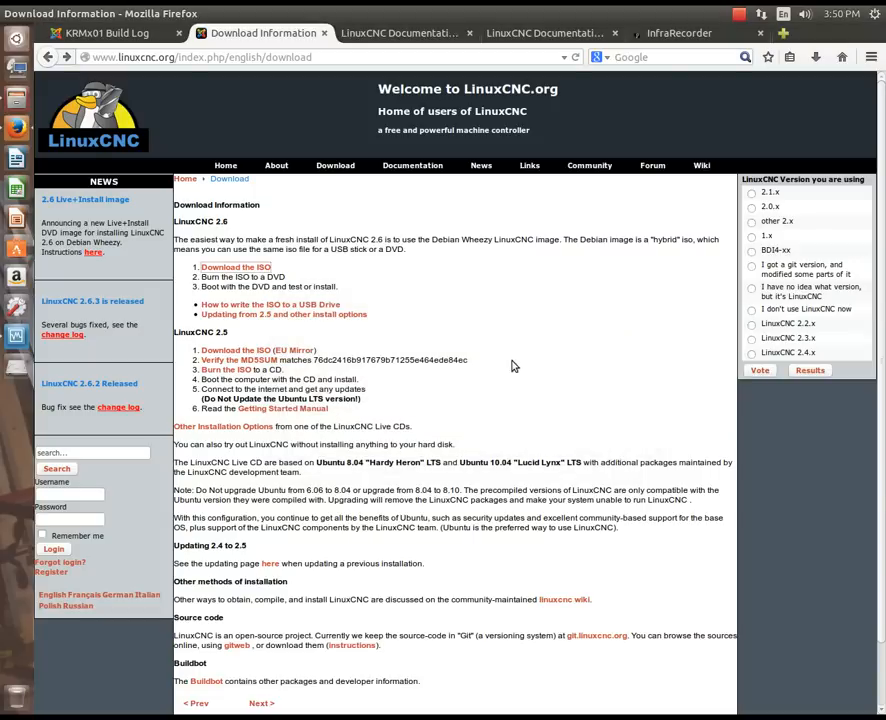
{"action": "mouse_move", "coordinate": [496, 378]}
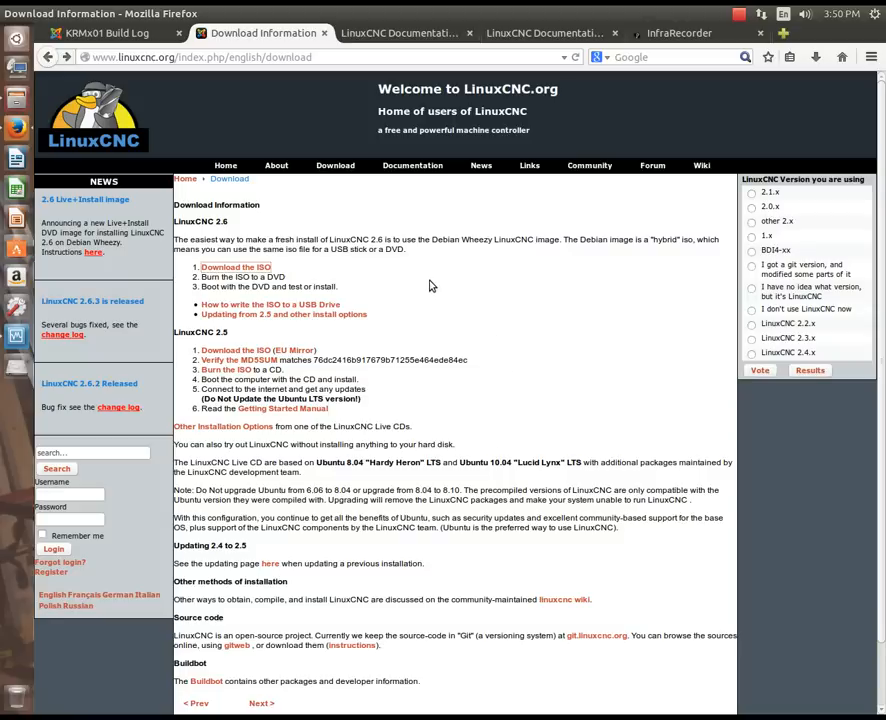
{"action": "mouse_move", "coordinate": [578, 240]}
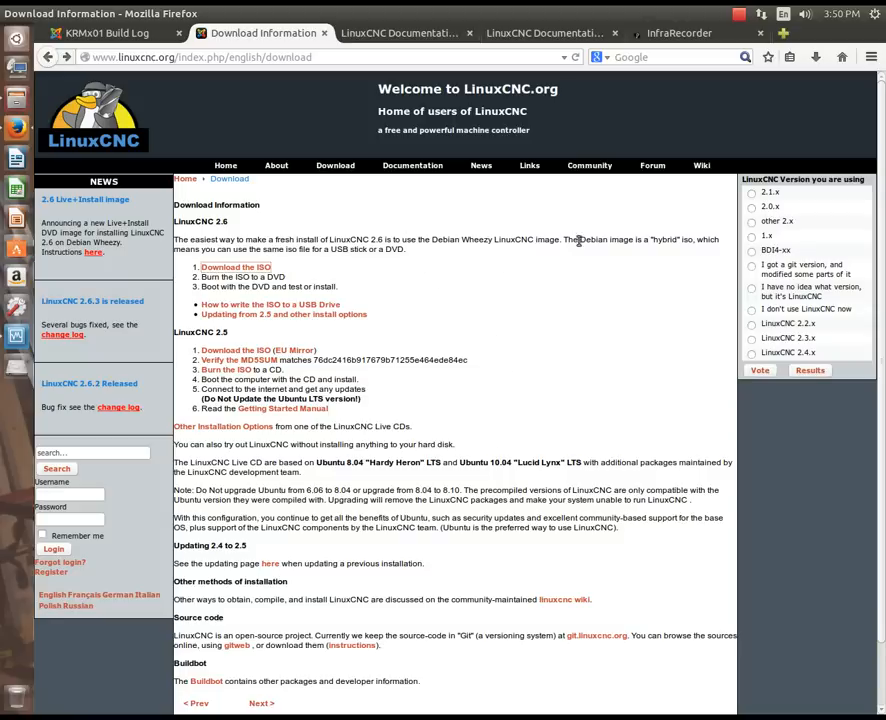
{"action": "mouse_move", "coordinate": [700, 164]}
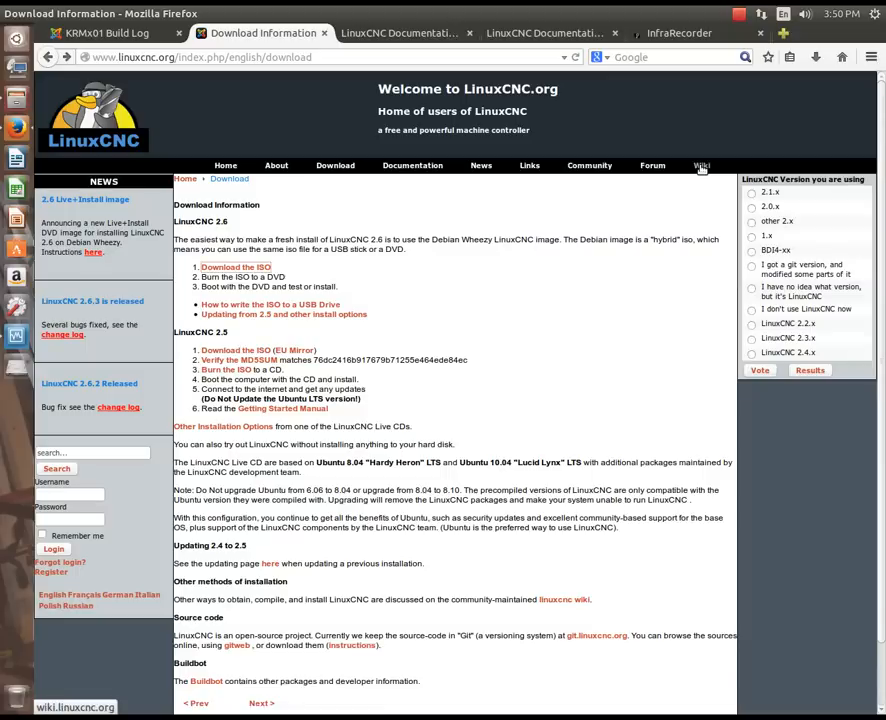
{"action": "mouse_move", "coordinate": [524, 236]}
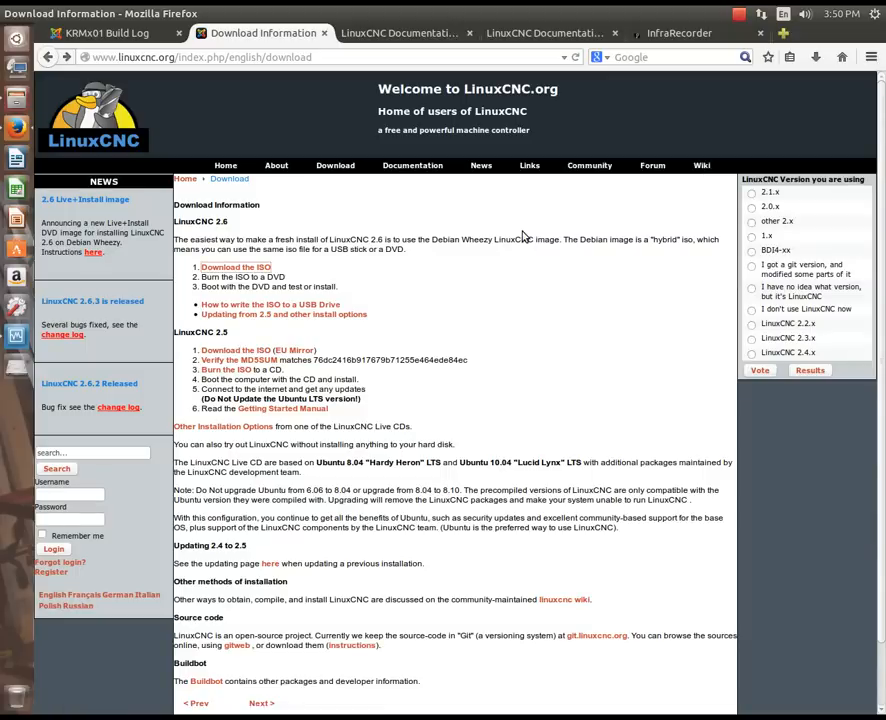
{"action": "left_click", "coordinate": [400, 32]}
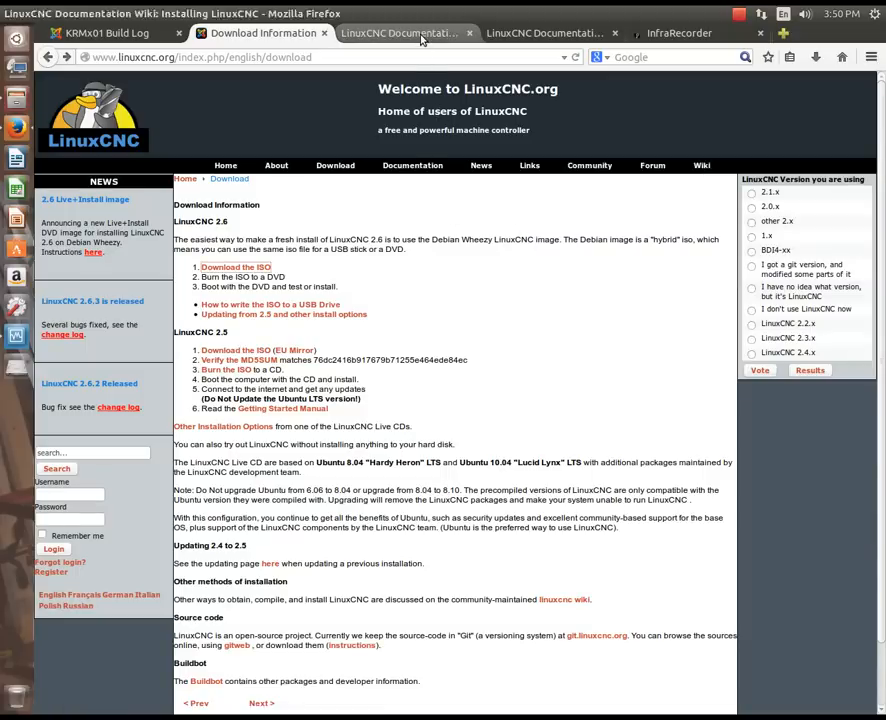
{"action": "left_click", "coordinate": [400, 32]}
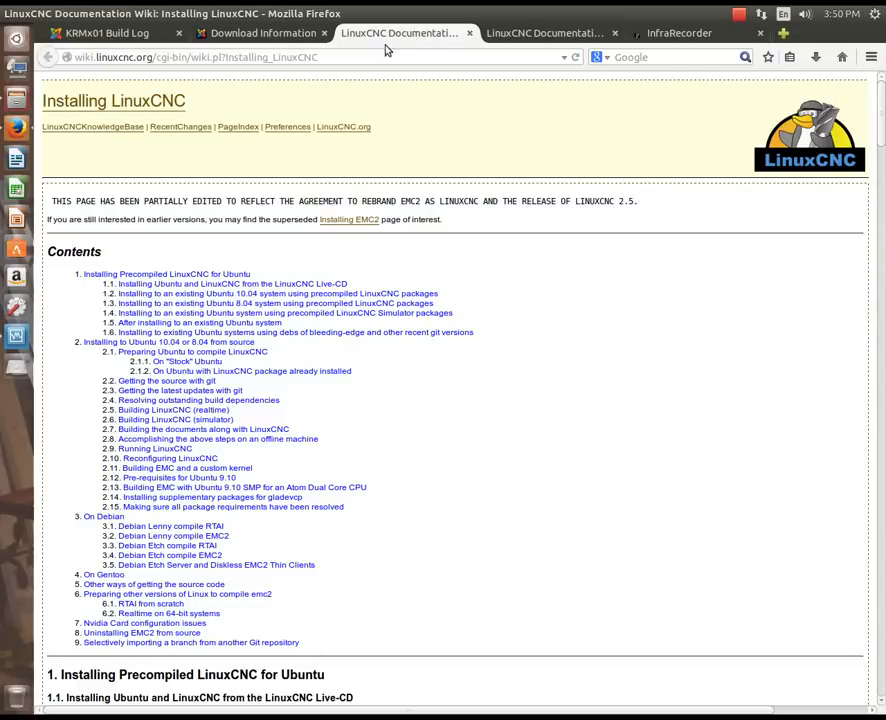
{"action": "left_click", "coordinate": [262, 32]}
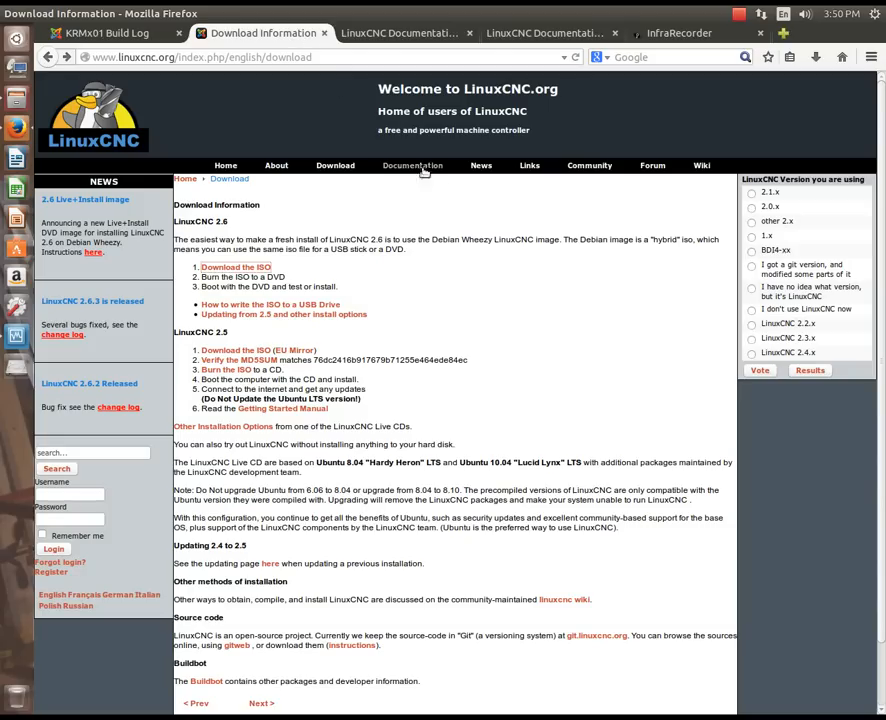
Go to the LinuxCNC.org Documentation page with the version 2.6 guides and manuals.
{"action": "left_click", "coordinate": [412, 164]}
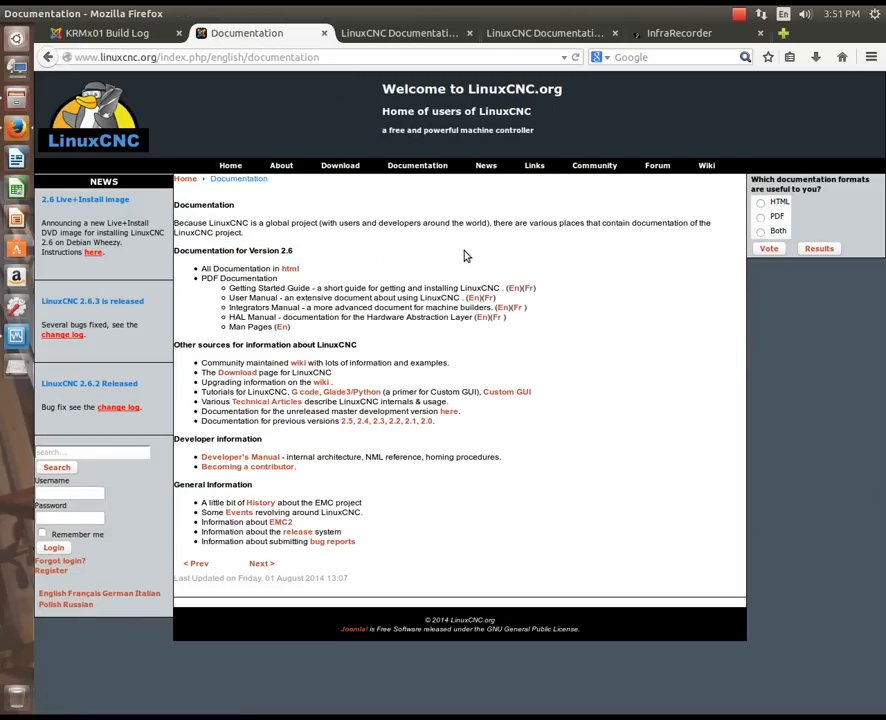
{"action": "mouse_move", "coordinate": [432, 298]}
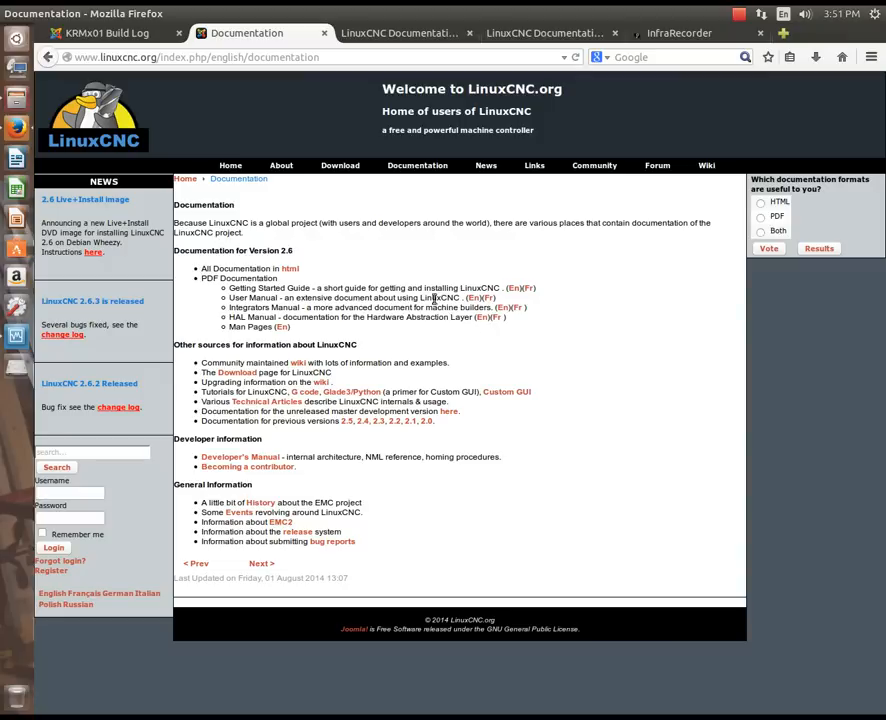
{"action": "mouse_move", "coordinate": [416, 304]}
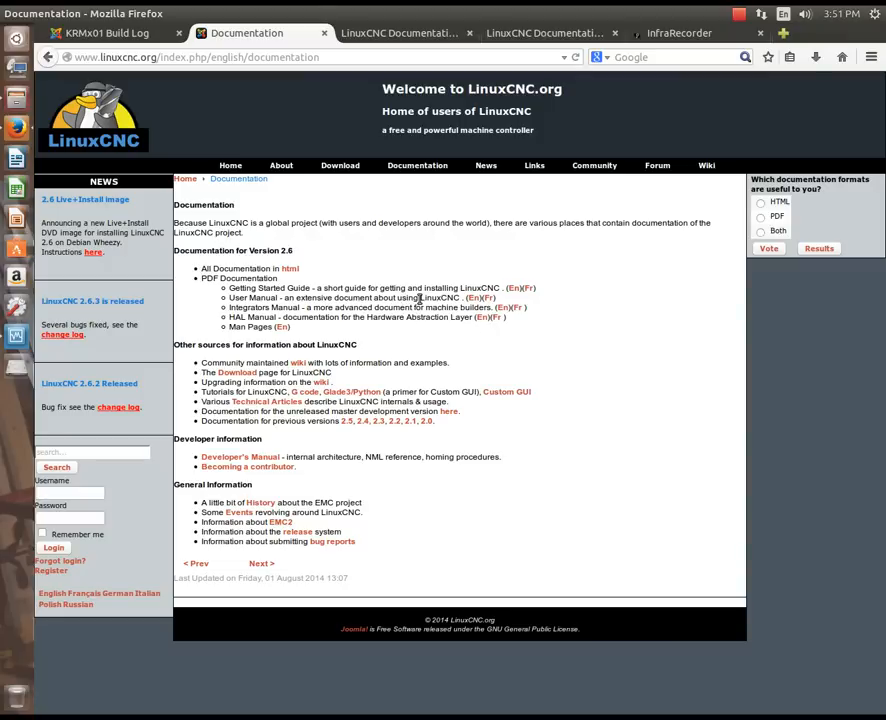
{"action": "mouse_move", "coordinate": [416, 296]}
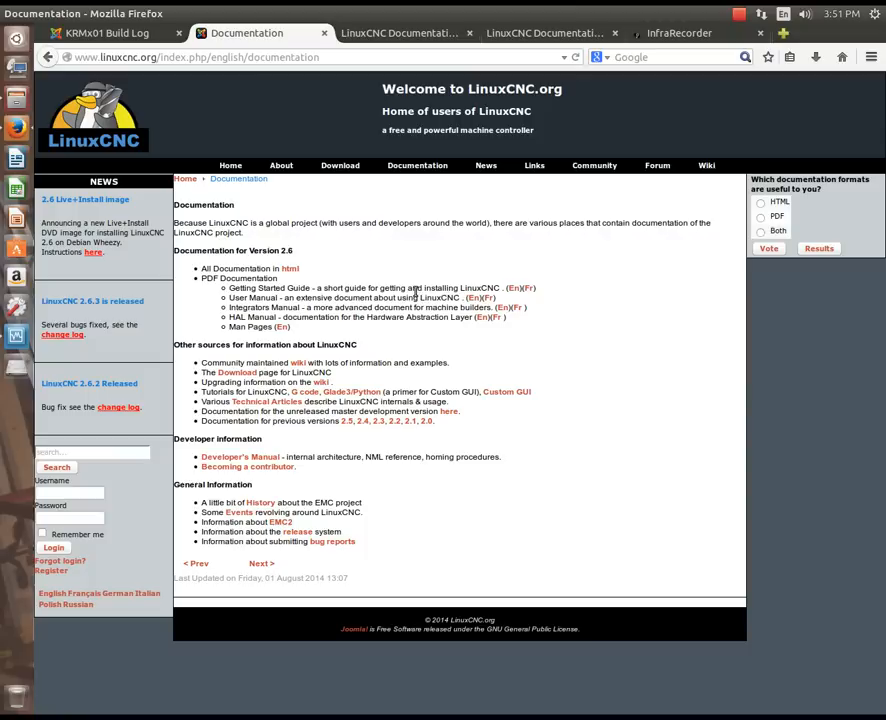
{"action": "mouse_move", "coordinate": [514, 292]}
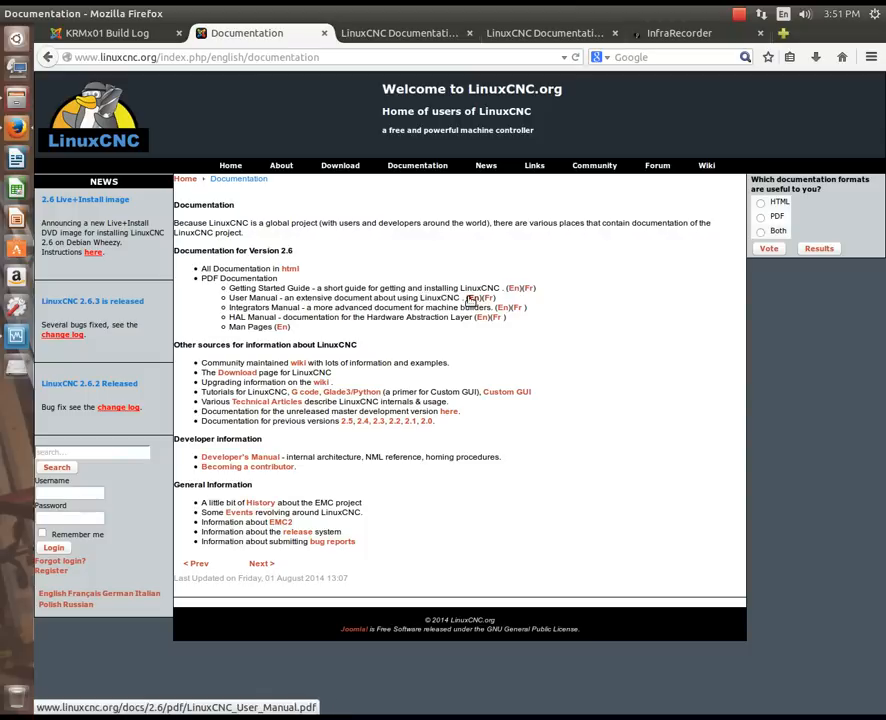
{"action": "mouse_move", "coordinate": [430, 330]}
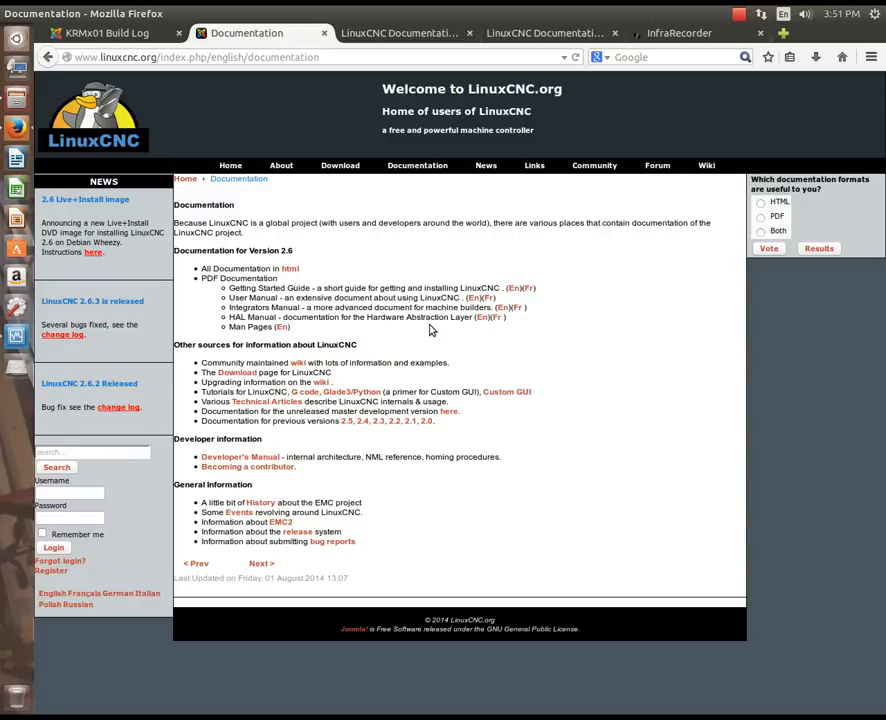
{"action": "mouse_move", "coordinate": [428, 330]}
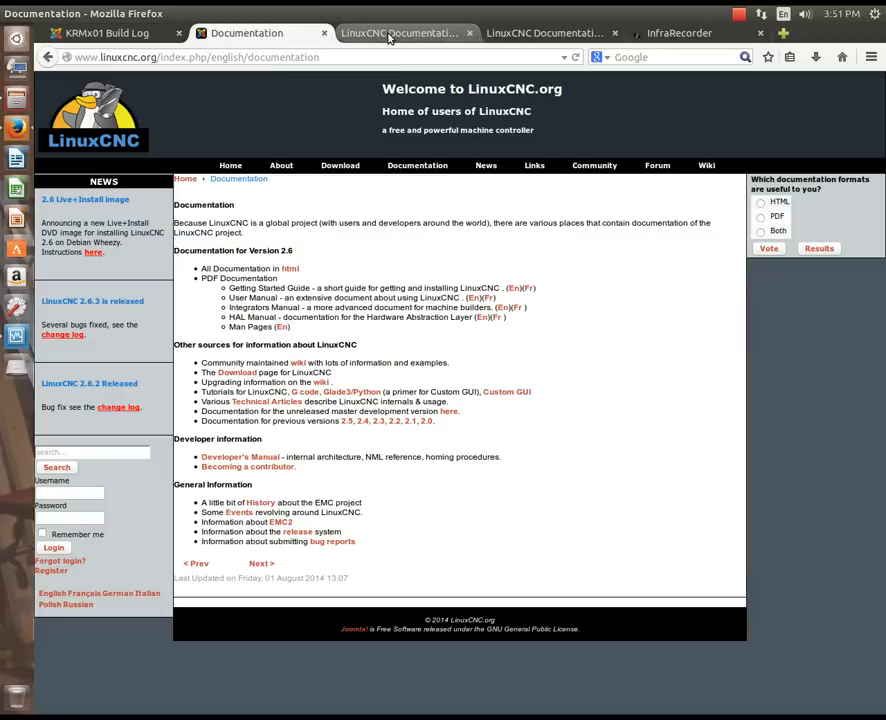
{"action": "mouse_move", "coordinate": [400, 32]}
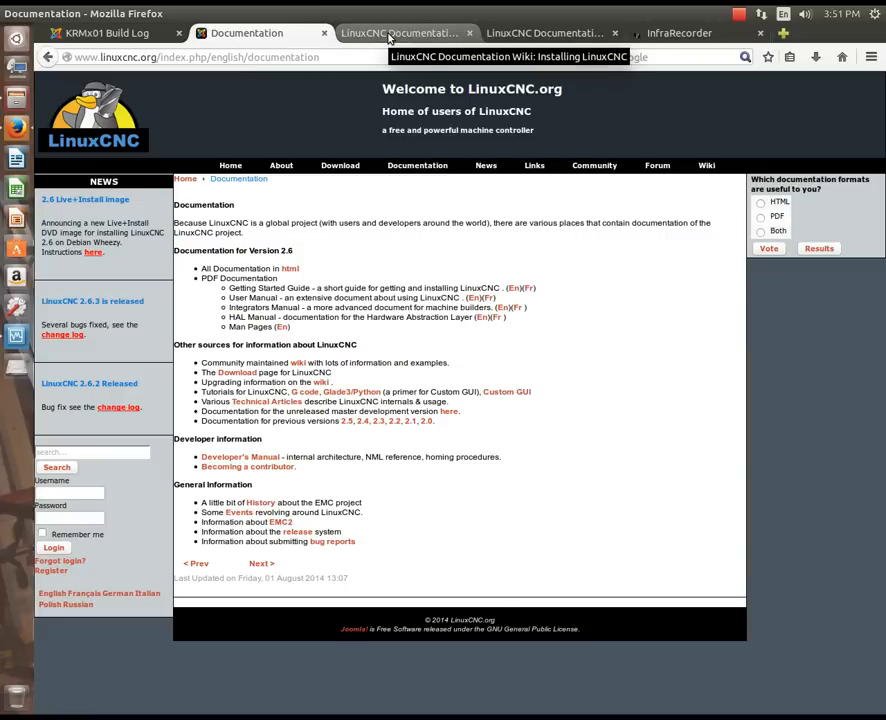
Bring the Installing LinuxCNC wiki page to the front in Firefox.
{"action": "left_click", "coordinate": [398, 32]}
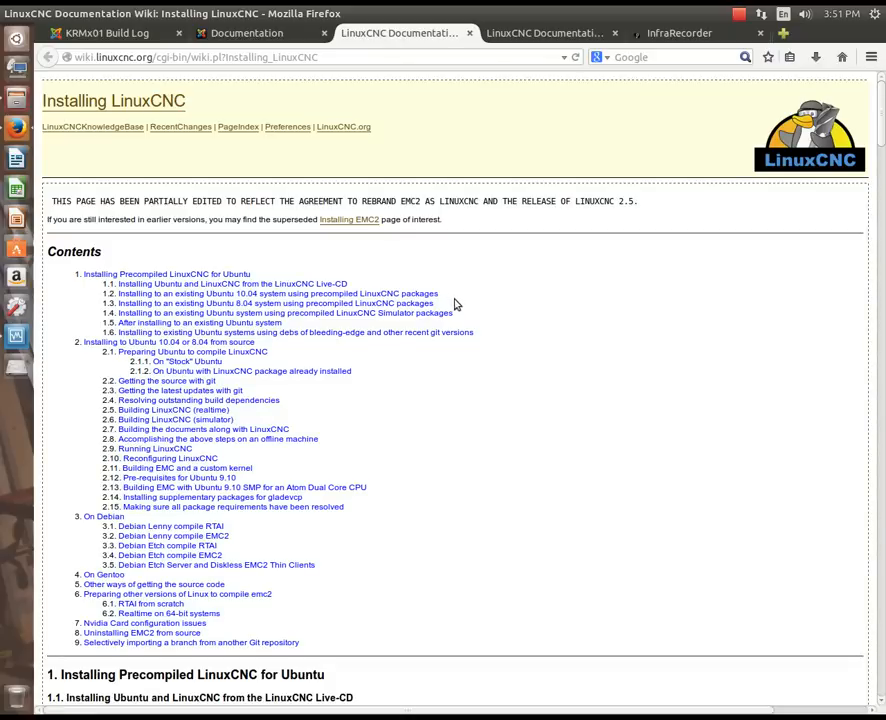
{"action": "mouse_move", "coordinate": [478, 342]}
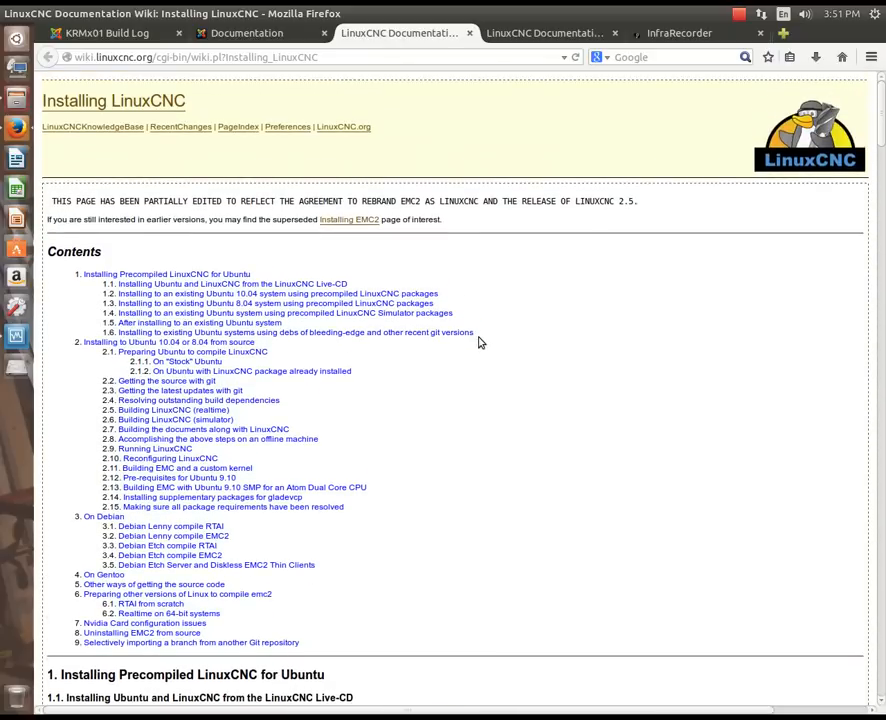
{"action": "mouse_move", "coordinate": [478, 332]}
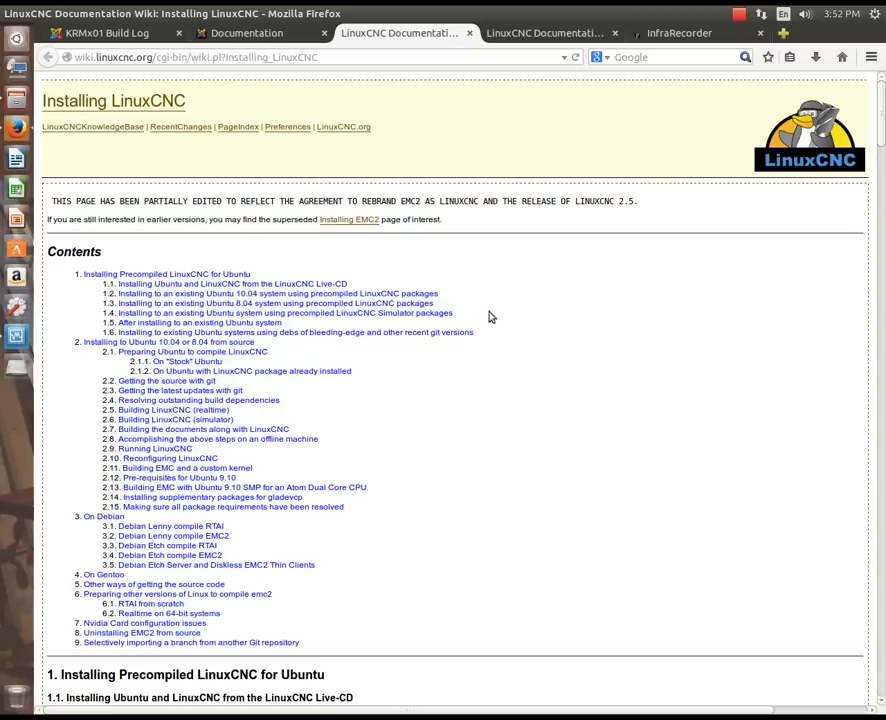
Bring the InfraRecorder home page to the front in Firefox.
{"action": "left_click", "coordinate": [680, 32]}
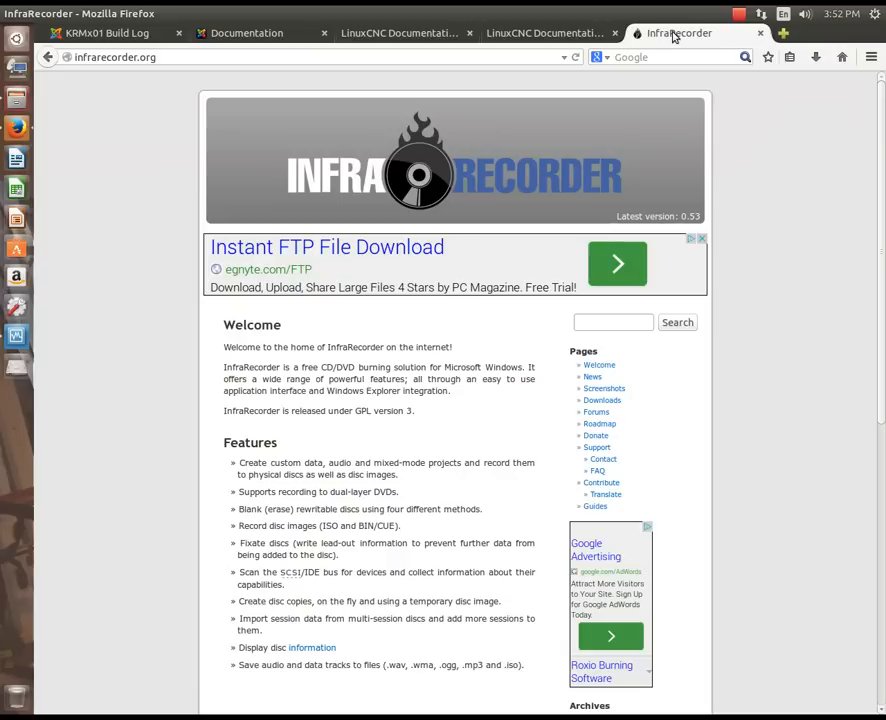
{"action": "mouse_move", "coordinate": [458, 190]}
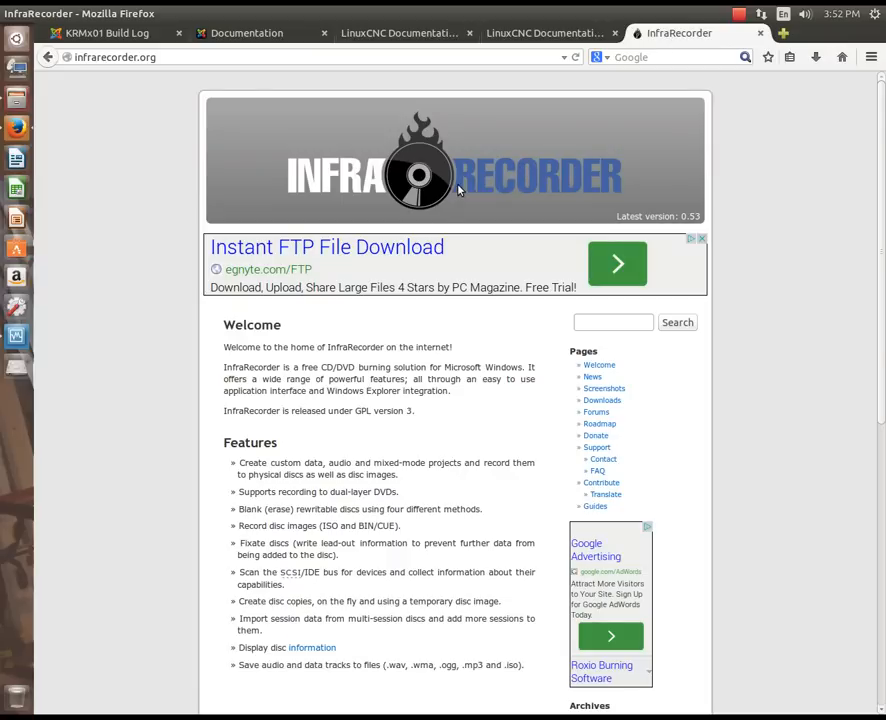
{"action": "mouse_move", "coordinate": [364, 344]}
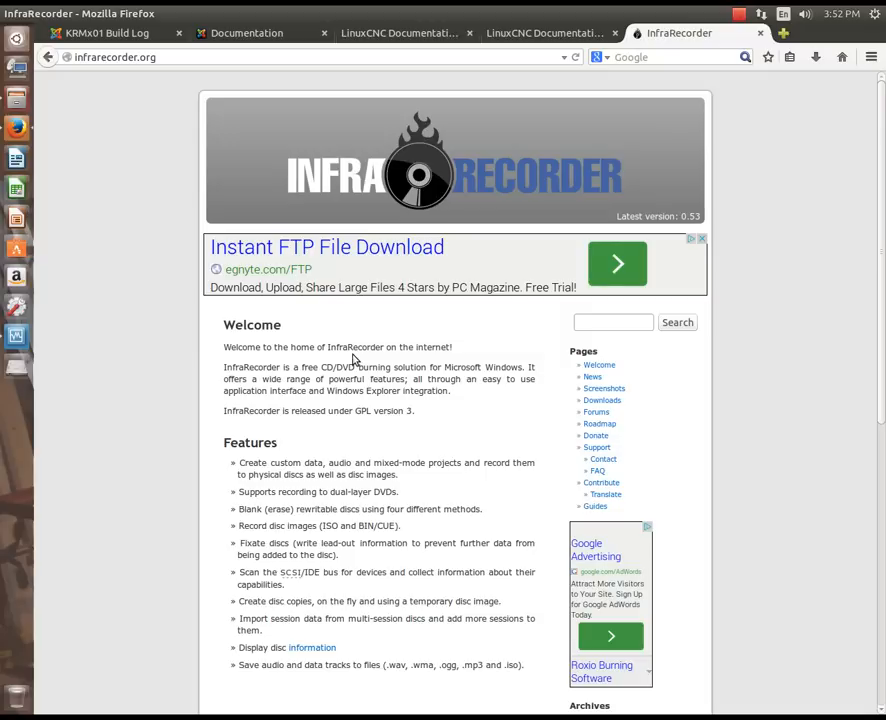
{"action": "mouse_move", "coordinate": [344, 362]}
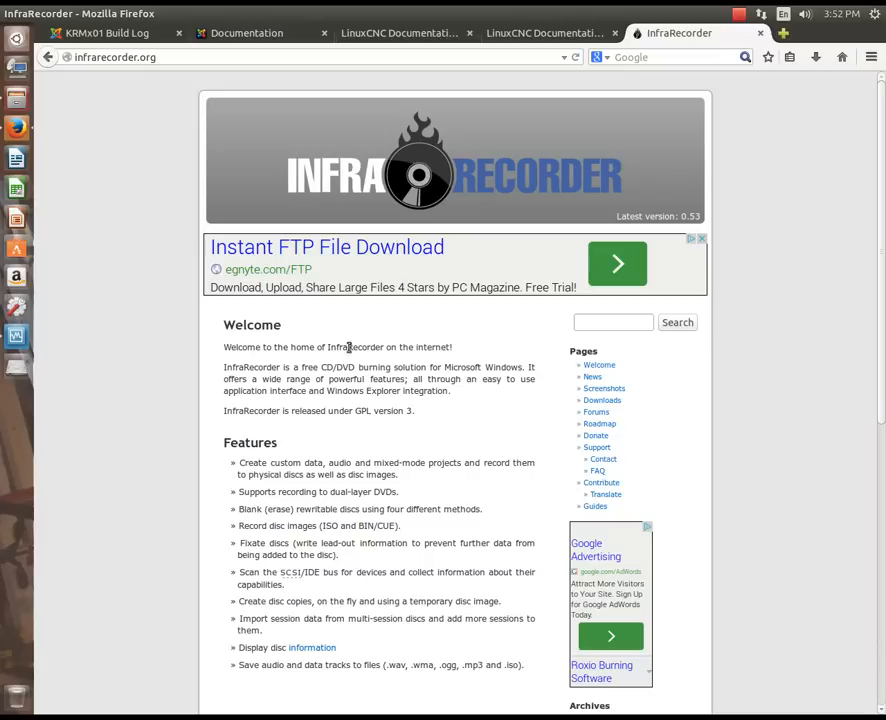
{"action": "mouse_move", "coordinate": [308, 174]}
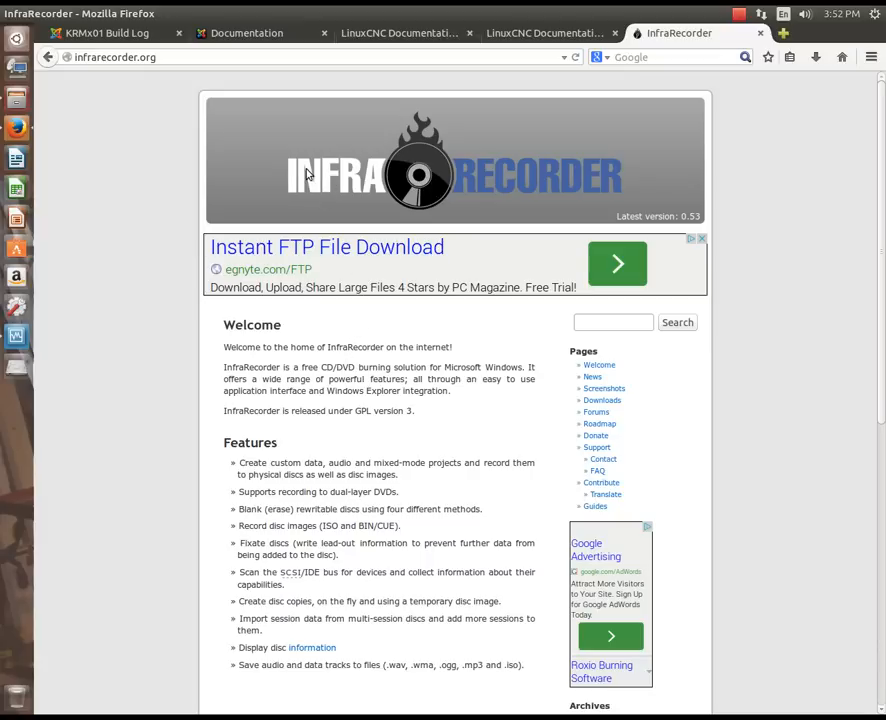
Return to the Installing LinuxCNC wiki page and scroll through its Ubuntu install and build-from-source sections.
{"action": "left_click", "coordinate": [400, 32]}
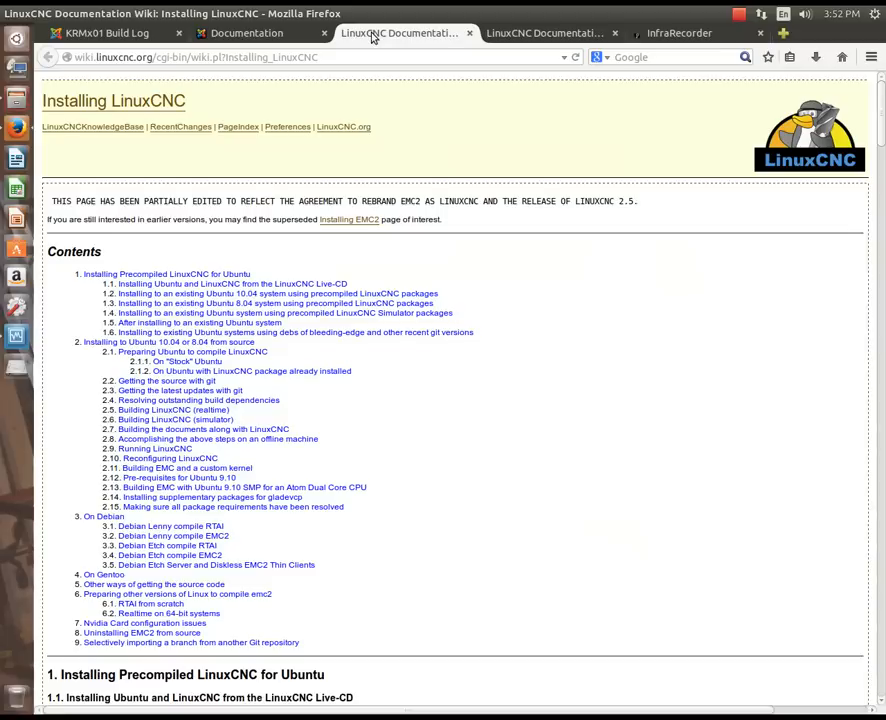
{"action": "mouse_move", "coordinate": [478, 356]}
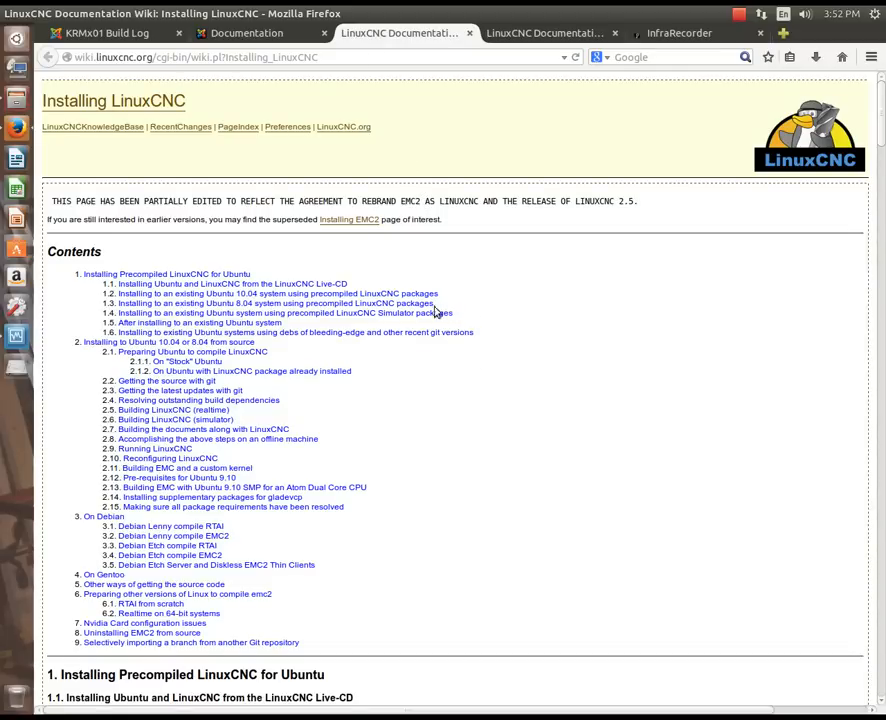
{"action": "scroll", "scroll_direction": "down", "scroll_amount": 3}
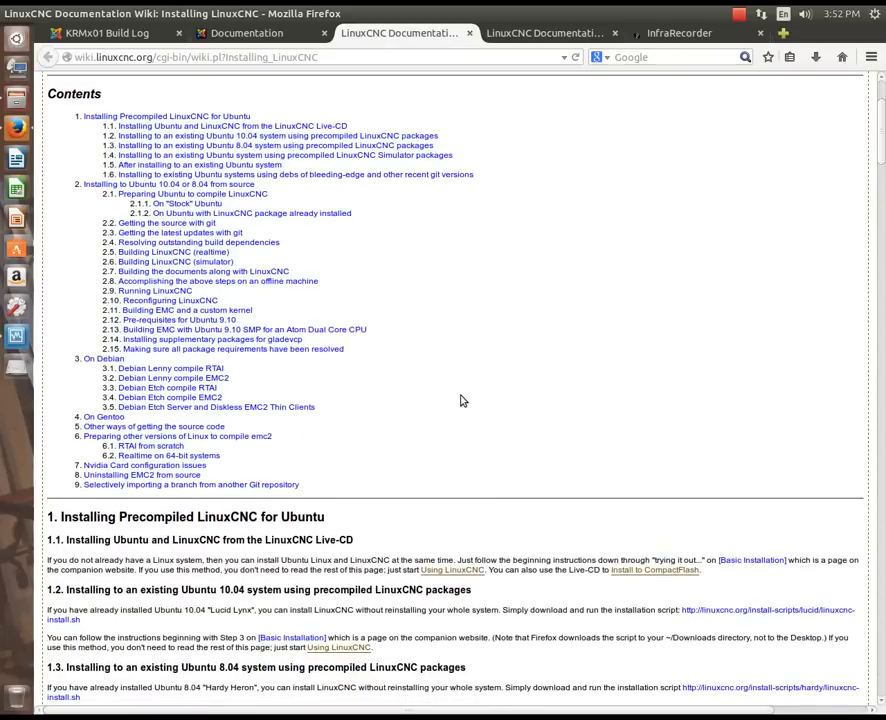
{"action": "scroll", "scroll_direction": "down", "scroll_amount": 3}
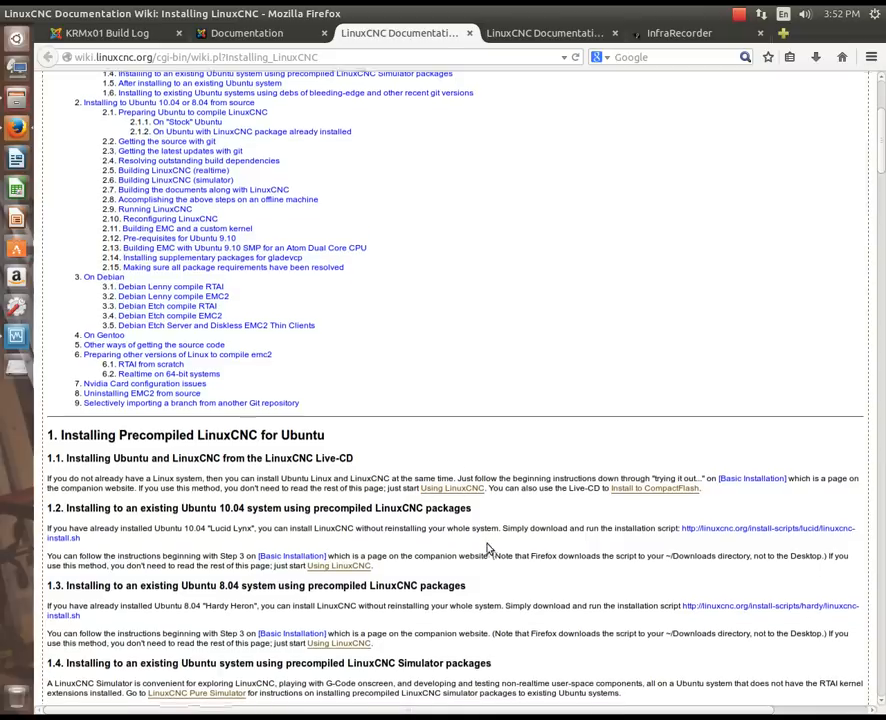
{"action": "scroll", "scroll_direction": "down", "scroll_amount": 3}
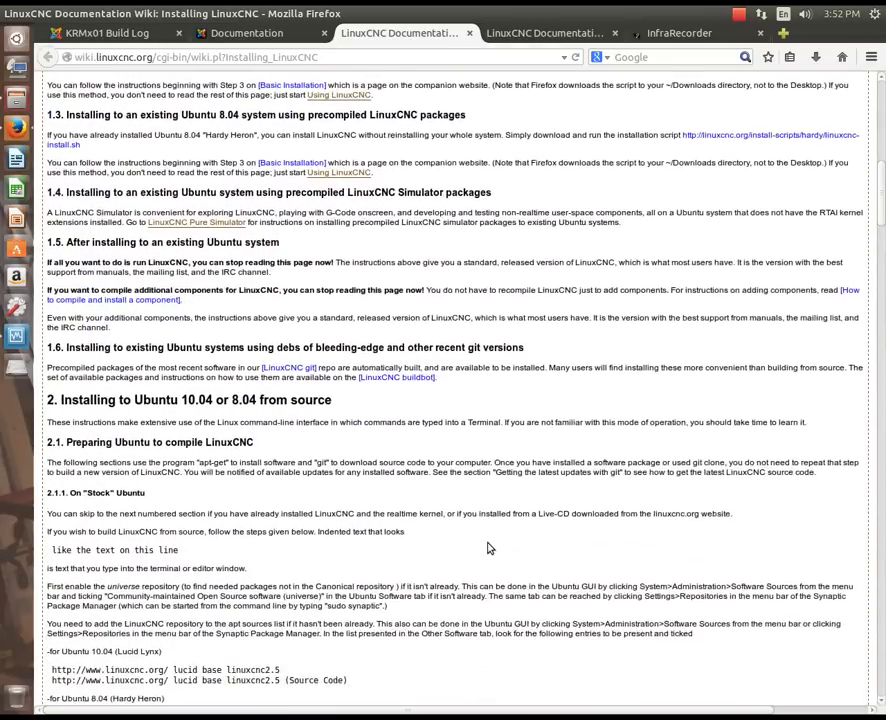
{"action": "scroll", "scroll_direction": "down", "scroll_amount": 3}
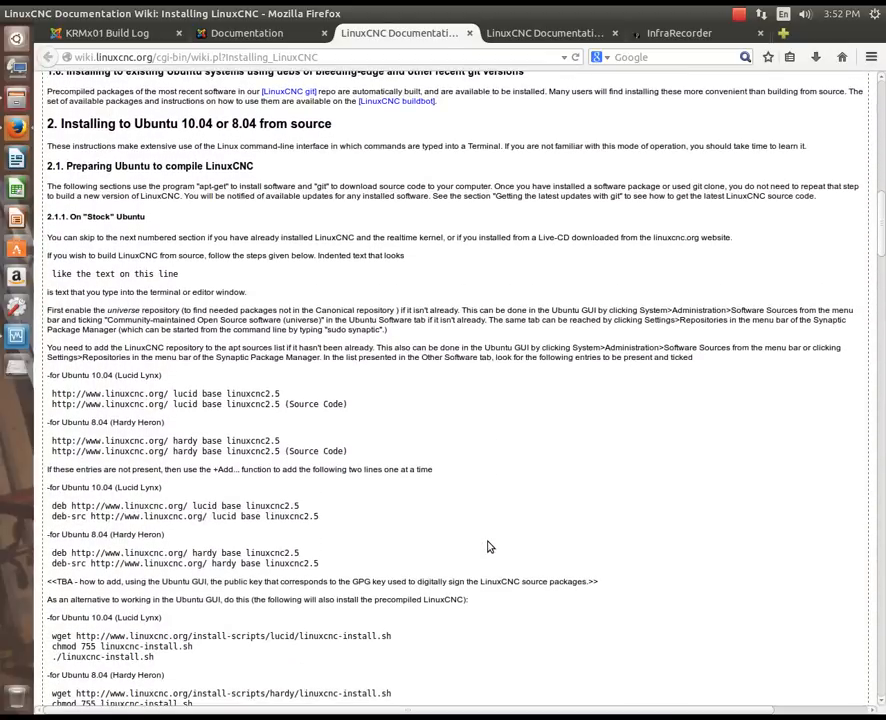
{"action": "scroll", "scroll_direction": "down", "scroll_amount": 3}
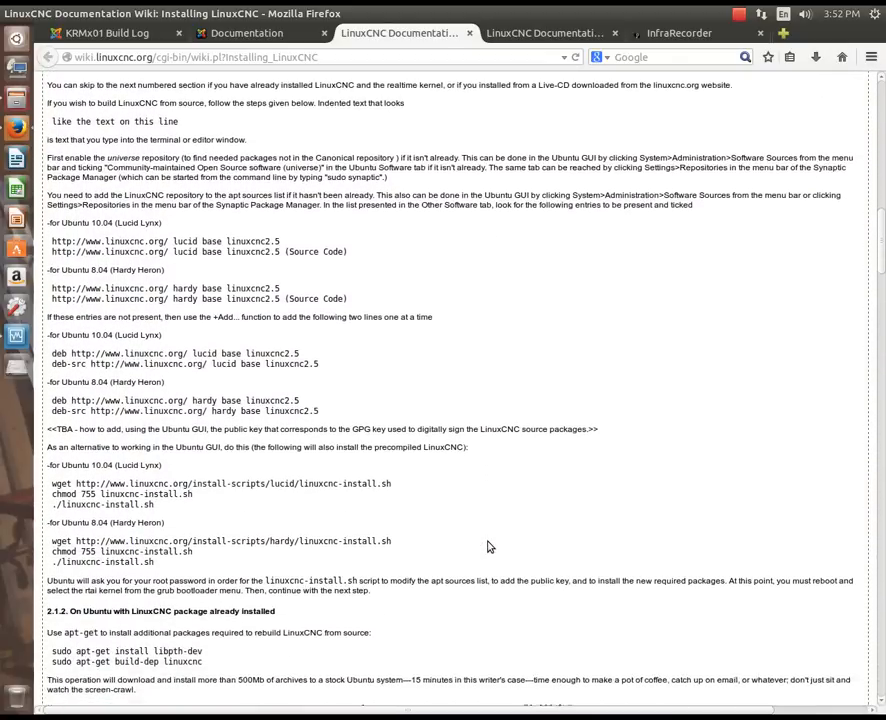
{"action": "scroll", "scroll_direction": "down", "scroll_amount": 3}
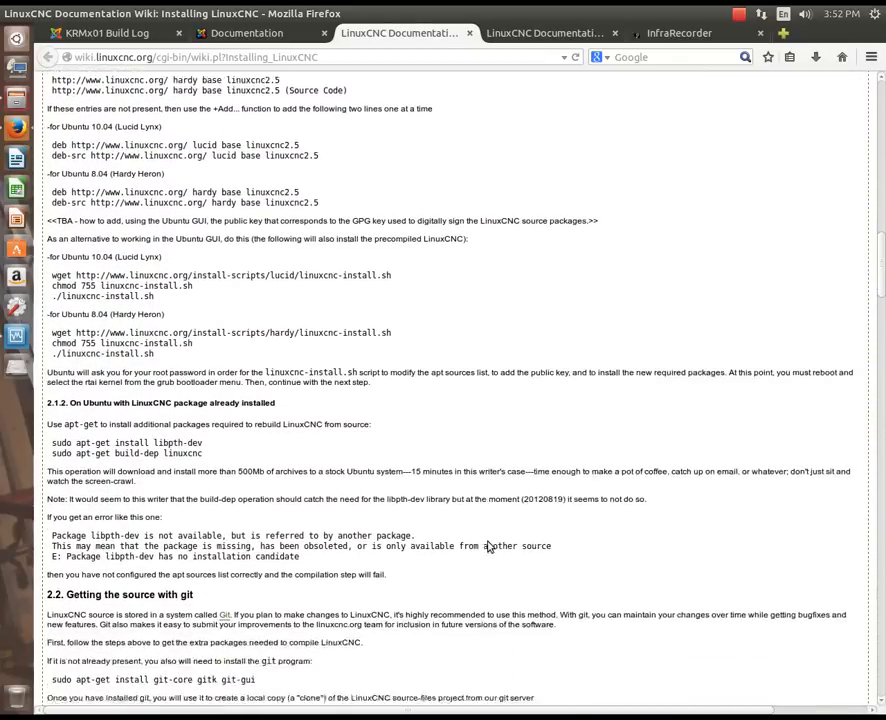
{"action": "scroll", "scroll_direction": "up", "scroll_amount": 3}
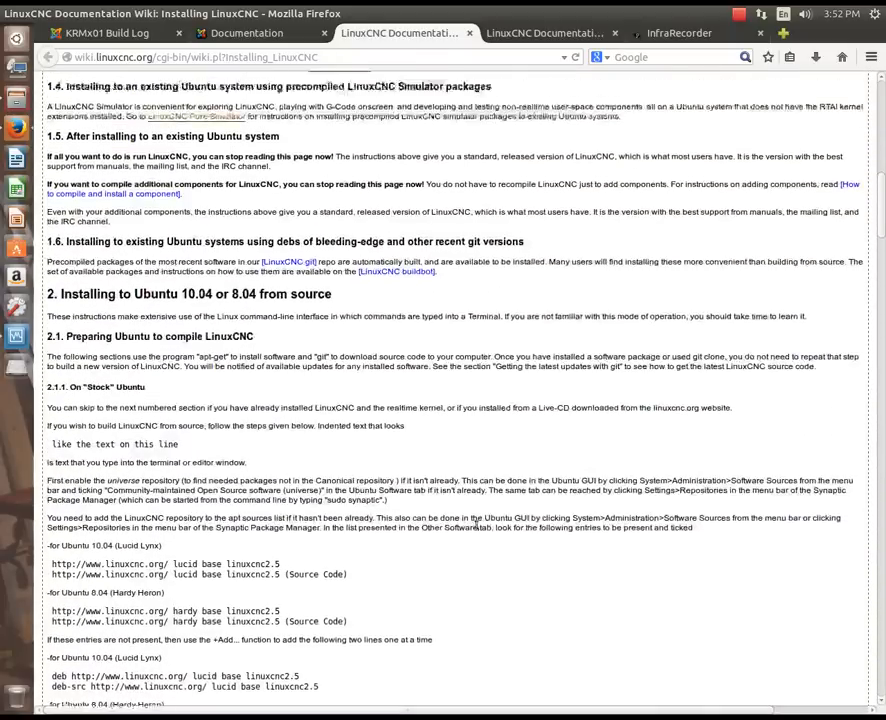
{"action": "scroll", "scroll_direction": "up", "scroll_amount": 3}
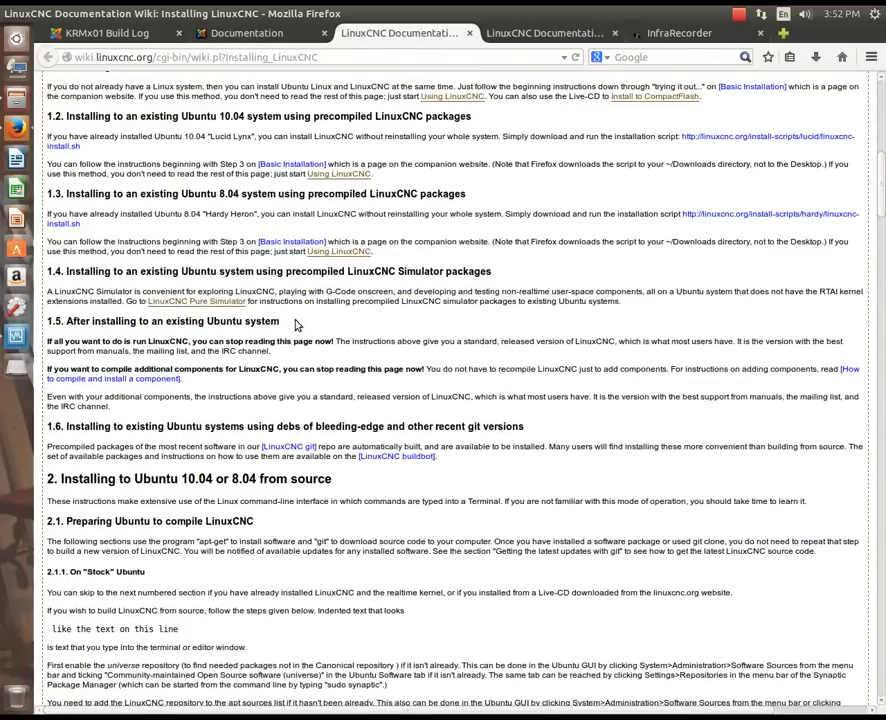
{"action": "mouse_move", "coordinate": [212, 210]}
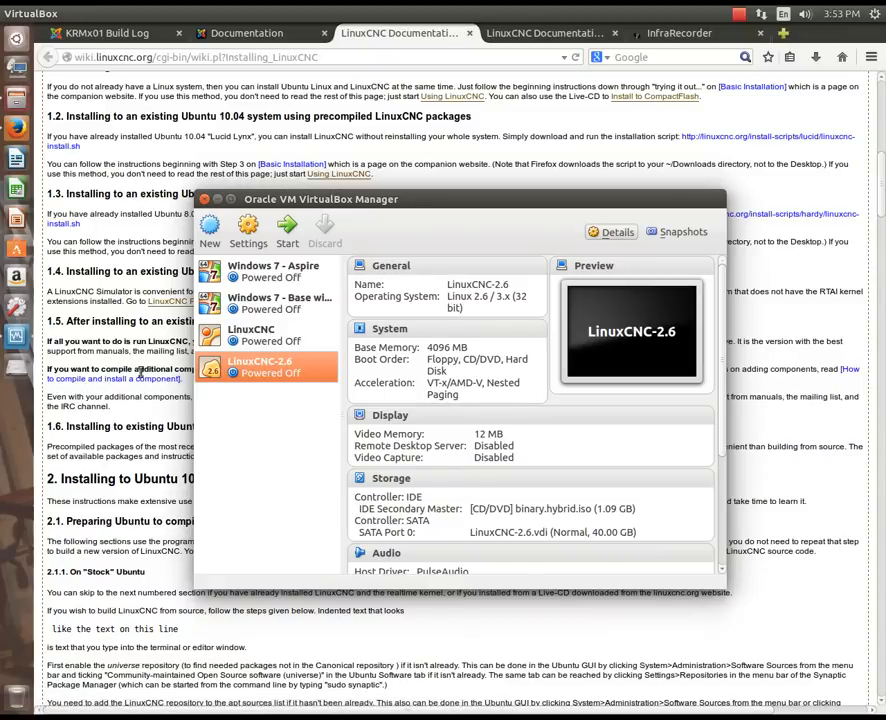
{"action": "mouse_move", "coordinate": [168, 424]}
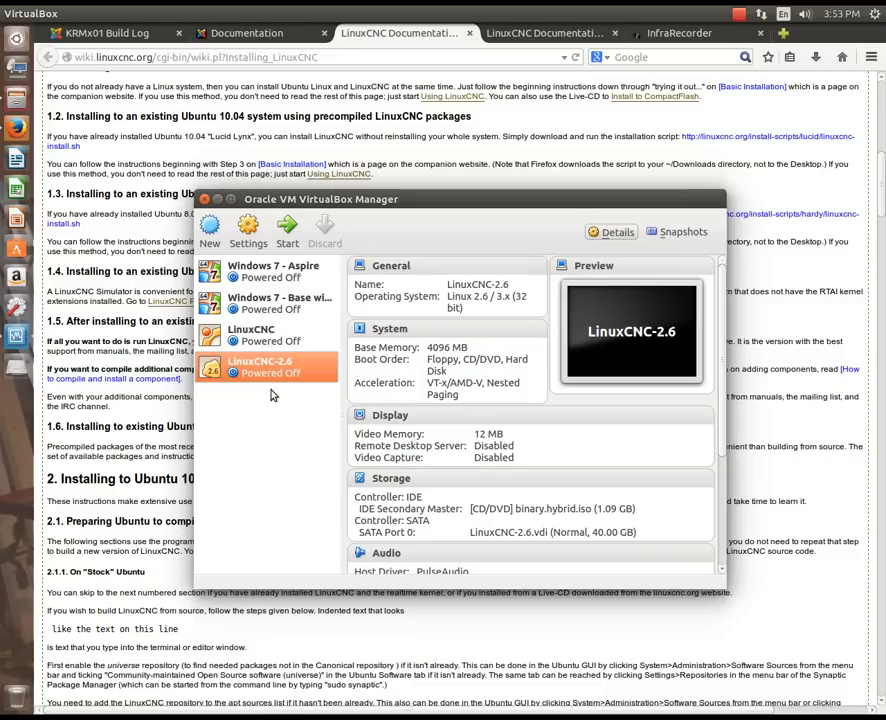
{"action": "mouse_move", "coordinate": [276, 392]}
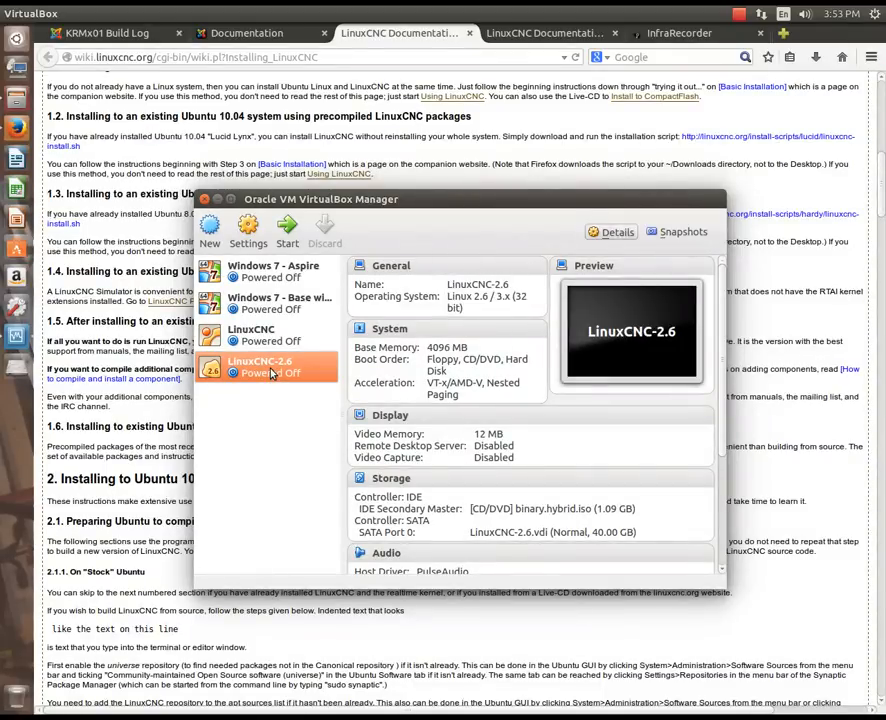
{"action": "mouse_move", "coordinate": [260, 364]}
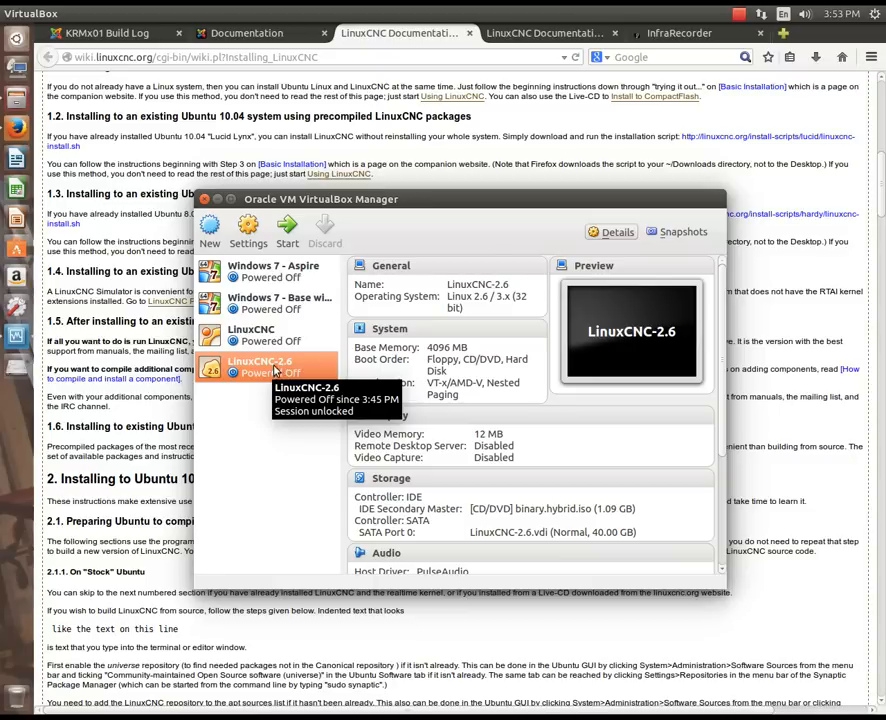
{"action": "mouse_move", "coordinate": [288, 224]}
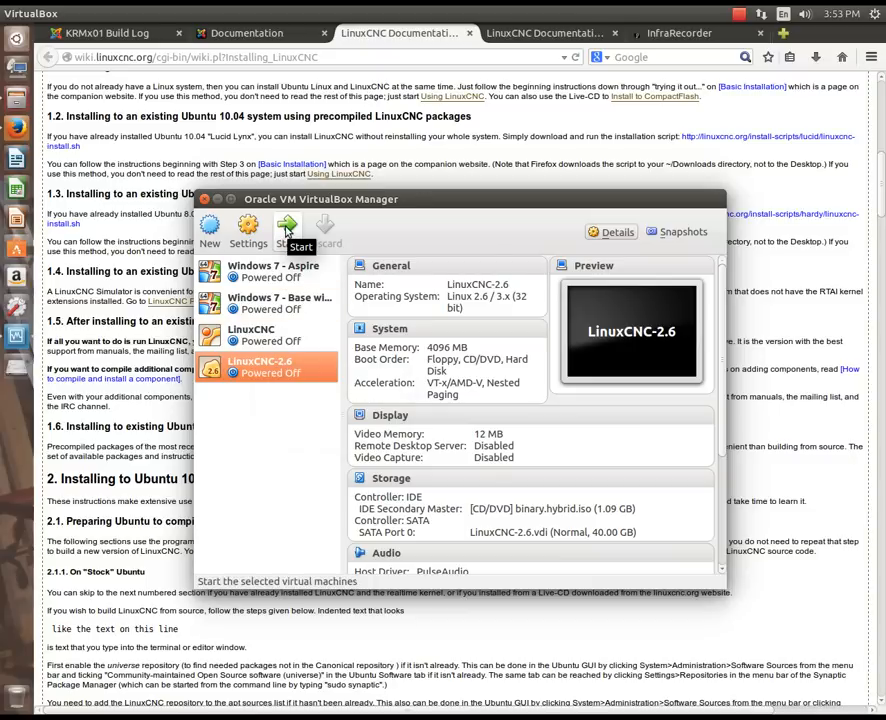
Start the LinuxCNC-2.6 virtual machine from VirtualBox Manager.
{"action": "left_click", "coordinate": [288, 230]}
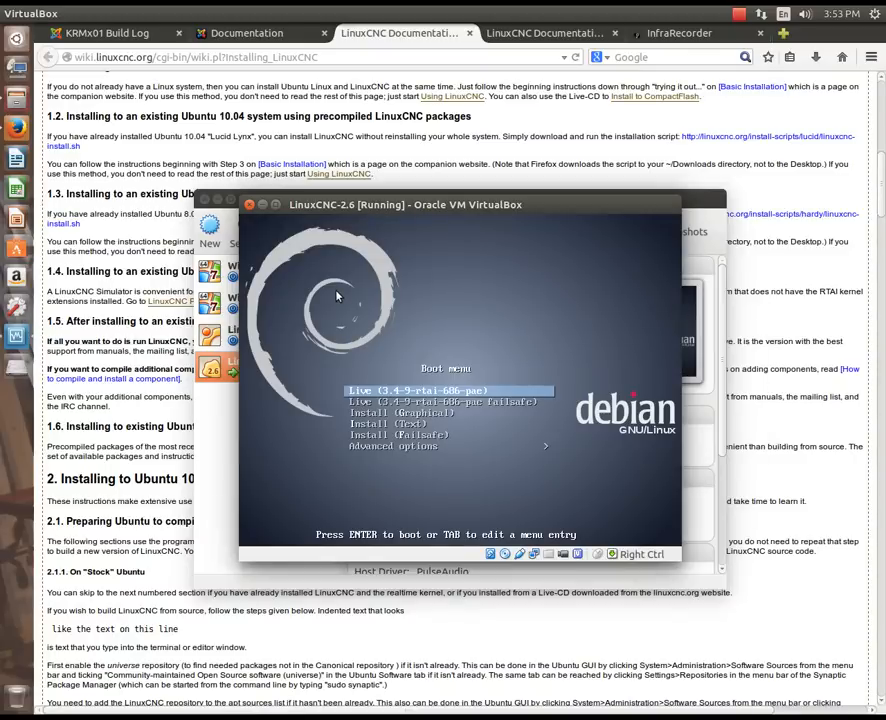
Choose the graphical install entry in the live boot menu and launch the Debian installer.
{"action": "key", "text": "Down"}
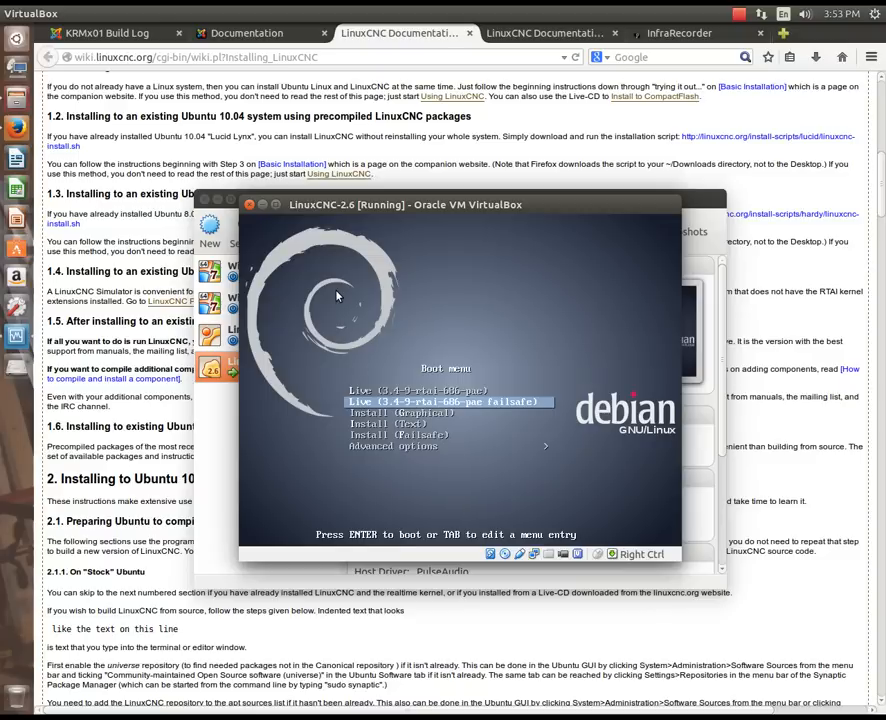
{"action": "key", "text": "Up"}
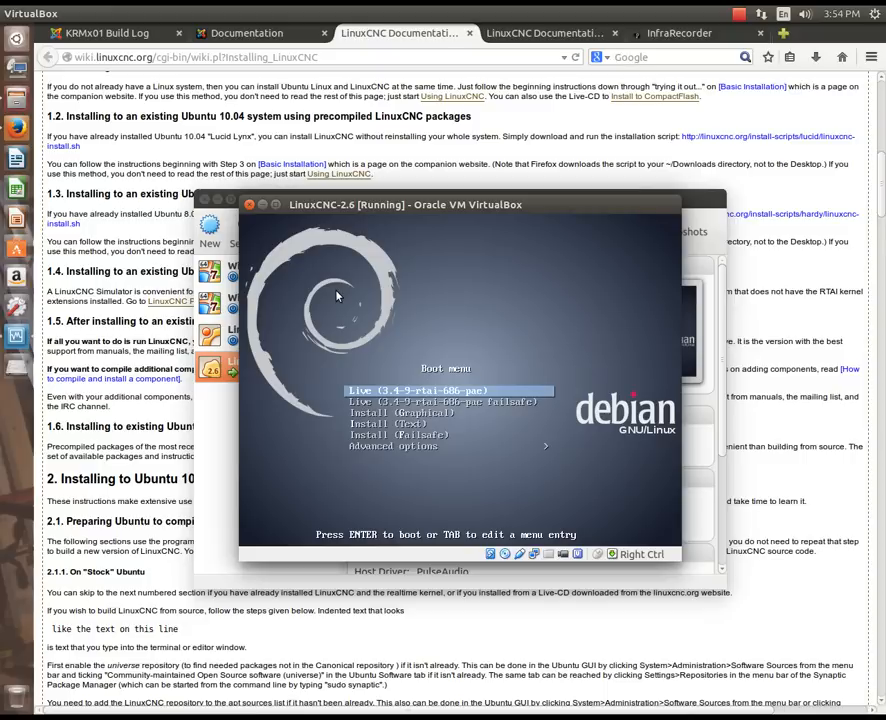
{"action": "key", "text": "down"}
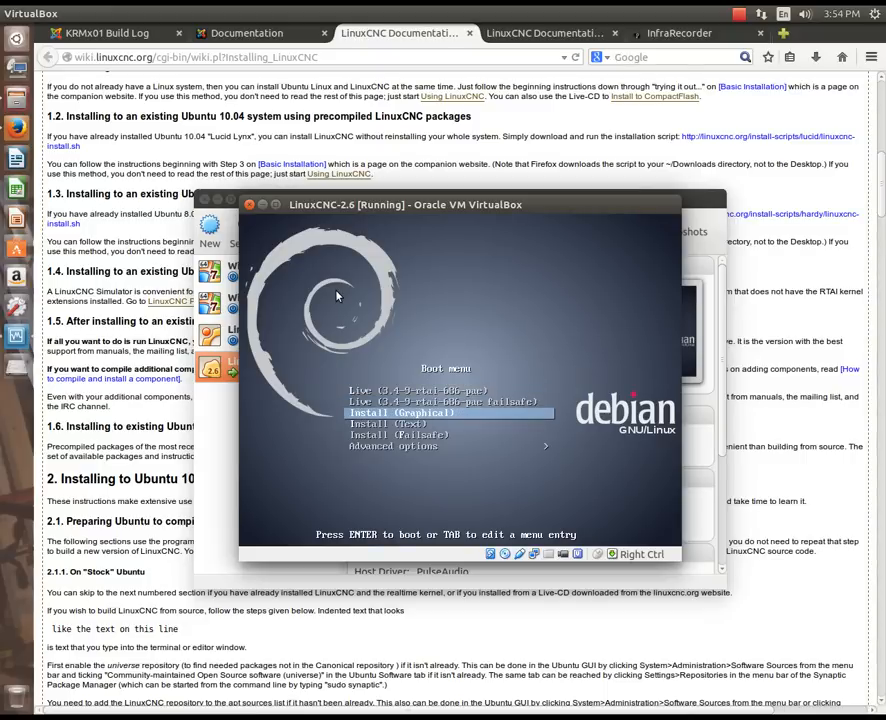
{"action": "key", "text": "Down"}
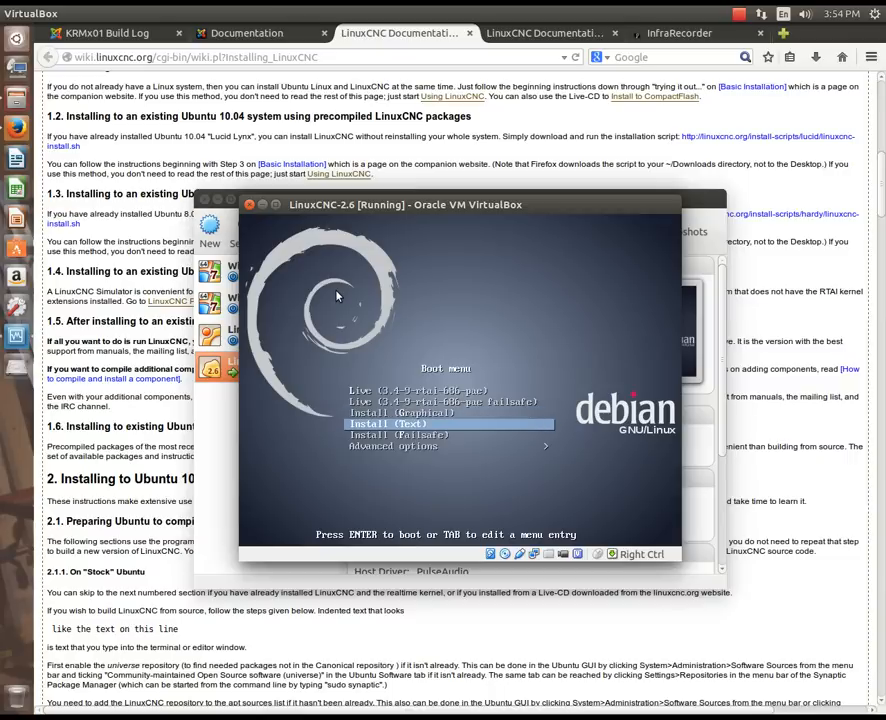
{"action": "key", "text": "up"}
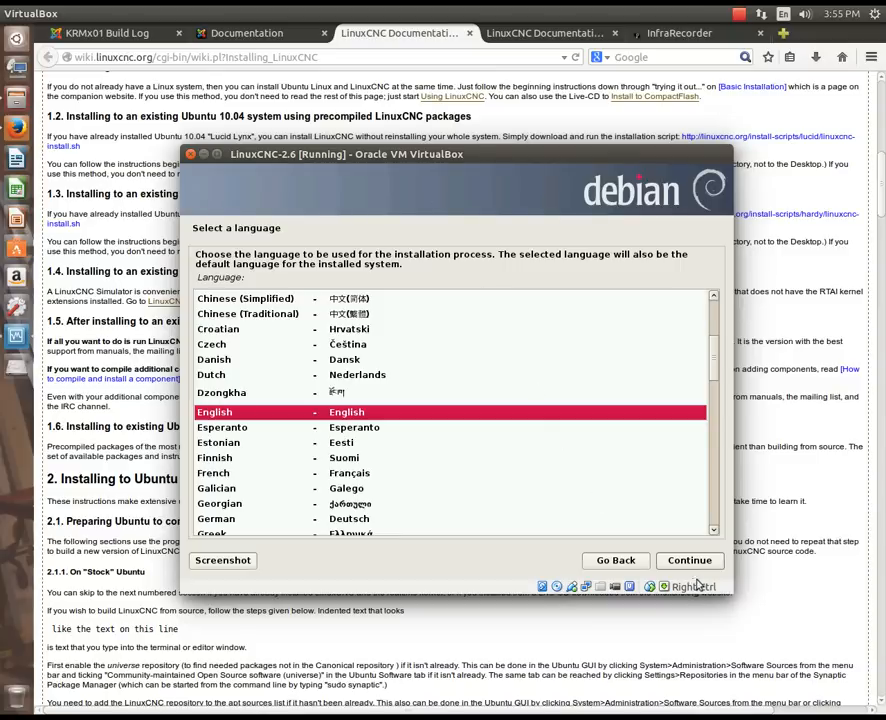
Accept English language, United States location and American English keyboard in the installer.
{"action": "left_click", "coordinate": [688, 560]}
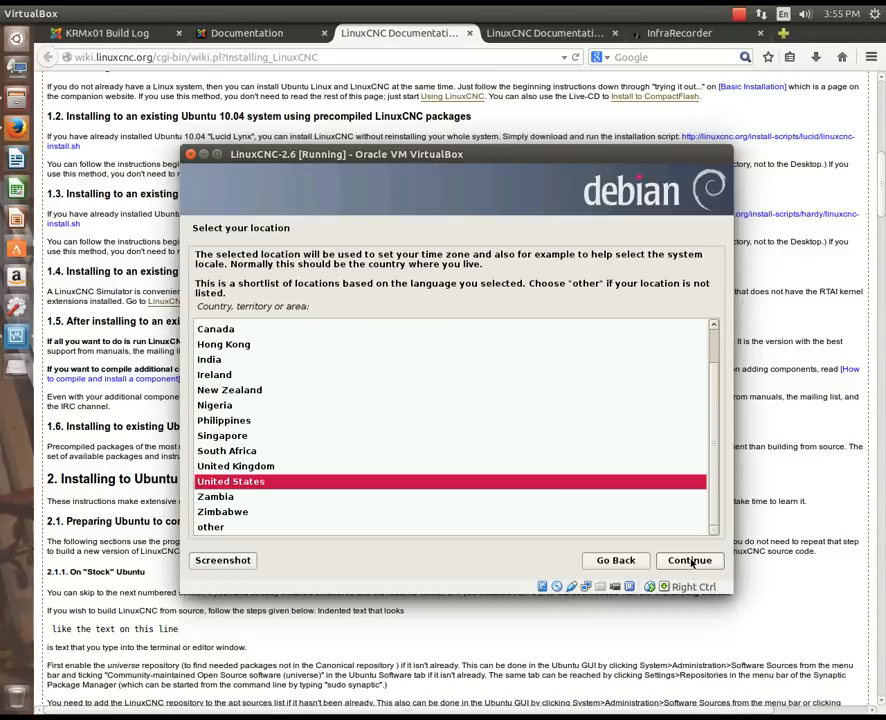
{"action": "mouse_move", "coordinate": [690, 560]}
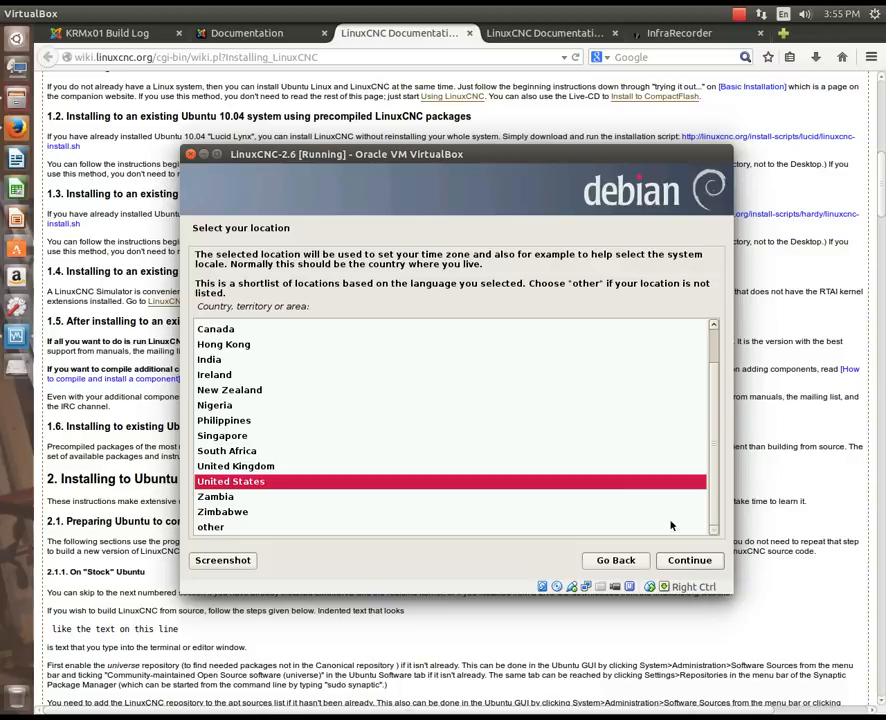
{"action": "left_click", "coordinate": [688, 560]}
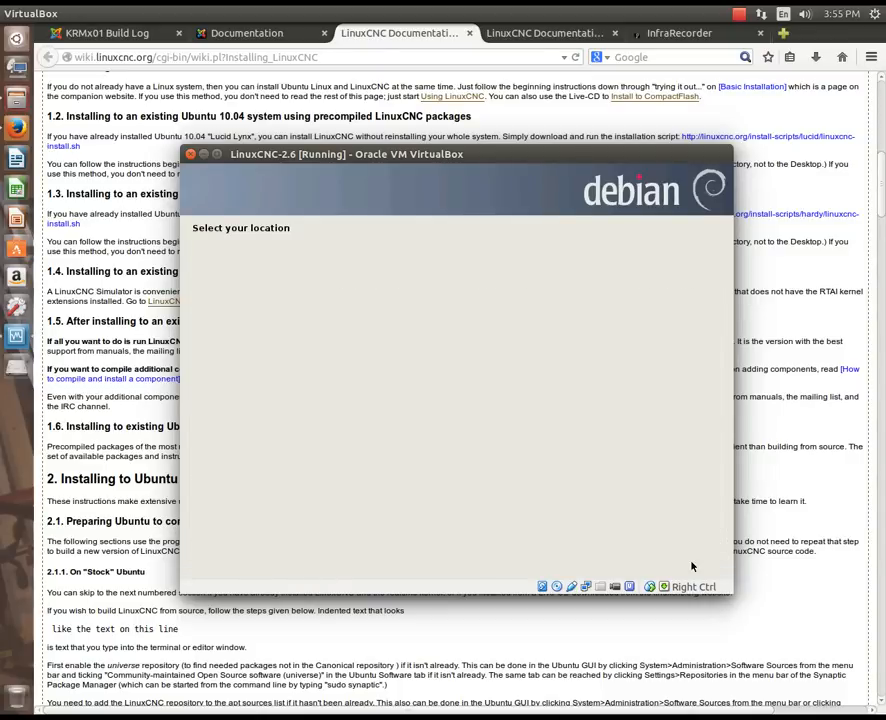
{"action": "mouse_move", "coordinate": [632, 490]}
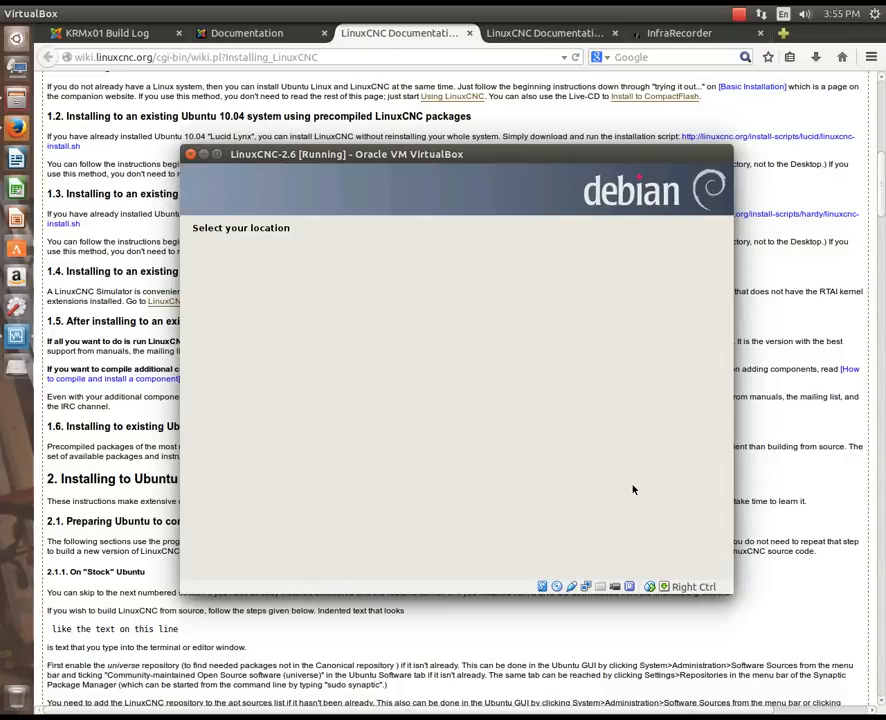
{"action": "left_click", "coordinate": [690, 560]}
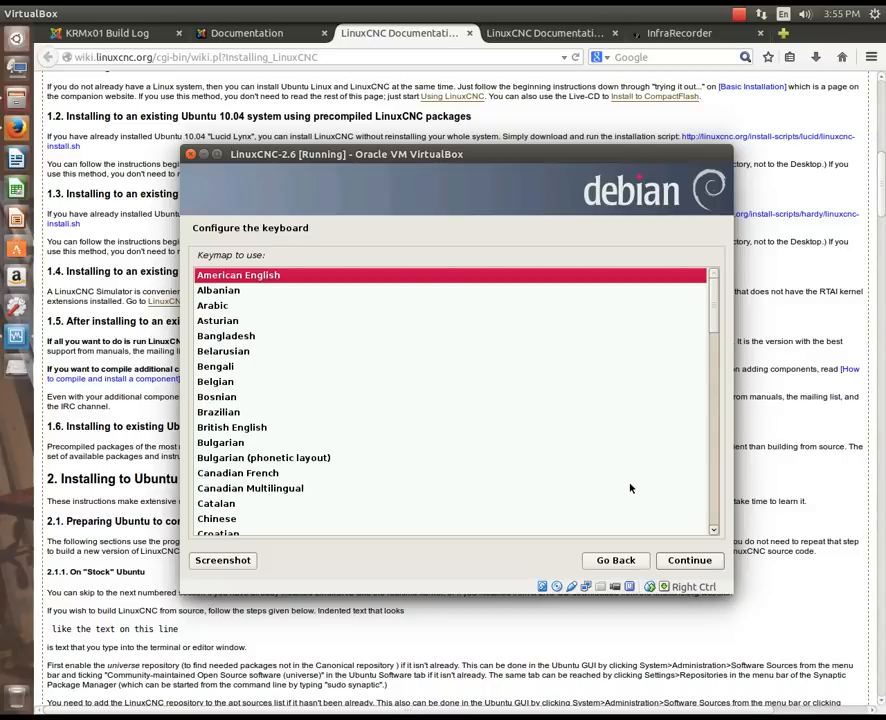
{"action": "mouse_move", "coordinate": [624, 478]}
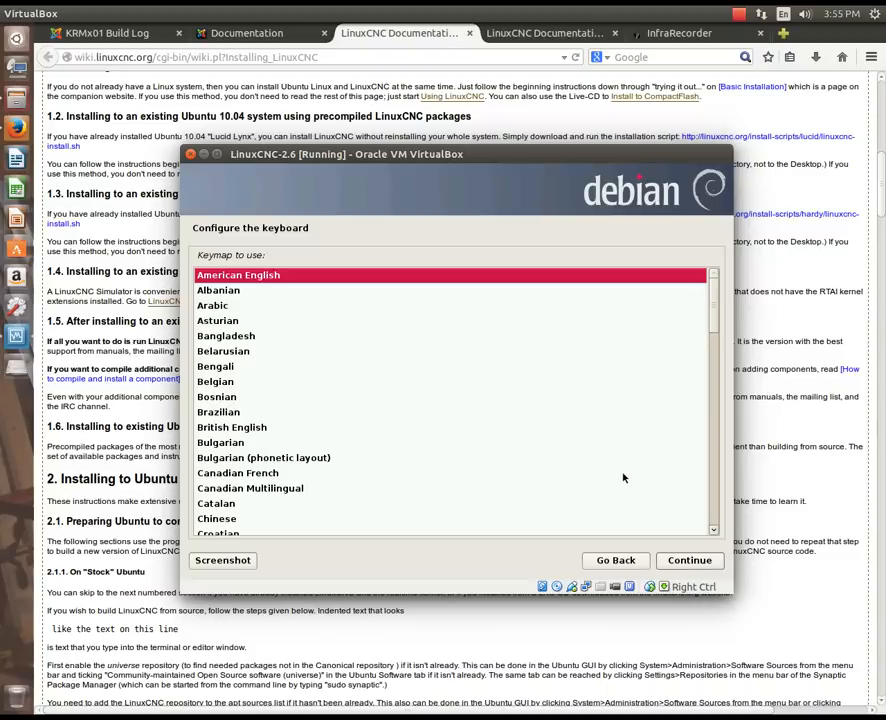
{"action": "mouse_move", "coordinate": [648, 518]}
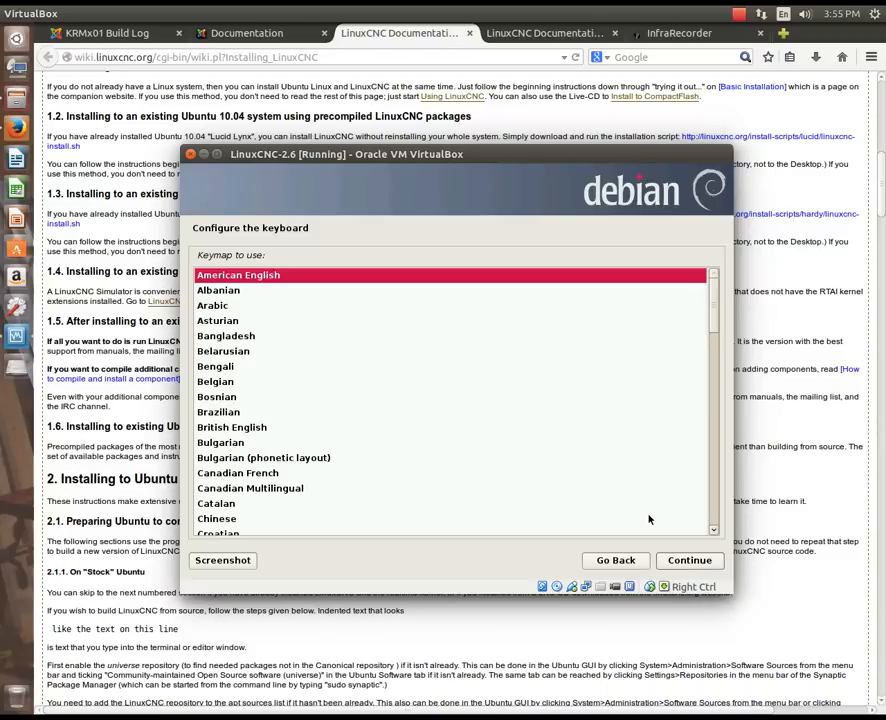
{"action": "left_click", "coordinate": [688, 560]}
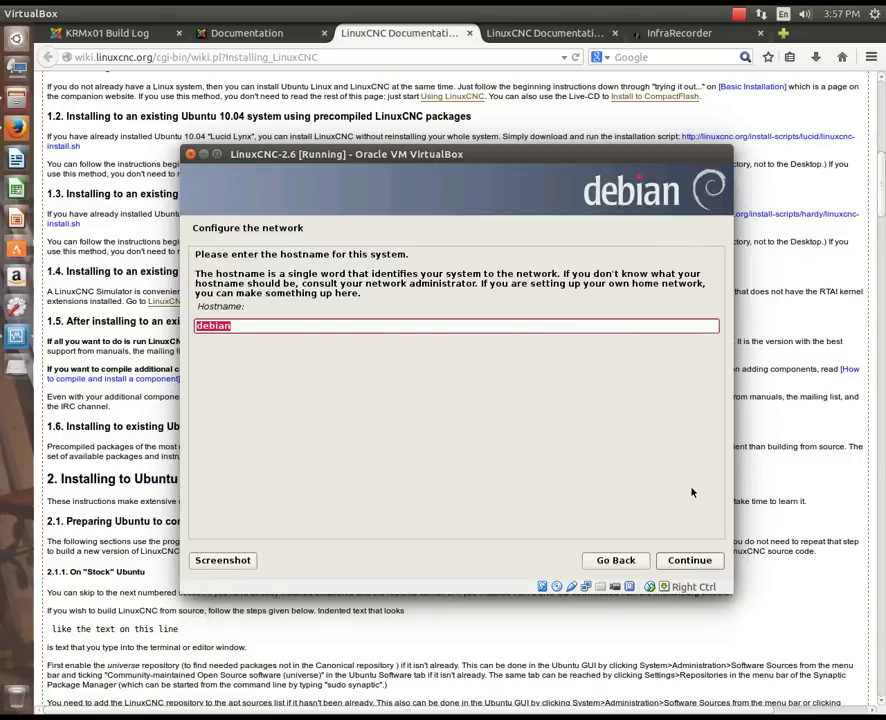
Set the system hostname to LinuxCNC.
{"action": "type", "text": "Linux"}
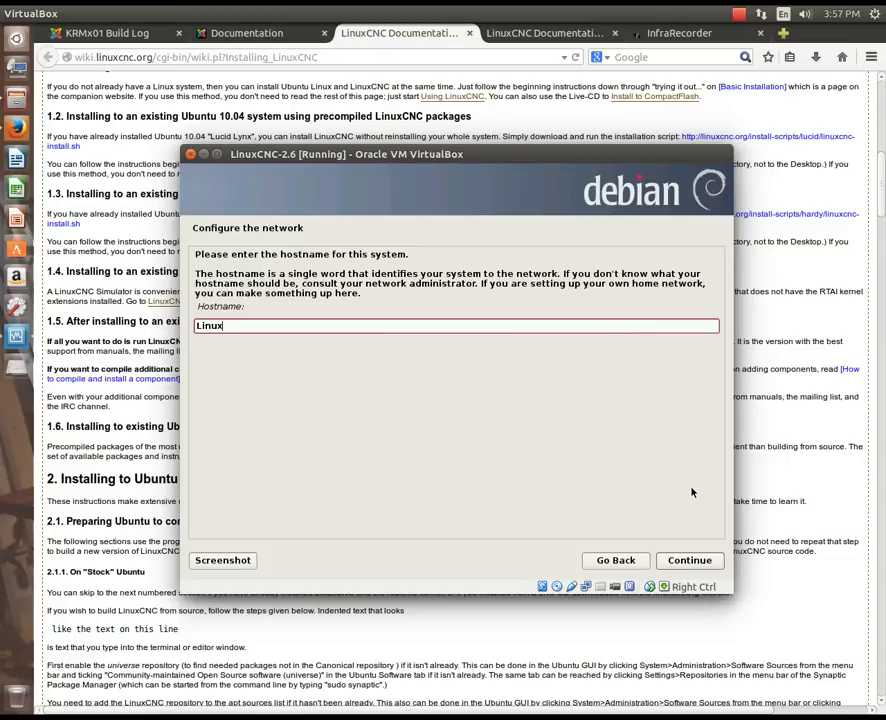
{"action": "type", "text": "CNC"}
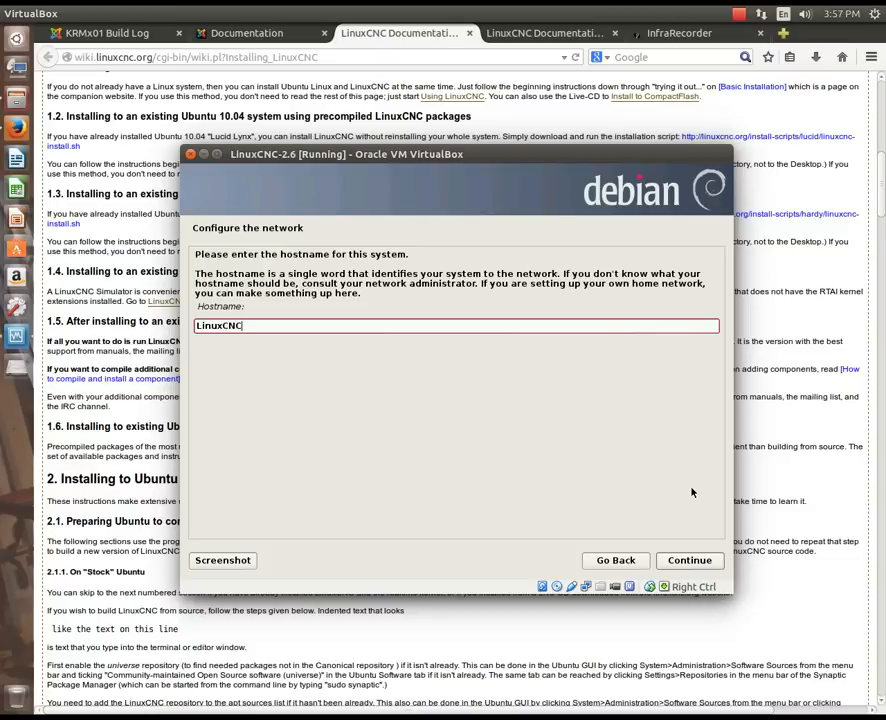
{"action": "left_click", "coordinate": [688, 560]}
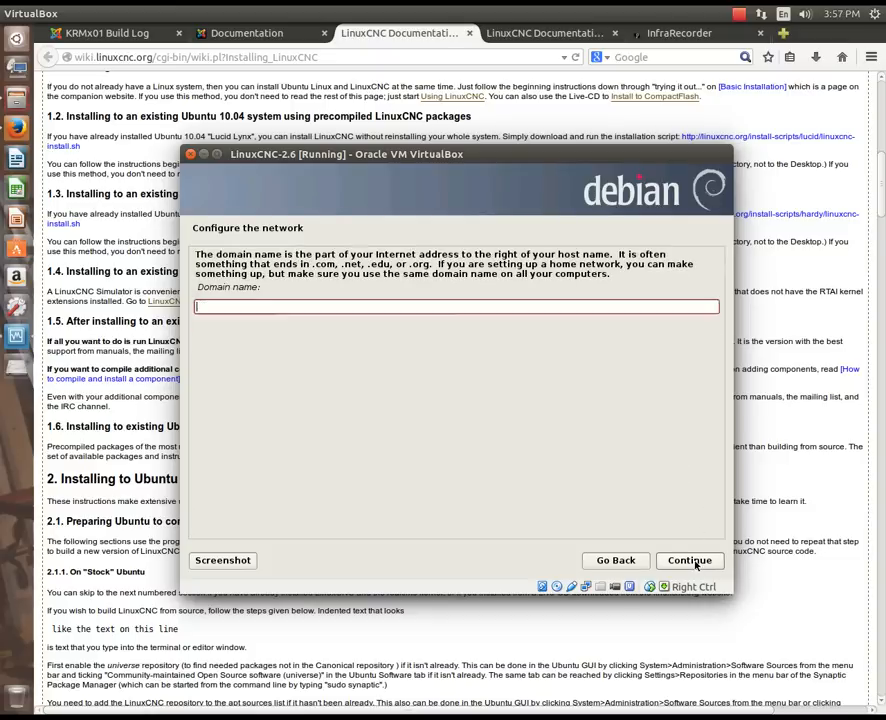
{"action": "mouse_move", "coordinate": [576, 472]}
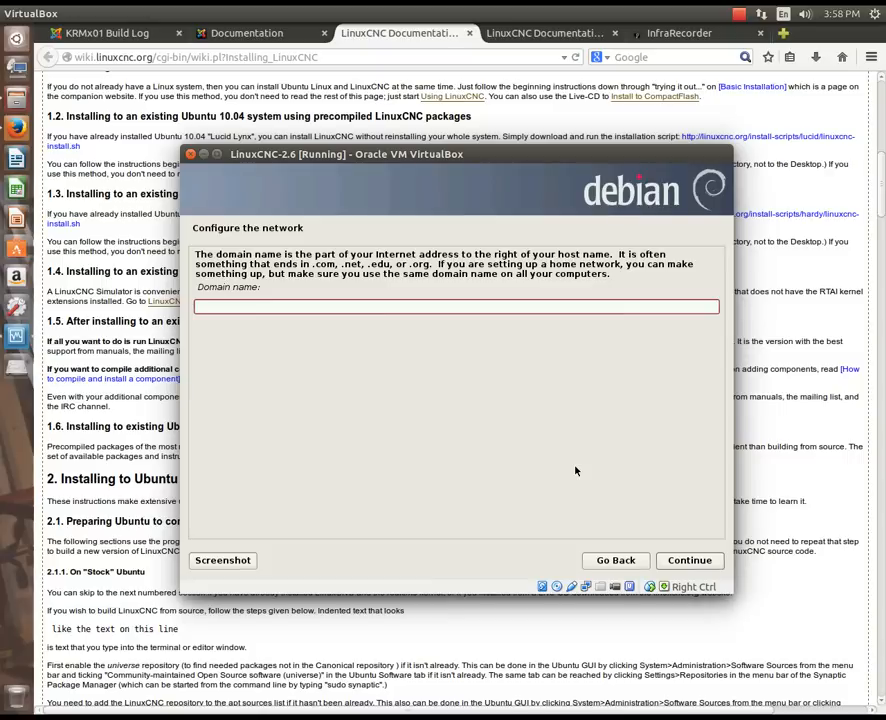
Set the domain name to cnc.local.
{"action": "type", "text": "cnc.l"}
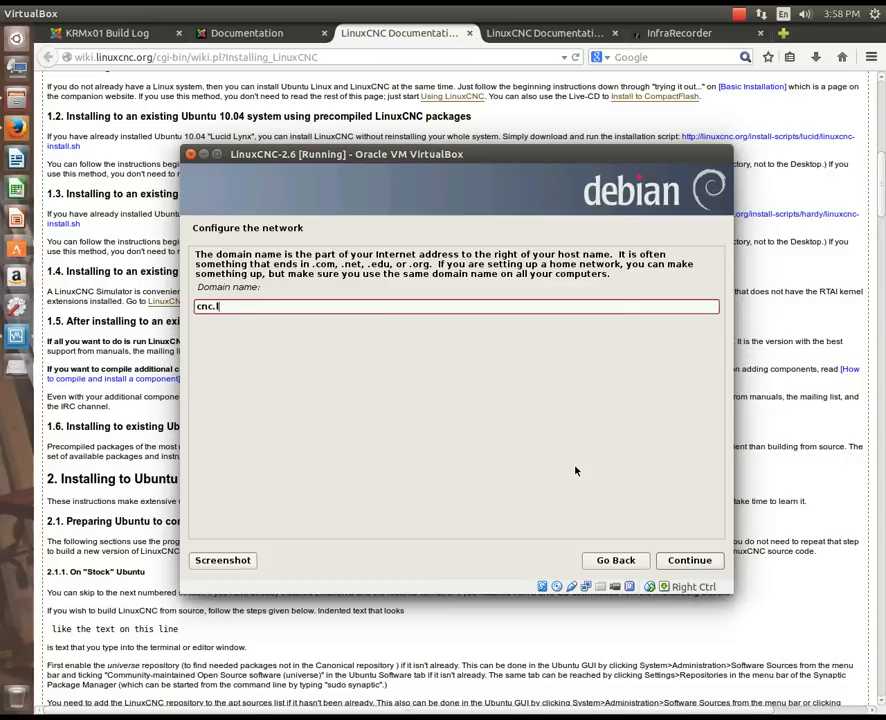
{"action": "type", "text": "ocal"}
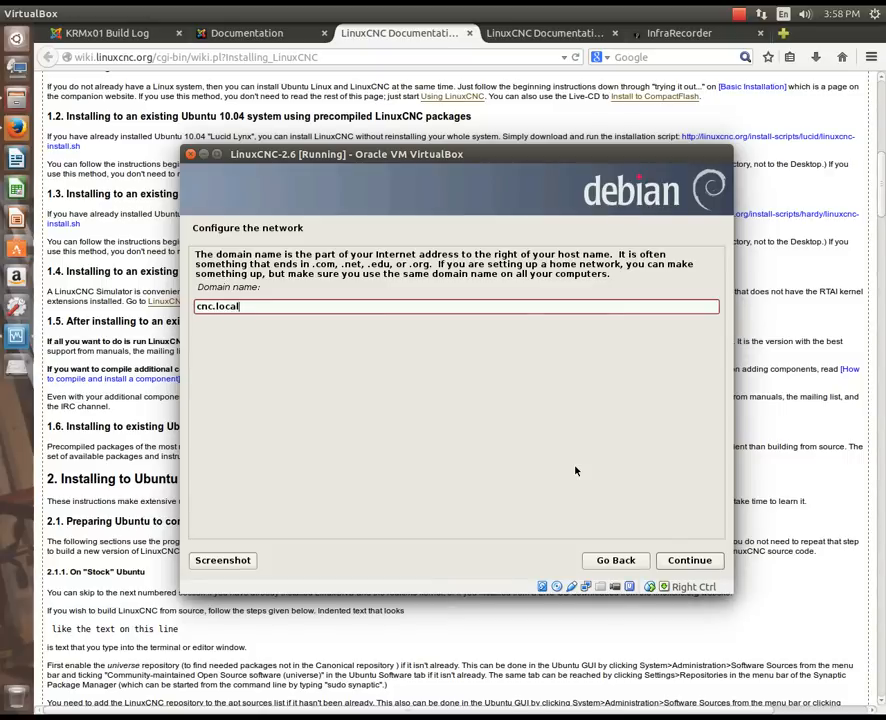
{"action": "mouse_move", "coordinate": [476, 440]}
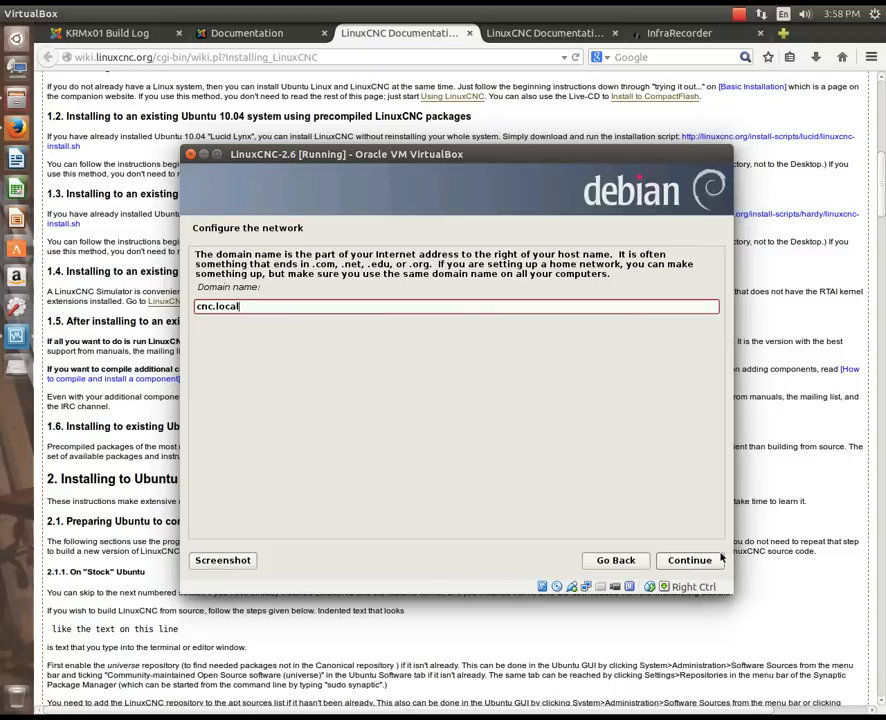
{"action": "left_click", "coordinate": [688, 560]}
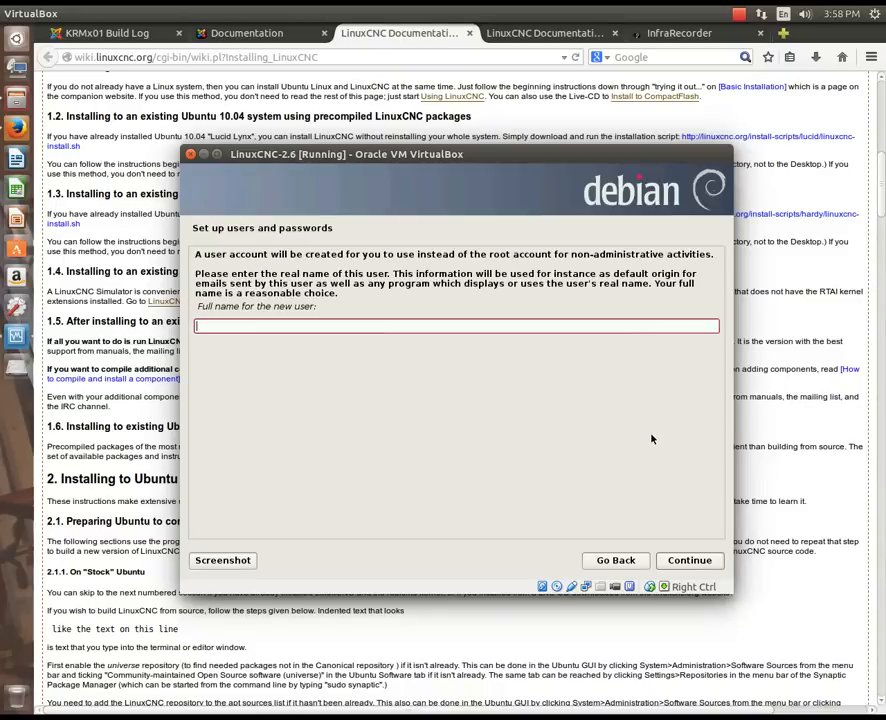
{"action": "mouse_move", "coordinate": [642, 442]}
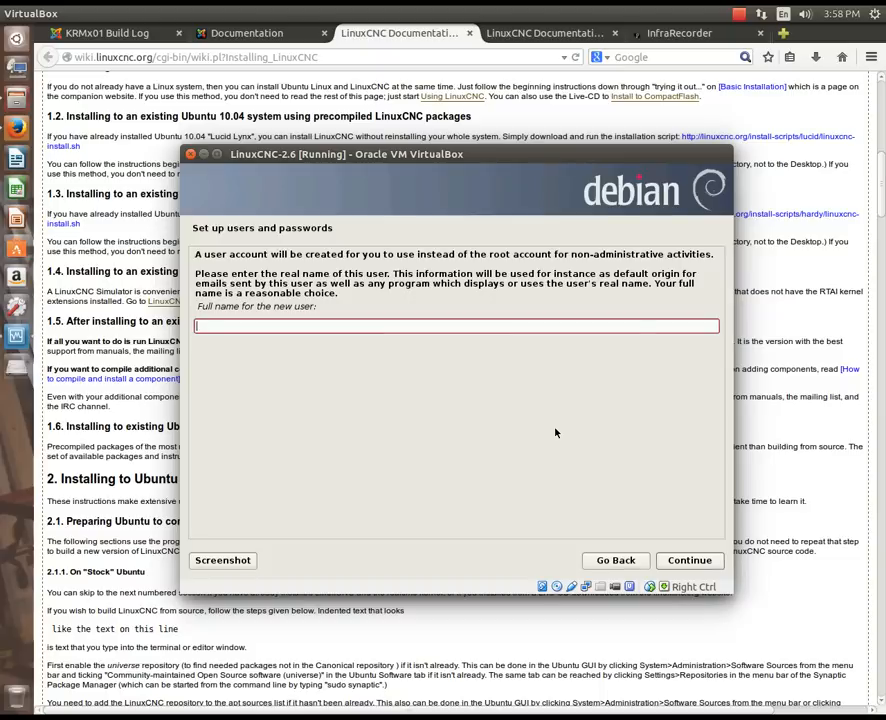
{"action": "mouse_move", "coordinate": [536, 428]}
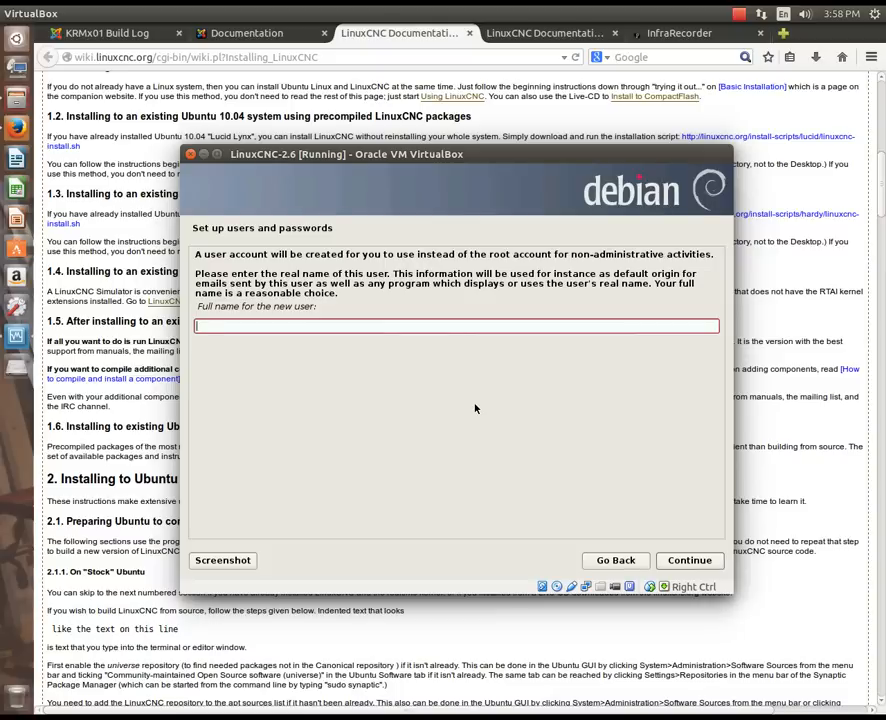
{"action": "type", "text": "Joe H"}
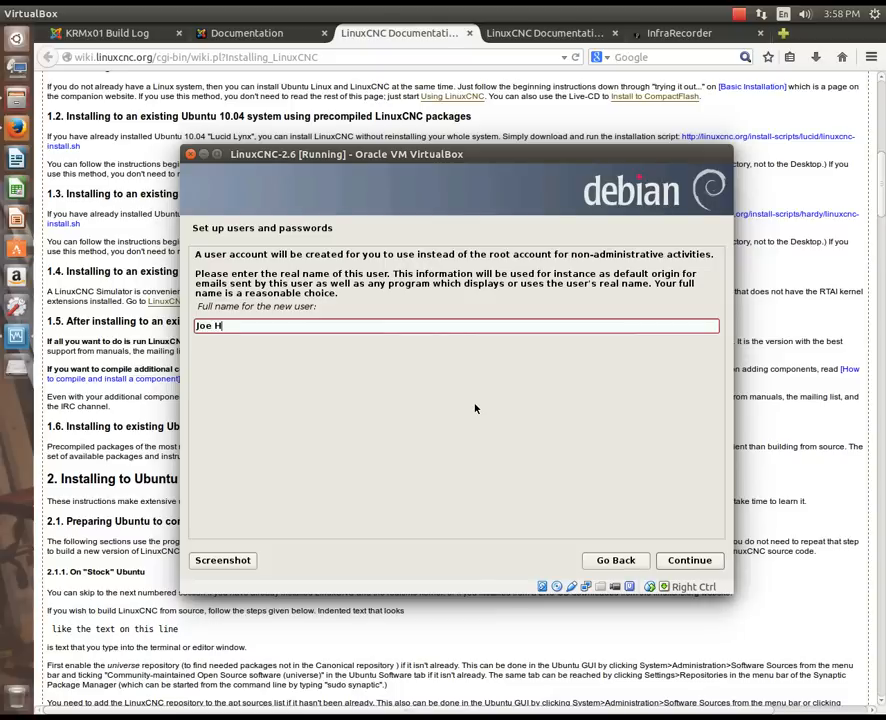
{"action": "type", "text": "ildreth"}
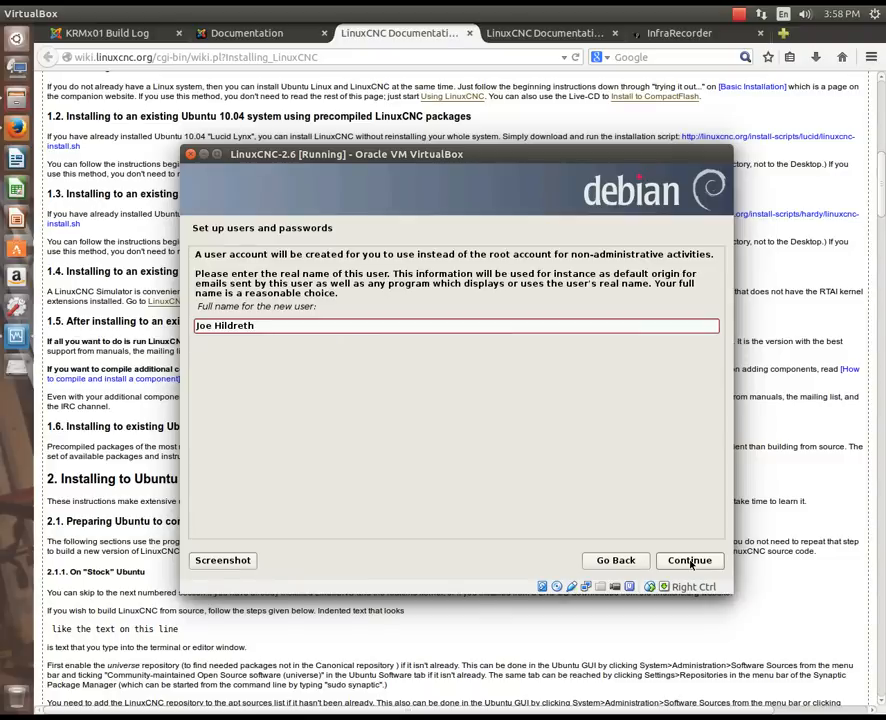
{"action": "left_click", "coordinate": [688, 560]}
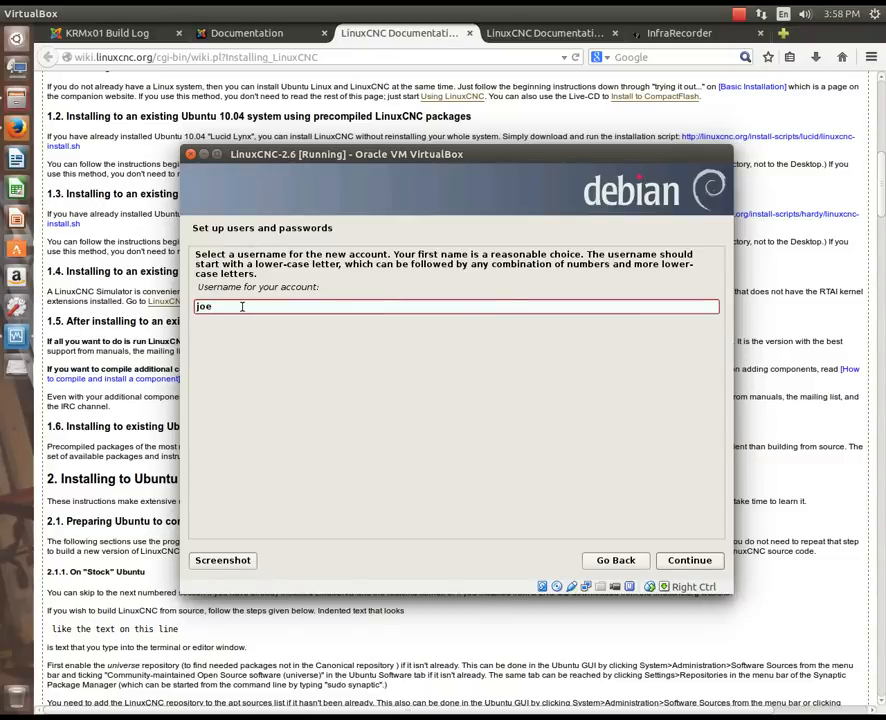
{"action": "type", "text": "h"}
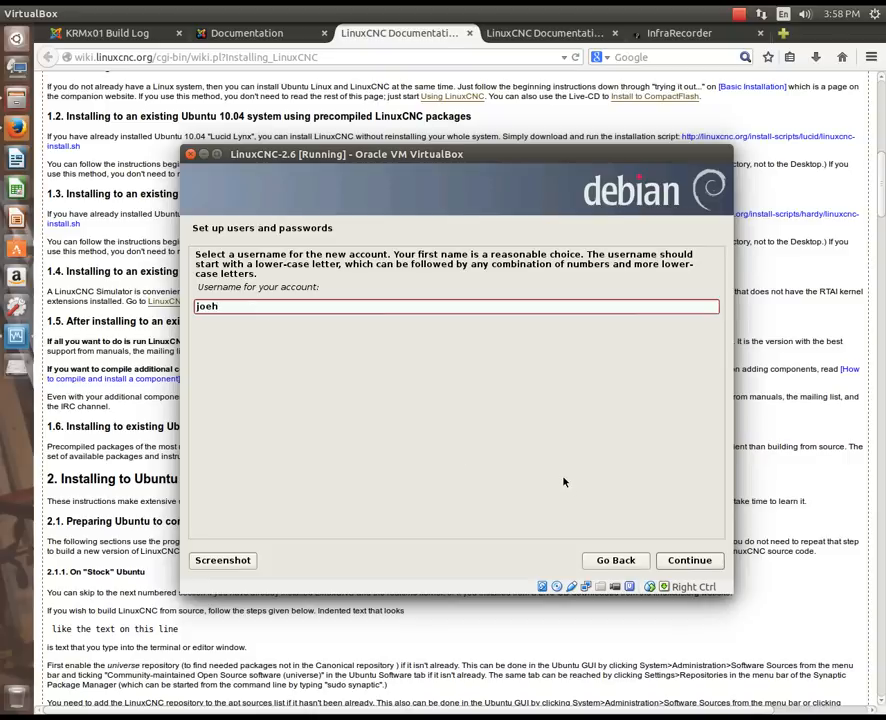
{"action": "left_click", "coordinate": [688, 560]}
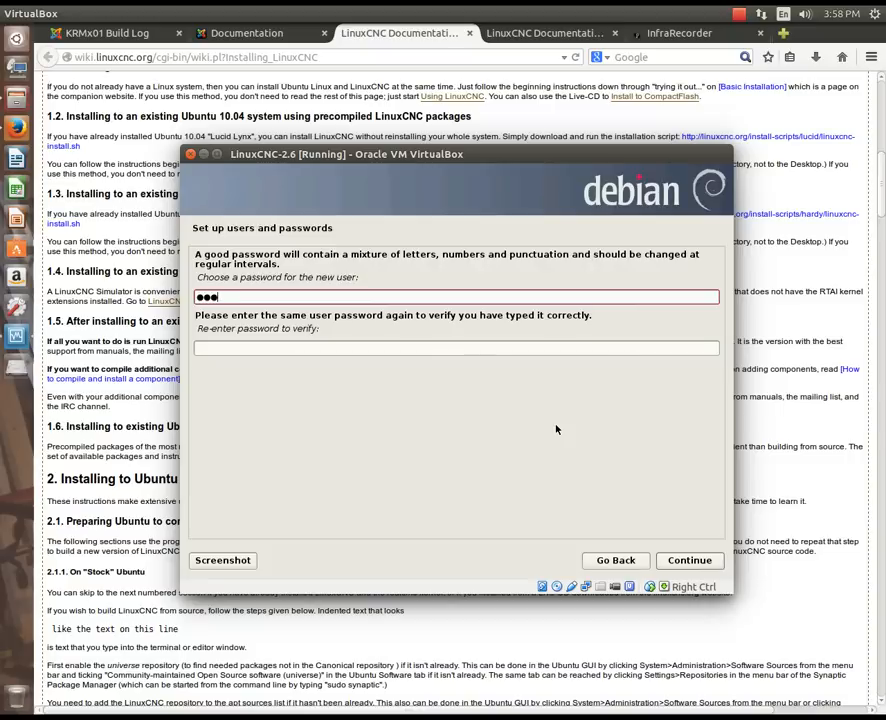
Retype the user password to confirm it and continue to the time zone step.
{"action": "left_click", "coordinate": [474, 348]}
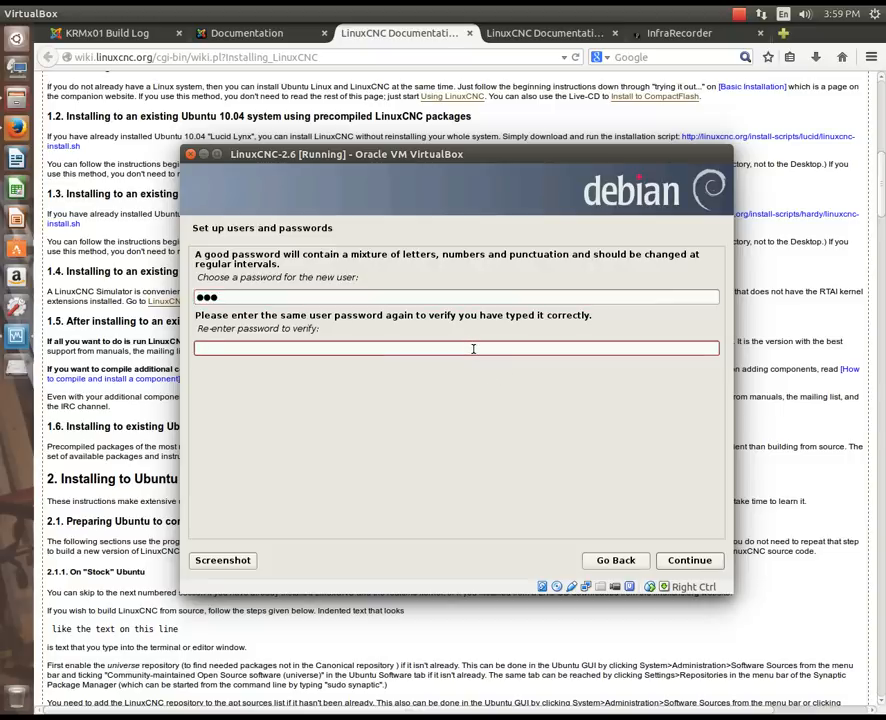
{"action": "type", "text": "•••"}
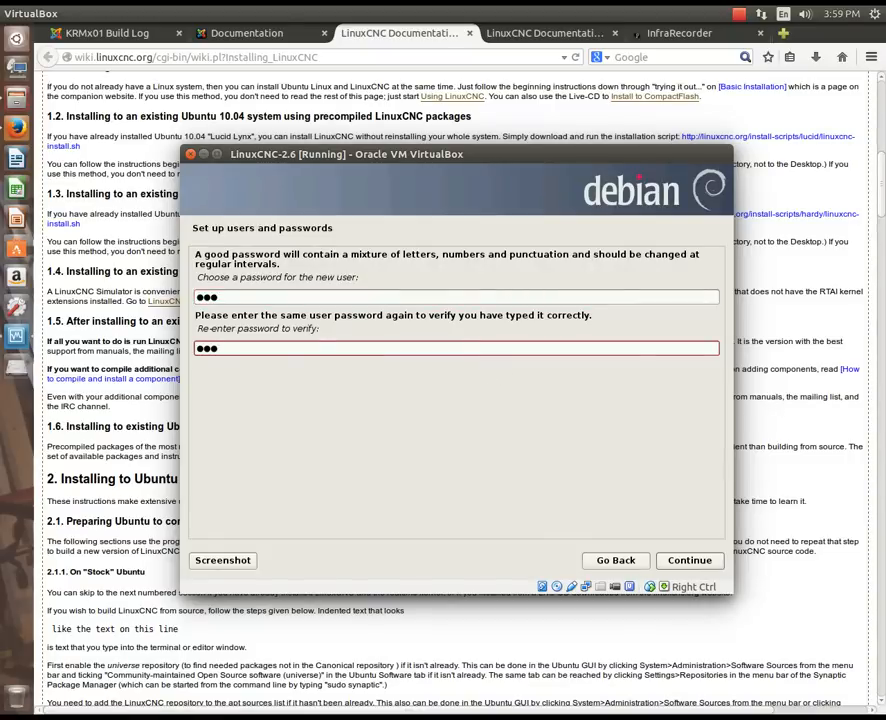
{"action": "type", "text": "•"}
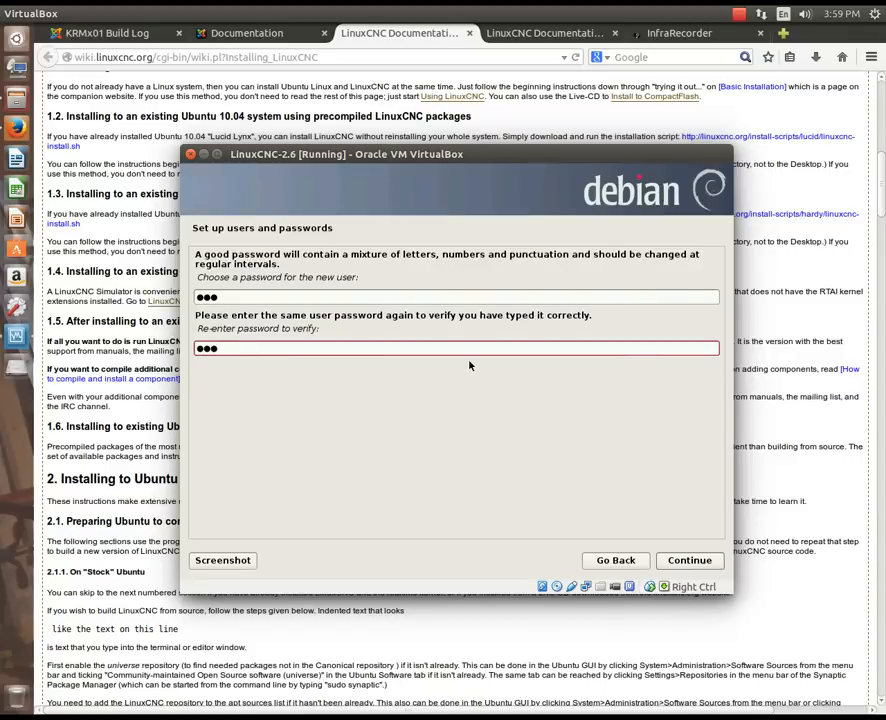
{"action": "type", "text": "•"}
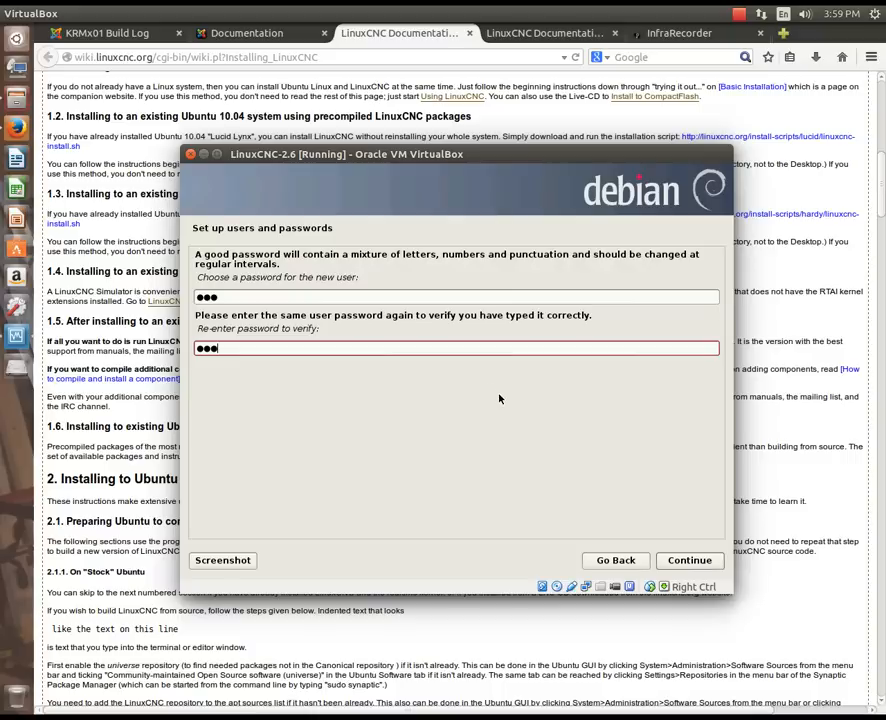
{"action": "mouse_move", "coordinate": [612, 464]}
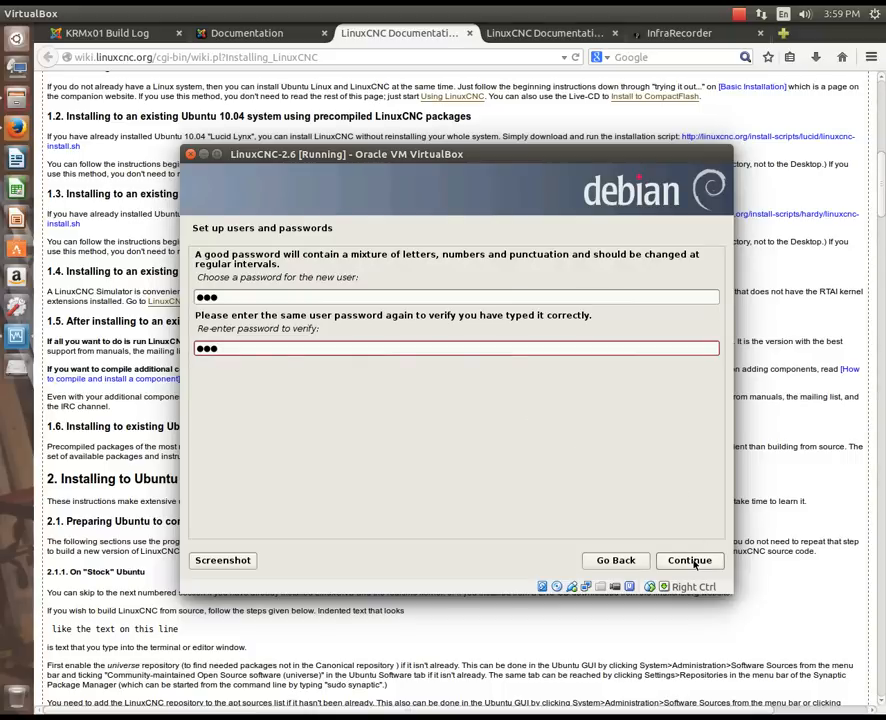
{"action": "left_click", "coordinate": [688, 560]}
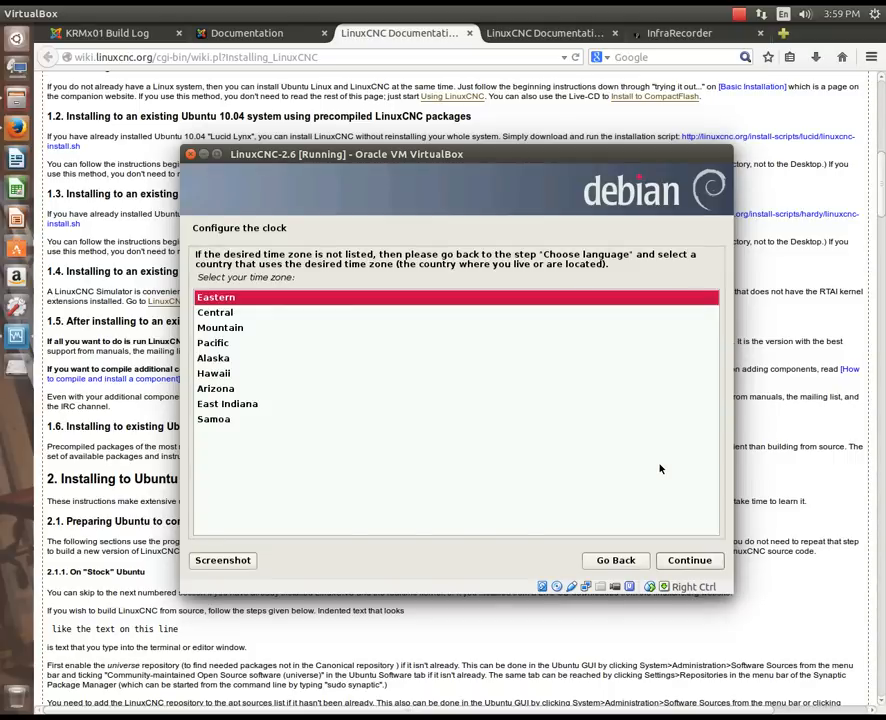
{"action": "mouse_move", "coordinate": [432, 420]}
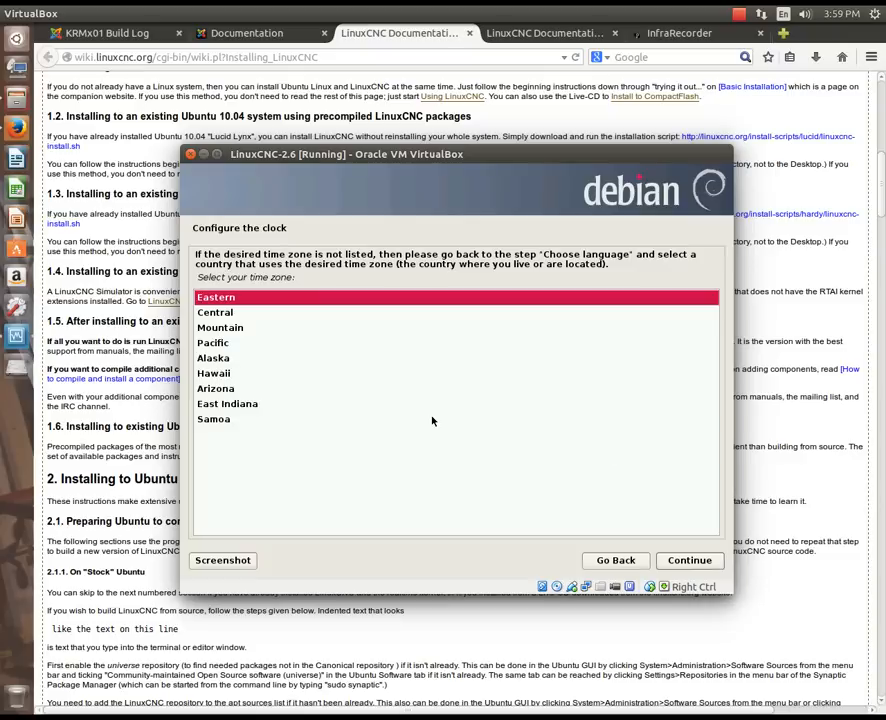
{"action": "mouse_move", "coordinate": [216, 316]}
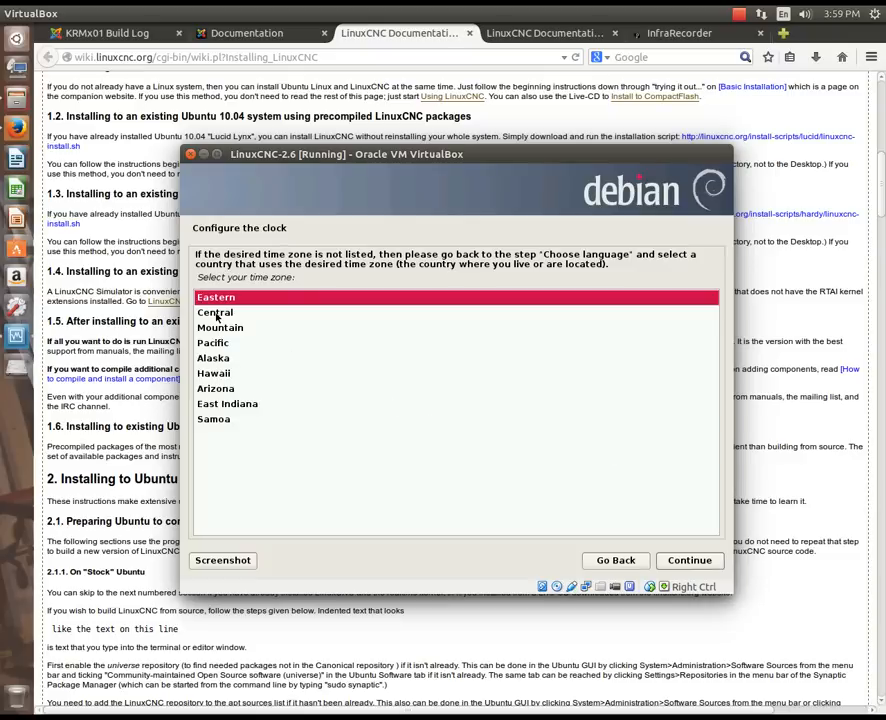
Select Central as the time zone and continue to disk partitioning.
{"action": "left_click", "coordinate": [216, 312]}
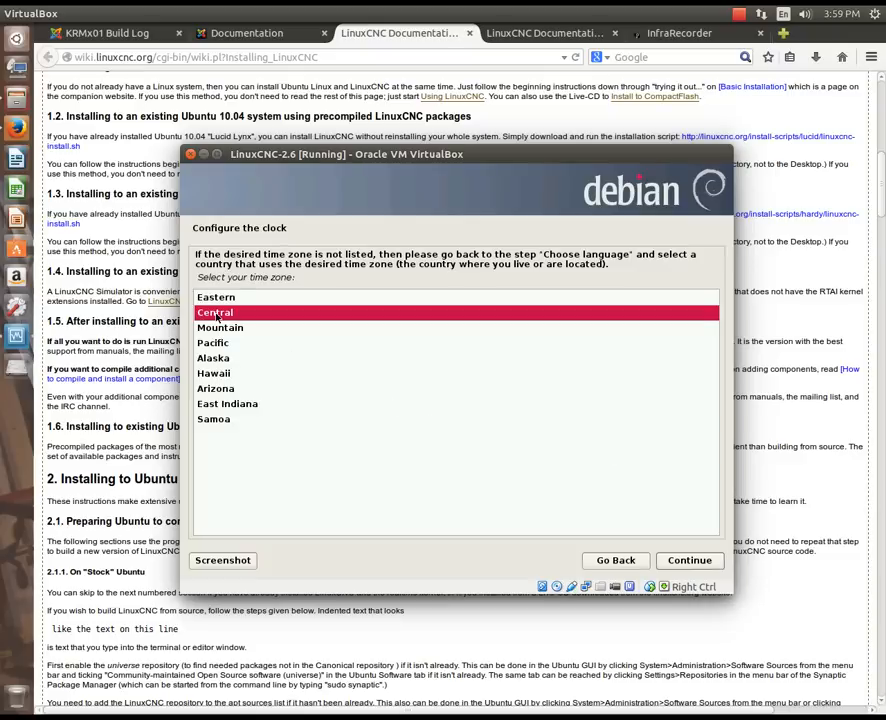
{"action": "mouse_move", "coordinate": [688, 560]}
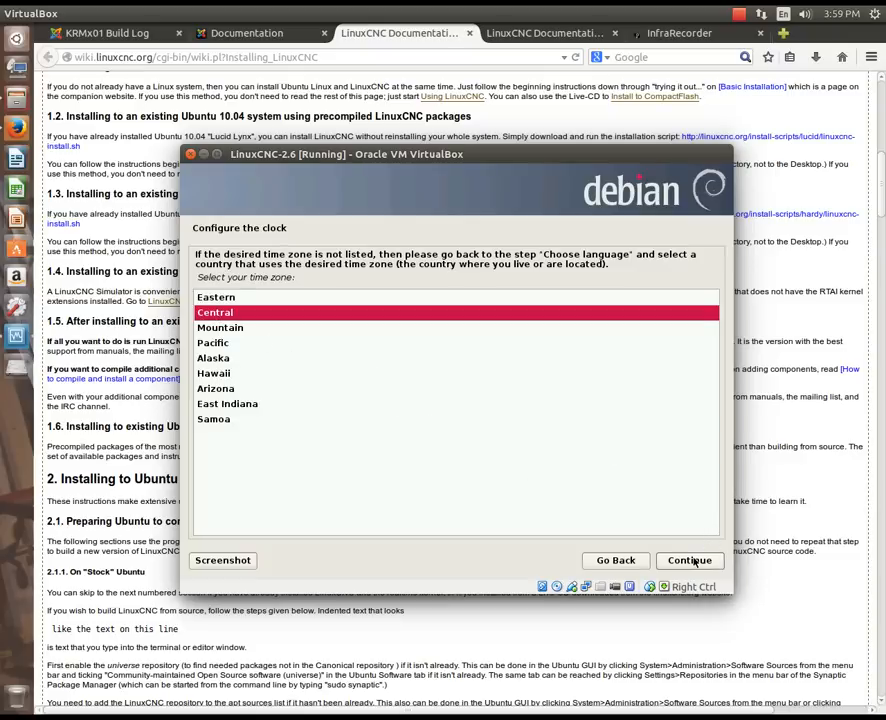
{"action": "left_click", "coordinate": [690, 560]}
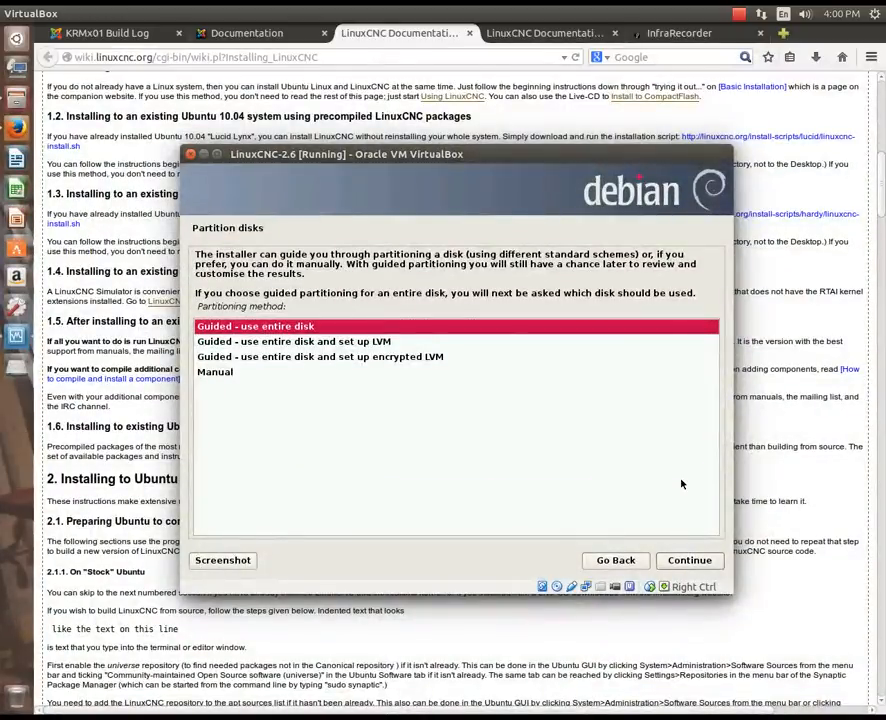
{"action": "mouse_move", "coordinate": [660, 480]}
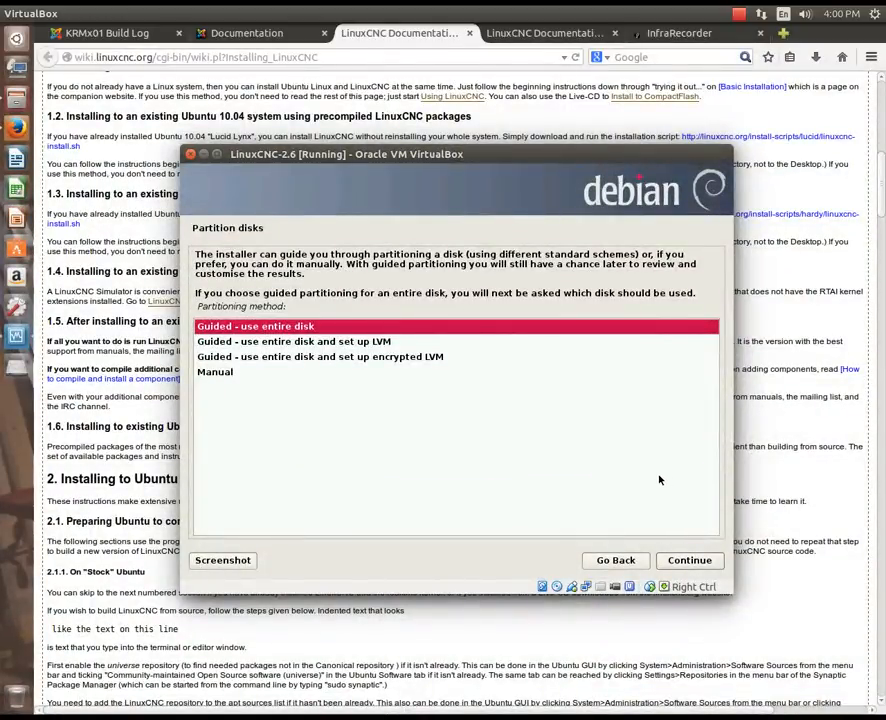
{"action": "mouse_move", "coordinate": [300, 350]}
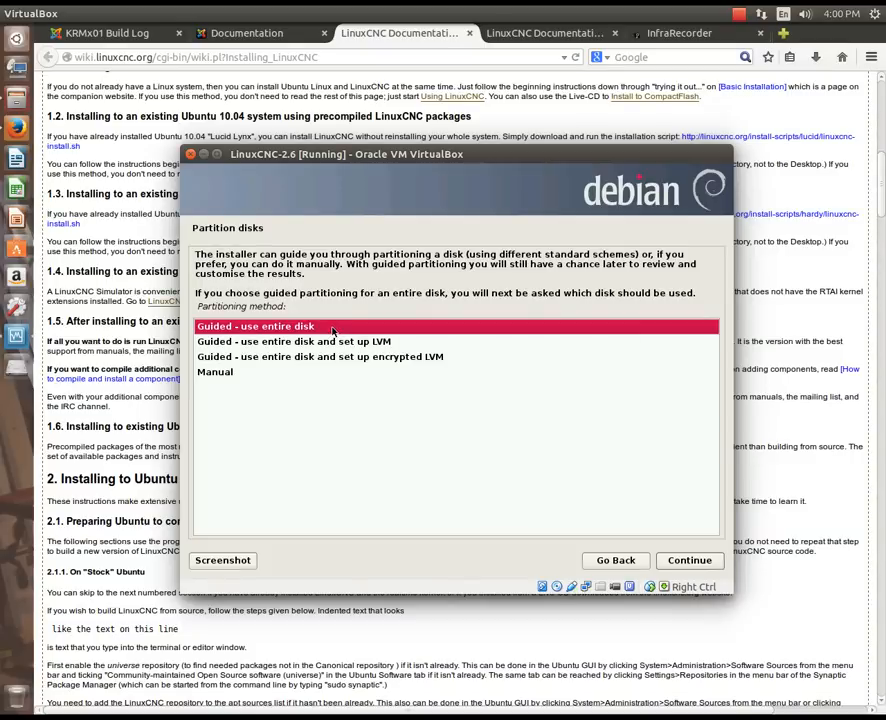
{"action": "mouse_move", "coordinate": [330, 348]}
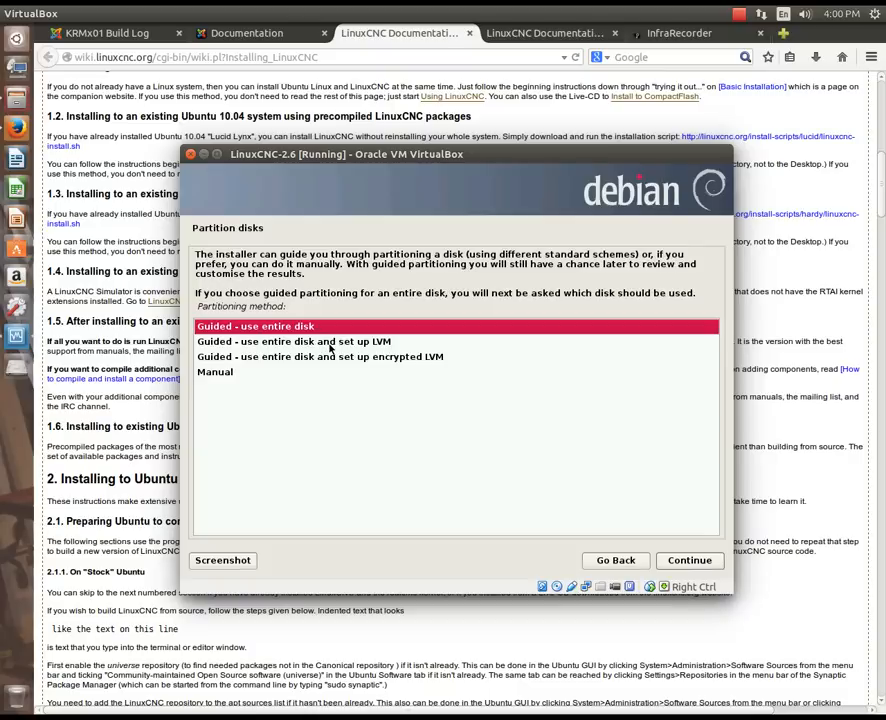
{"action": "mouse_move", "coordinate": [370, 368]}
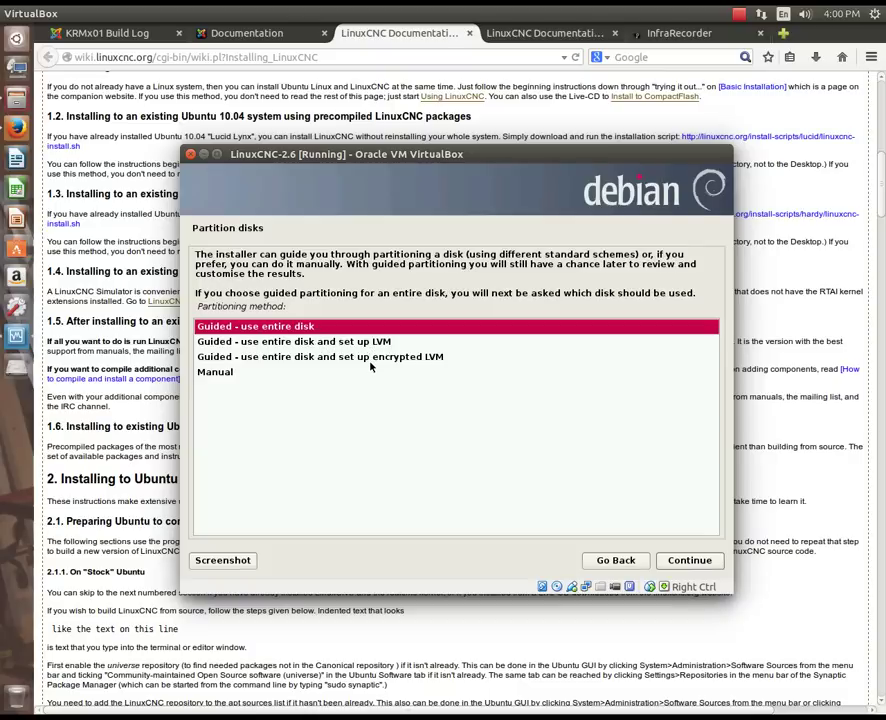
{"action": "mouse_move", "coordinate": [332, 368]}
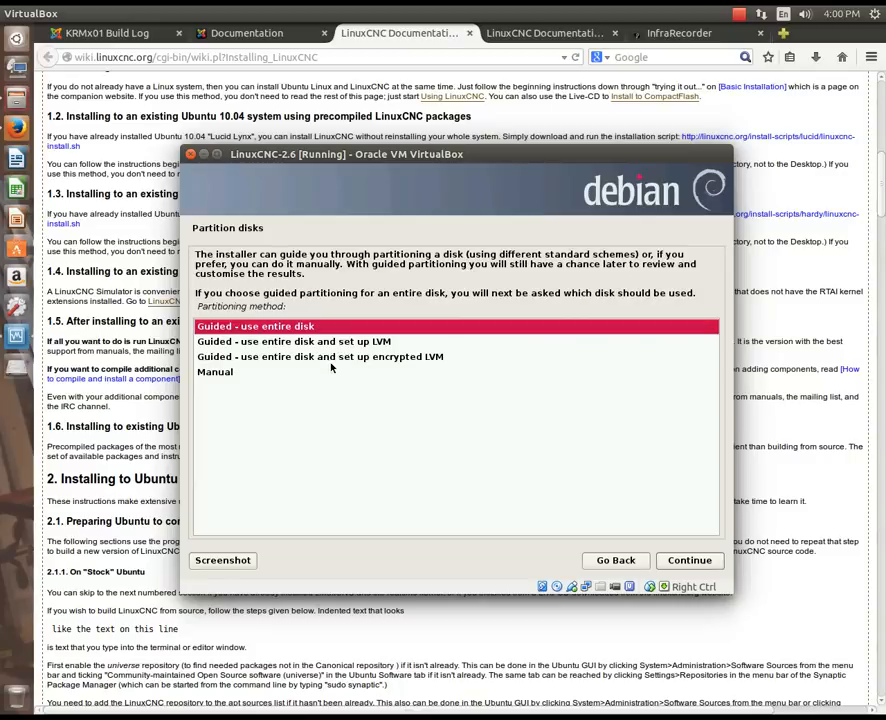
{"action": "mouse_move", "coordinate": [224, 384]}
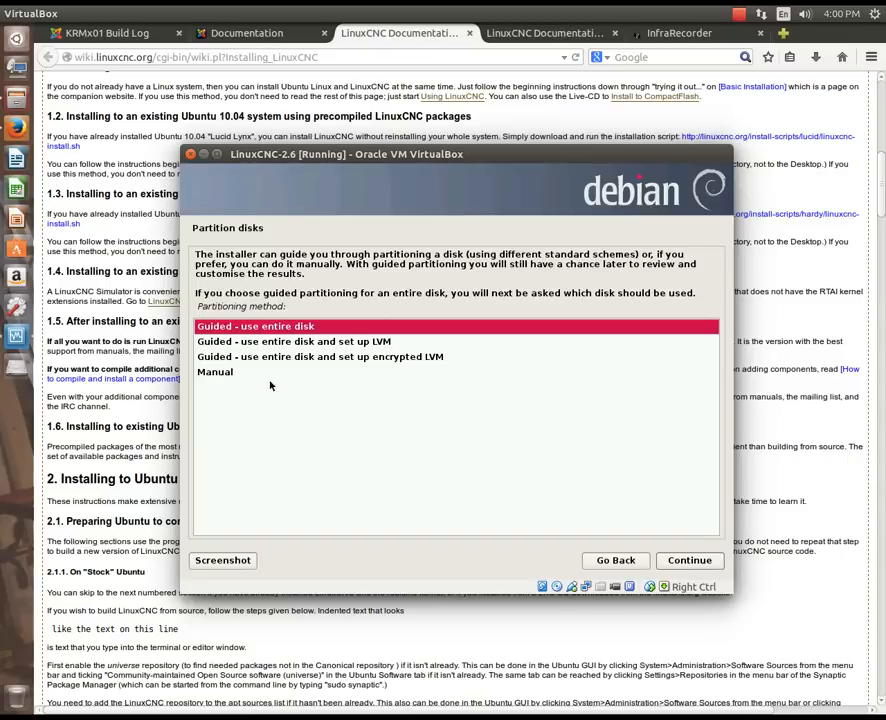
{"action": "mouse_move", "coordinate": [304, 396]}
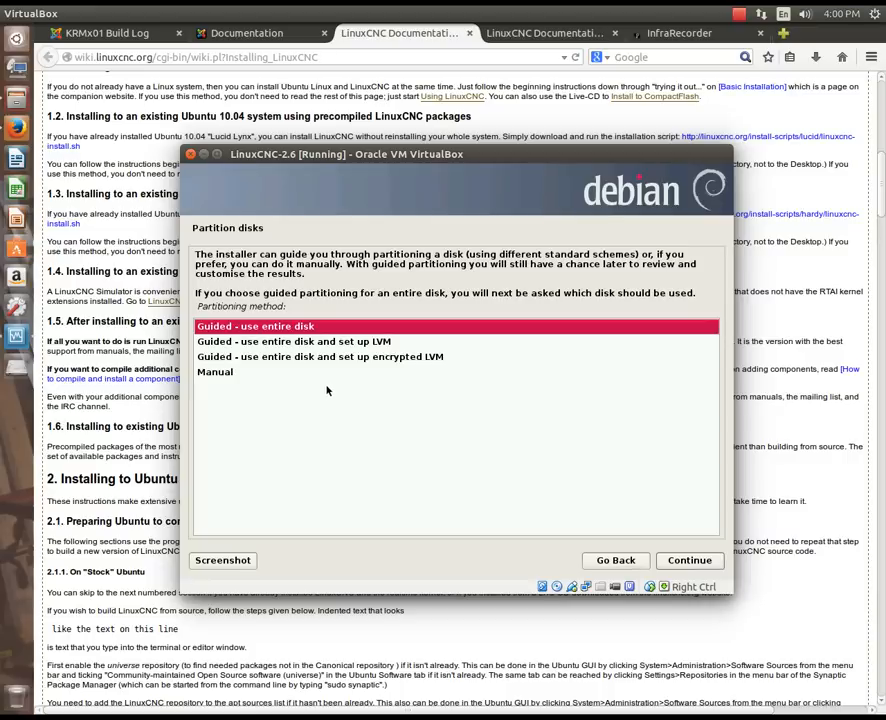
{"action": "mouse_move", "coordinate": [348, 370]}
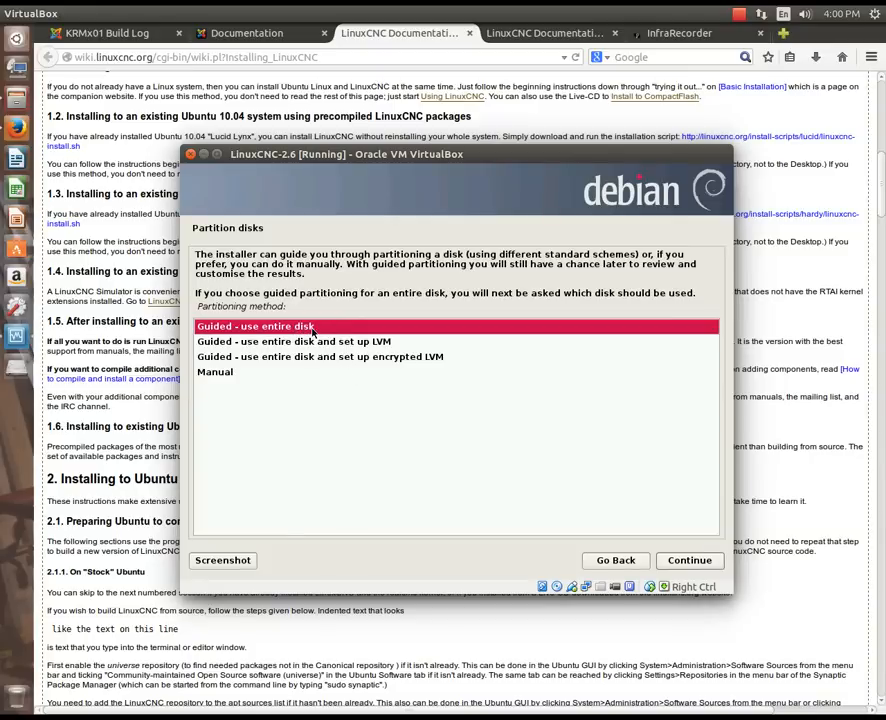
{"action": "mouse_move", "coordinate": [368, 360]}
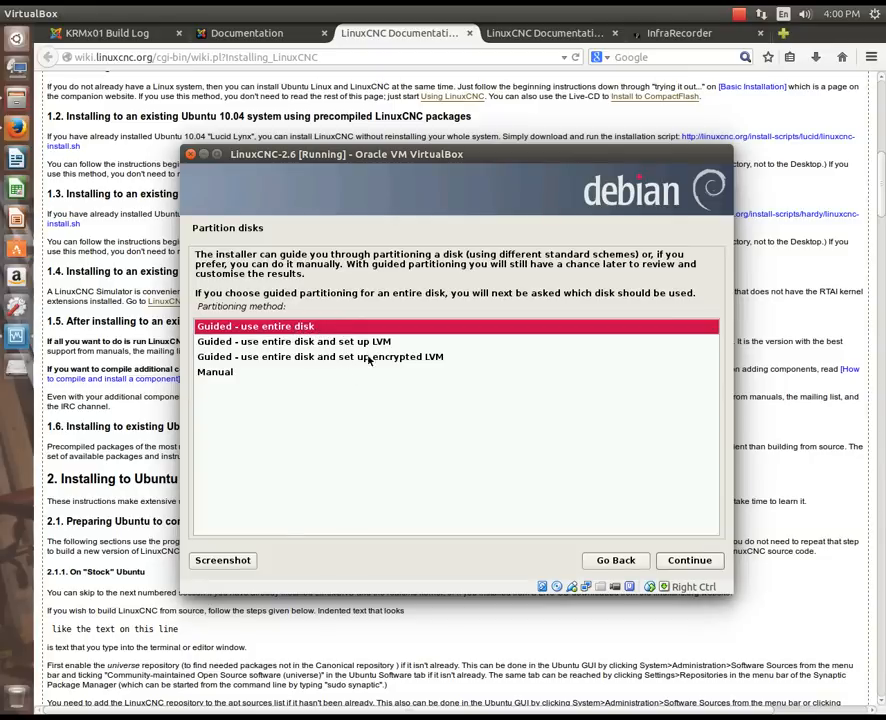
Accept 'Guided - use entire disk' as the partitioning method.
{"action": "left_click", "coordinate": [688, 560]}
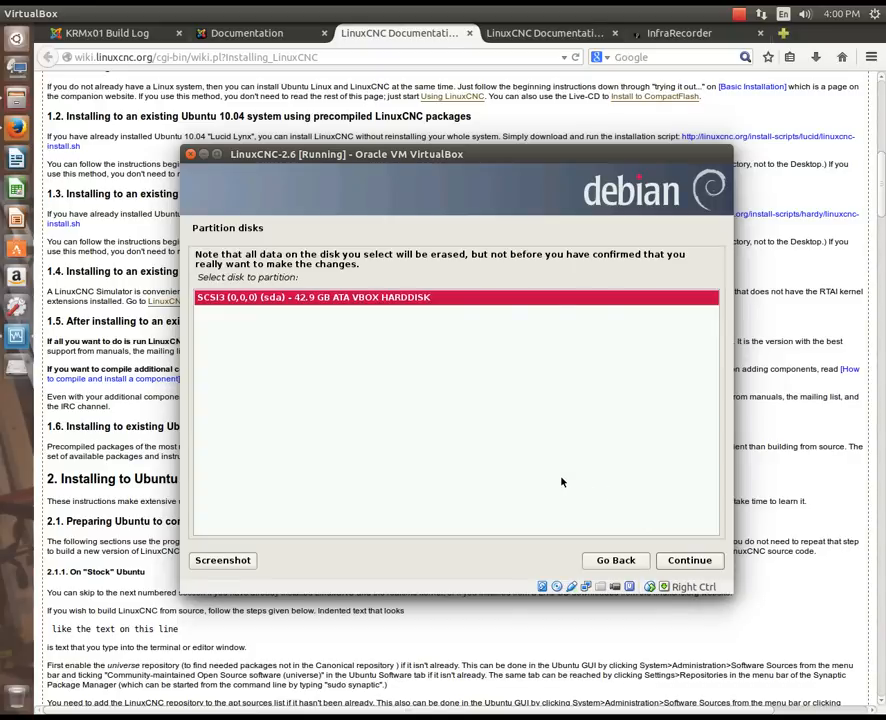
{"action": "mouse_move", "coordinate": [492, 444]}
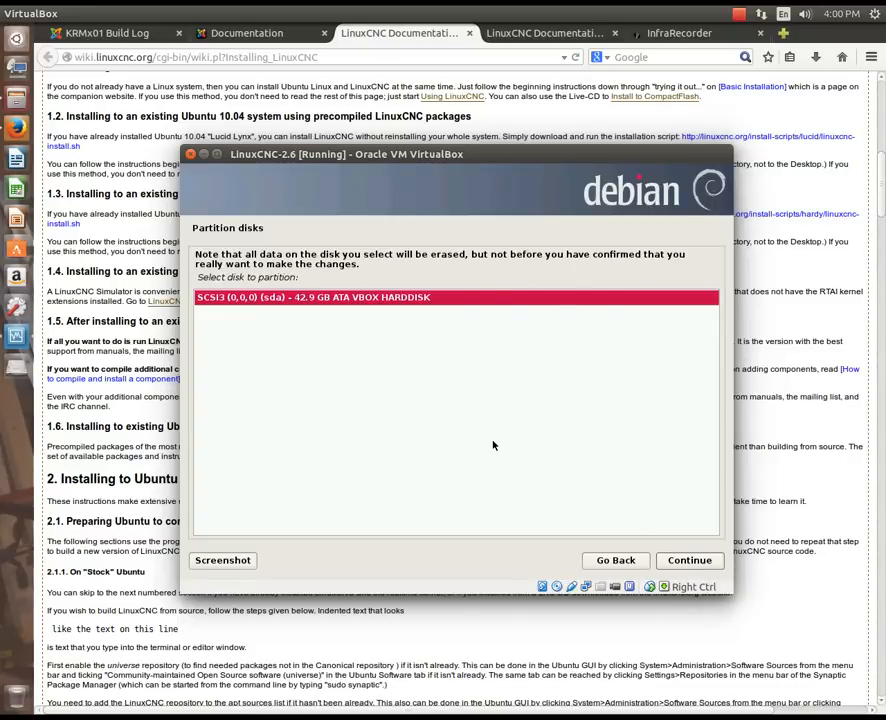
{"action": "mouse_move", "coordinate": [464, 370]}
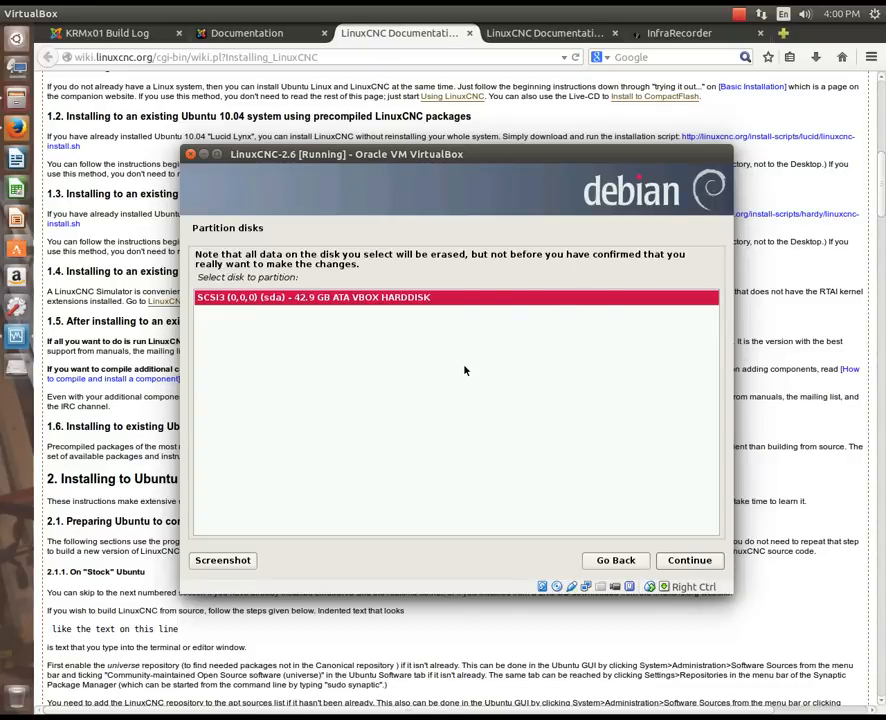
{"action": "mouse_move", "coordinate": [400, 336]}
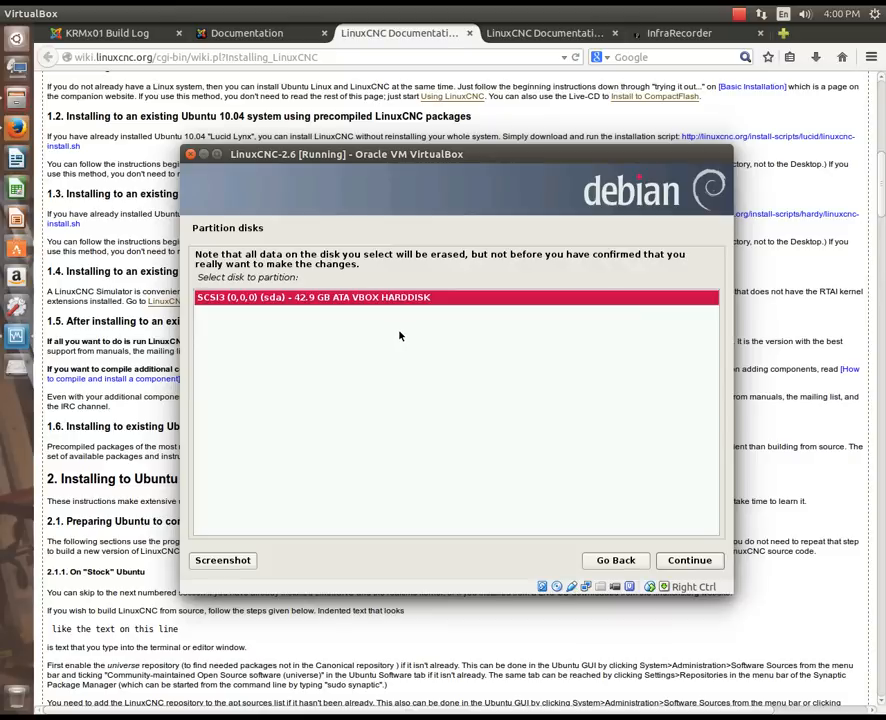
{"action": "mouse_move", "coordinate": [680, 530]}
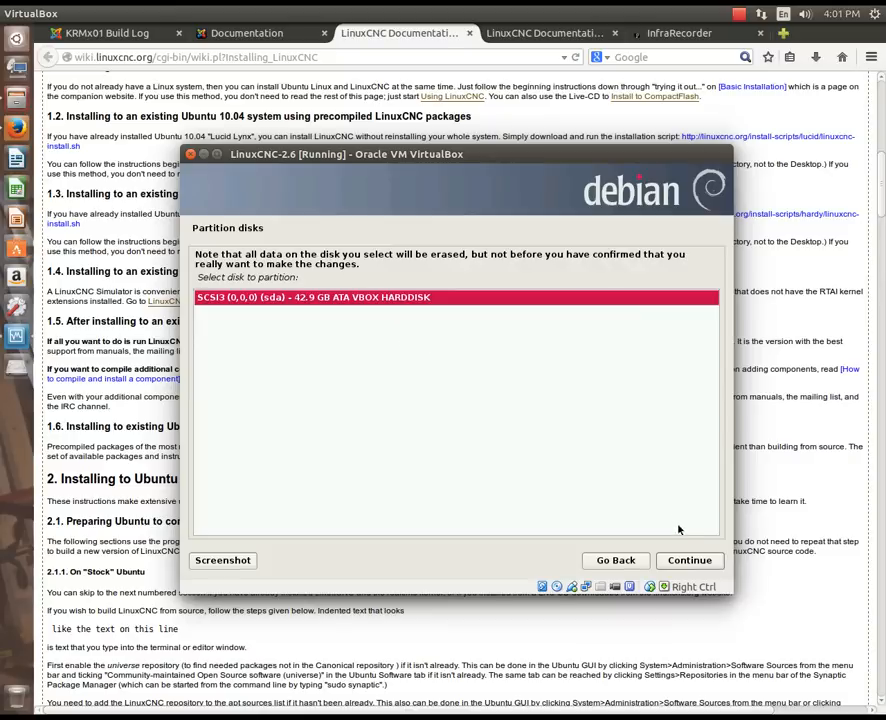
Confirm the 42.9 GB ATA VBOX HARDDISK (sda) as the disk to partition.
{"action": "left_click", "coordinate": [688, 560]}
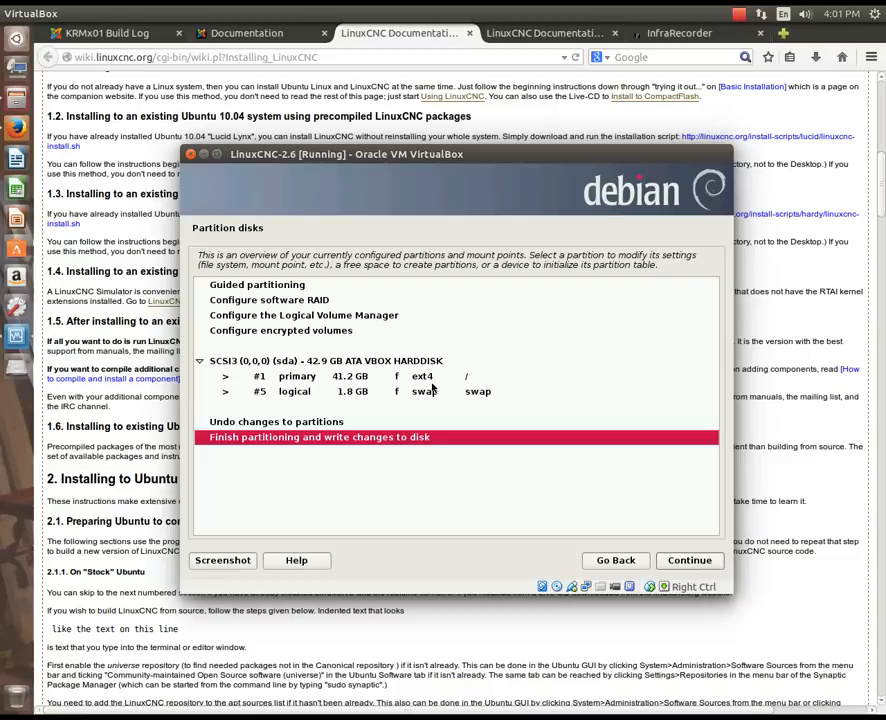
{"action": "mouse_move", "coordinate": [310, 402]}
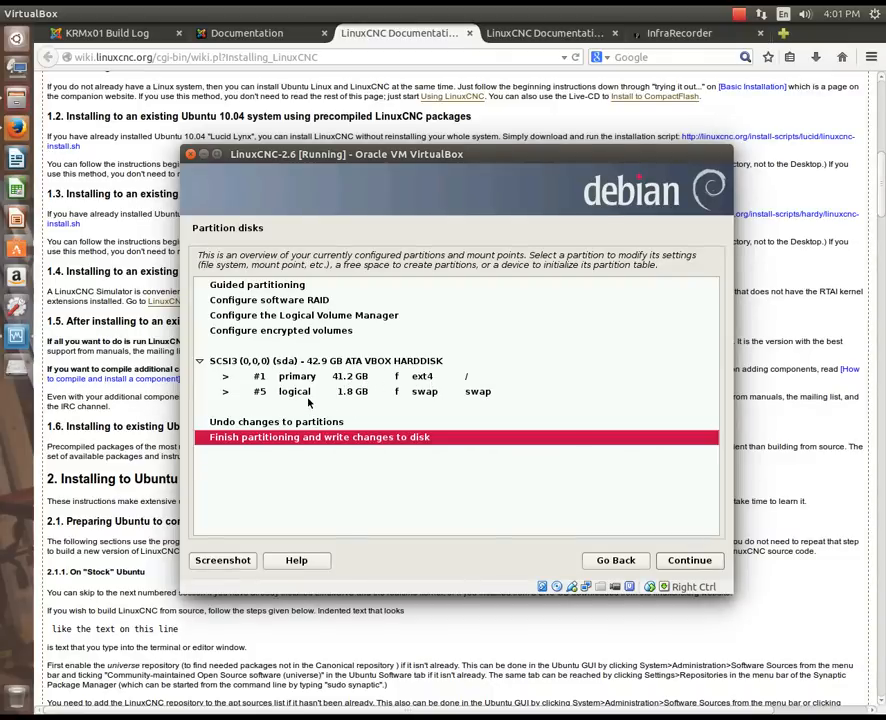
{"action": "mouse_move", "coordinate": [302, 398]}
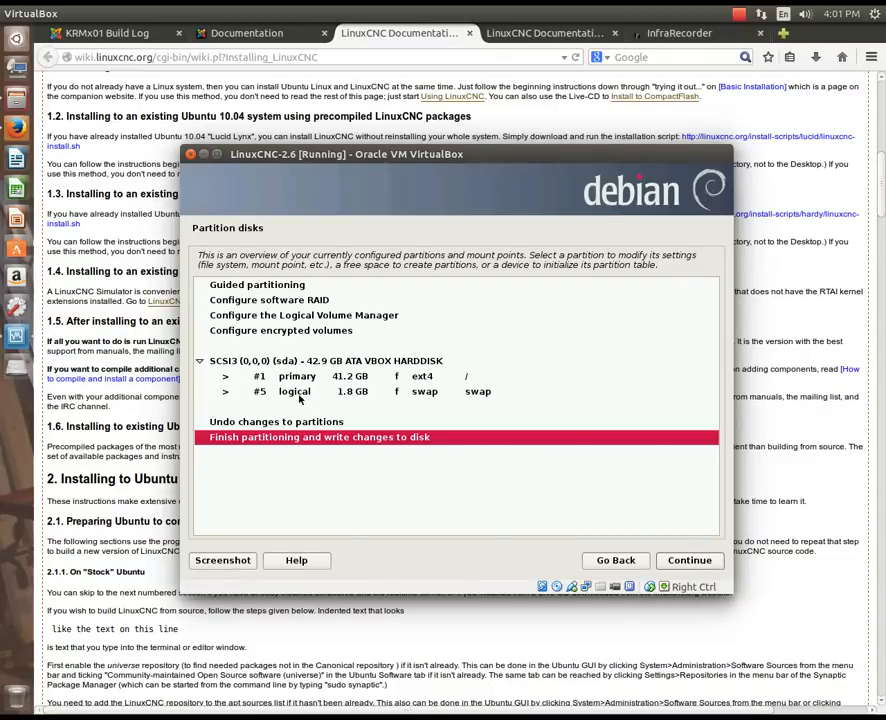
{"action": "mouse_move", "coordinate": [444, 406]}
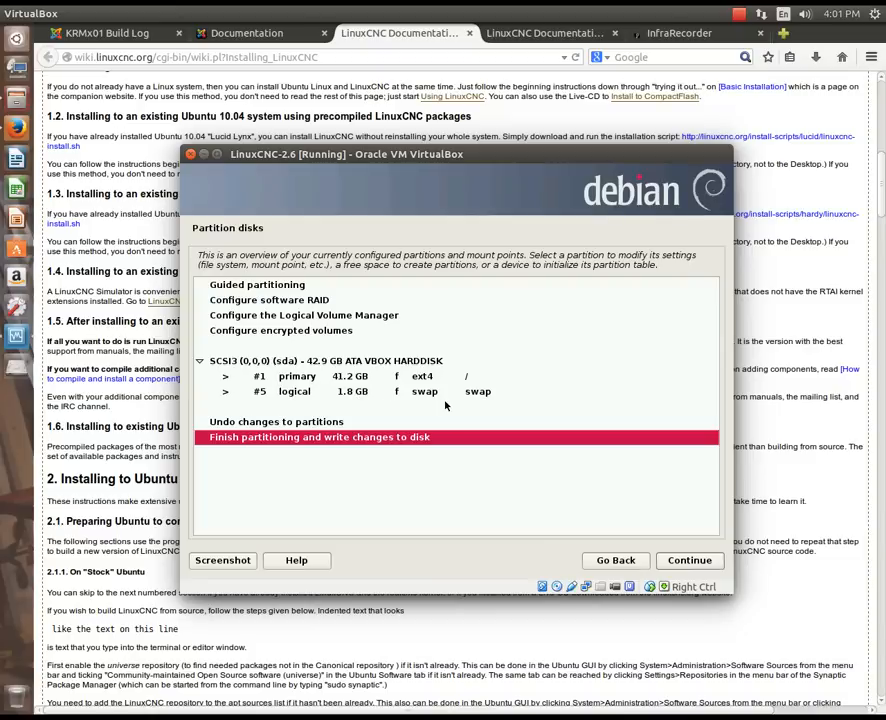
{"action": "mouse_move", "coordinate": [348, 454]}
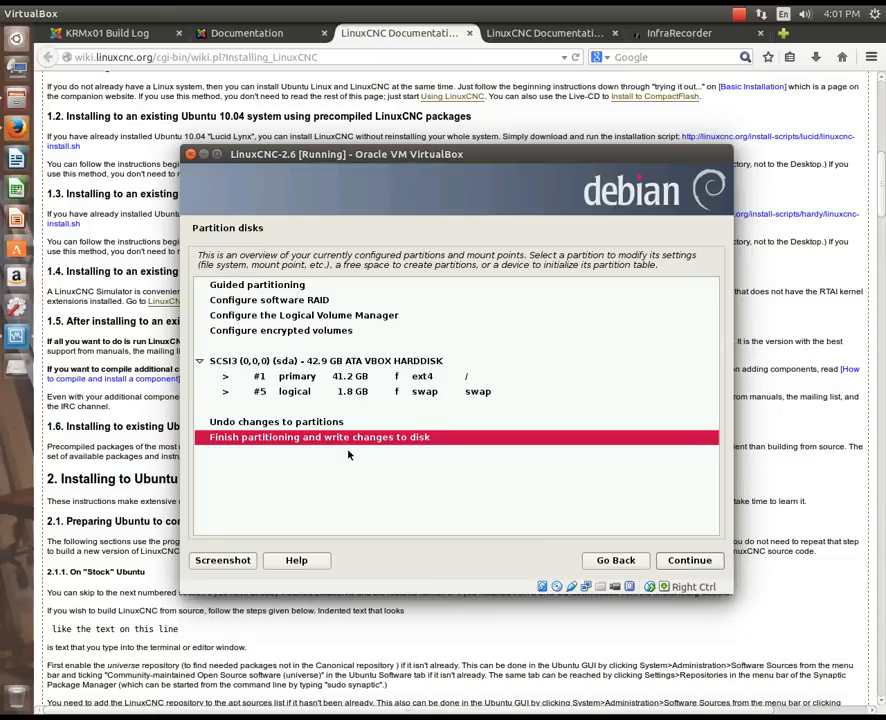
{"action": "mouse_move", "coordinate": [364, 472]}
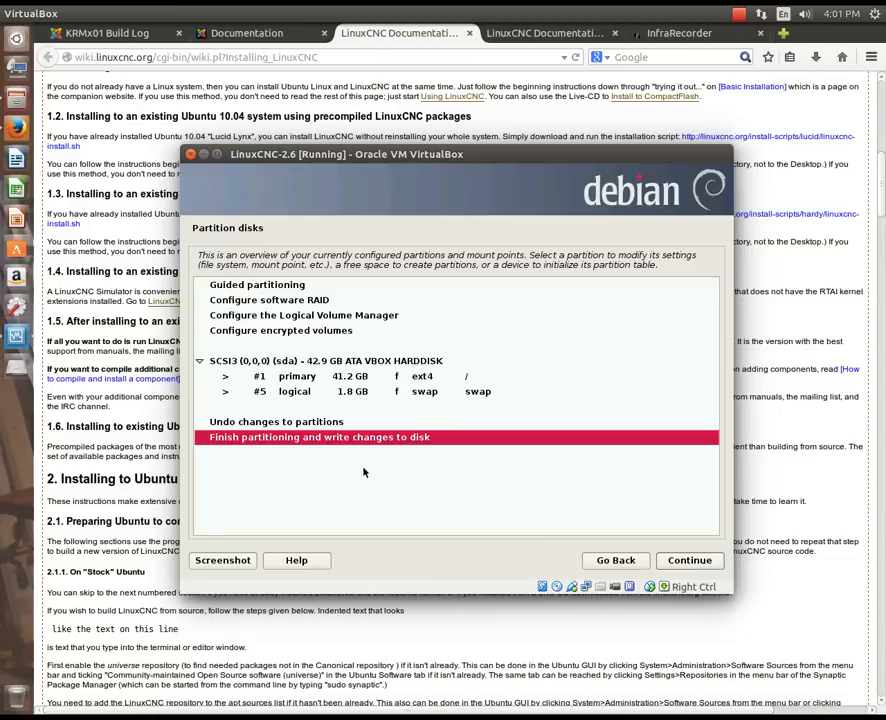
{"action": "mouse_move", "coordinate": [376, 452]}
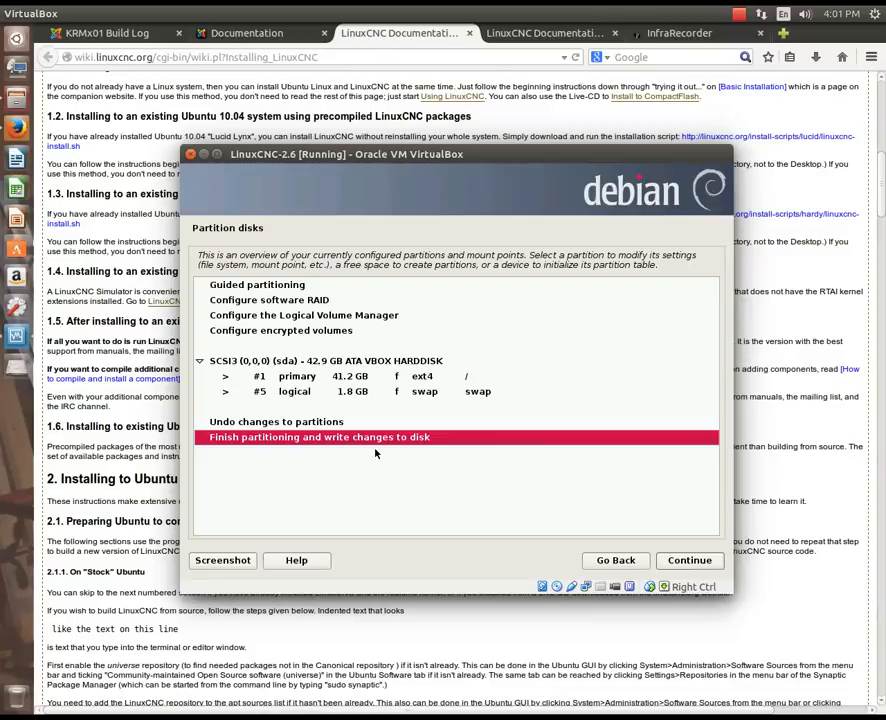
{"action": "mouse_move", "coordinate": [396, 454]}
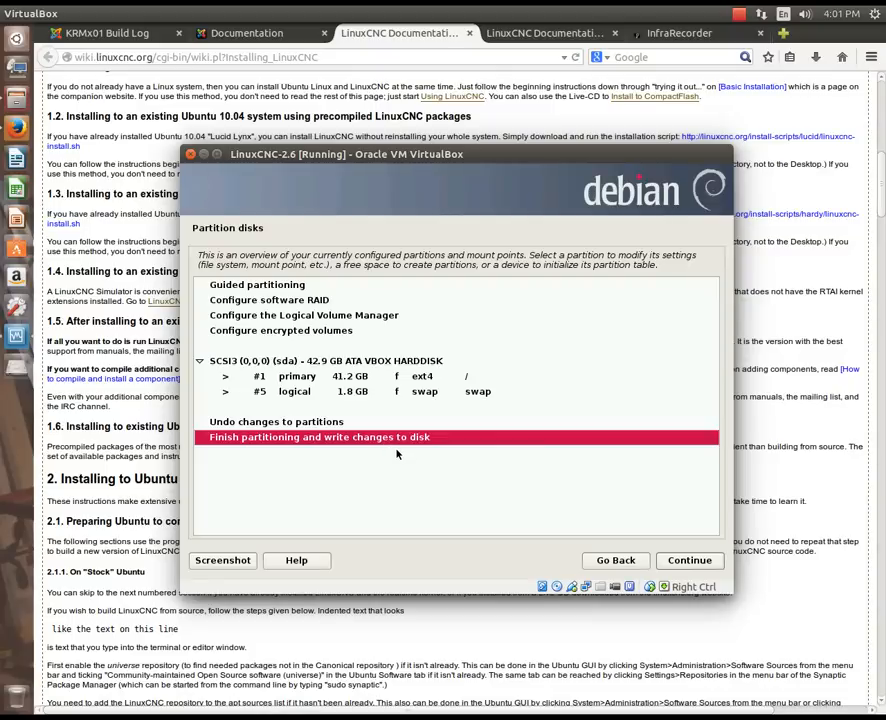
{"action": "mouse_move", "coordinate": [400, 468]}
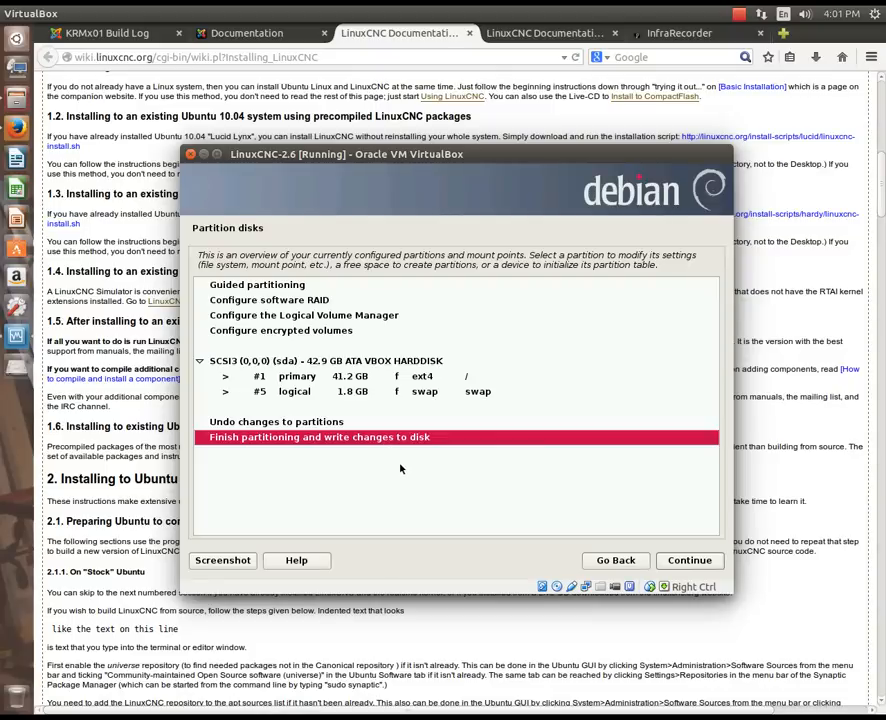
{"action": "mouse_move", "coordinate": [468, 482]}
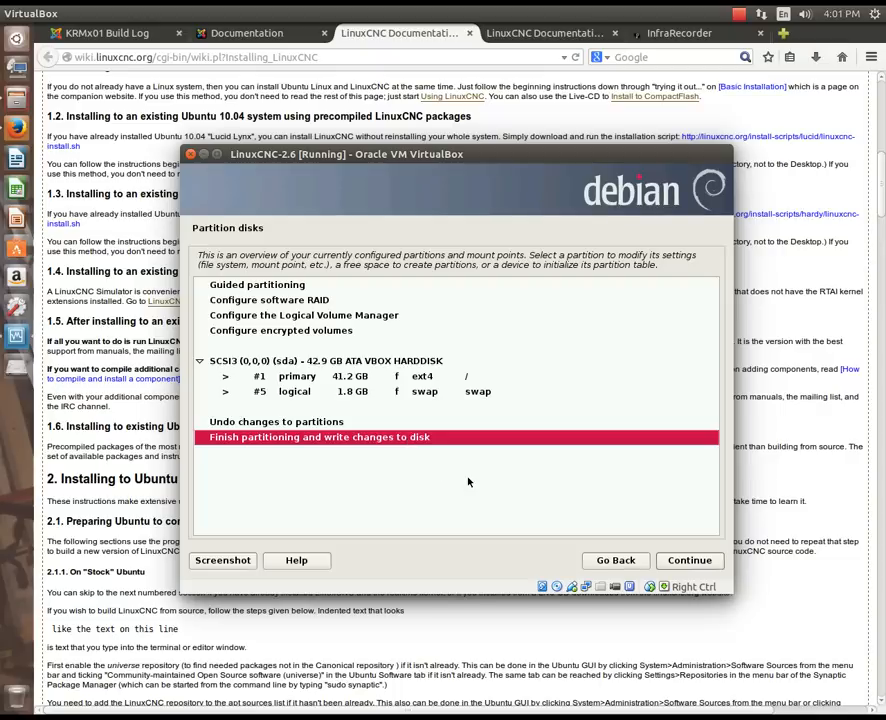
{"action": "mouse_move", "coordinate": [690, 560]}
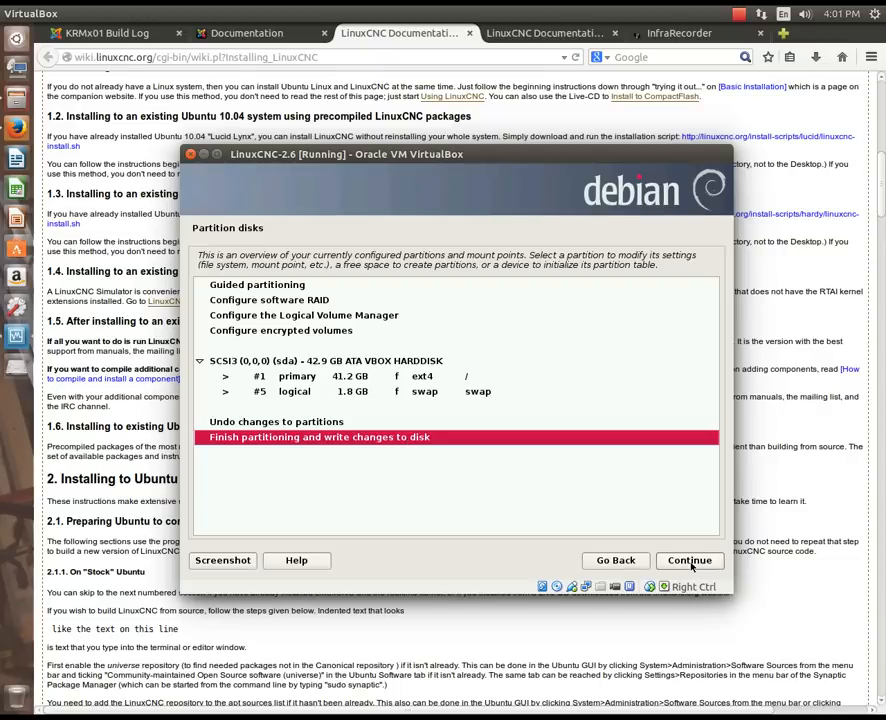
Finish partitioning and answer Yes to write the ext4 and swap partitions to disk.
{"action": "left_click", "coordinate": [688, 560]}
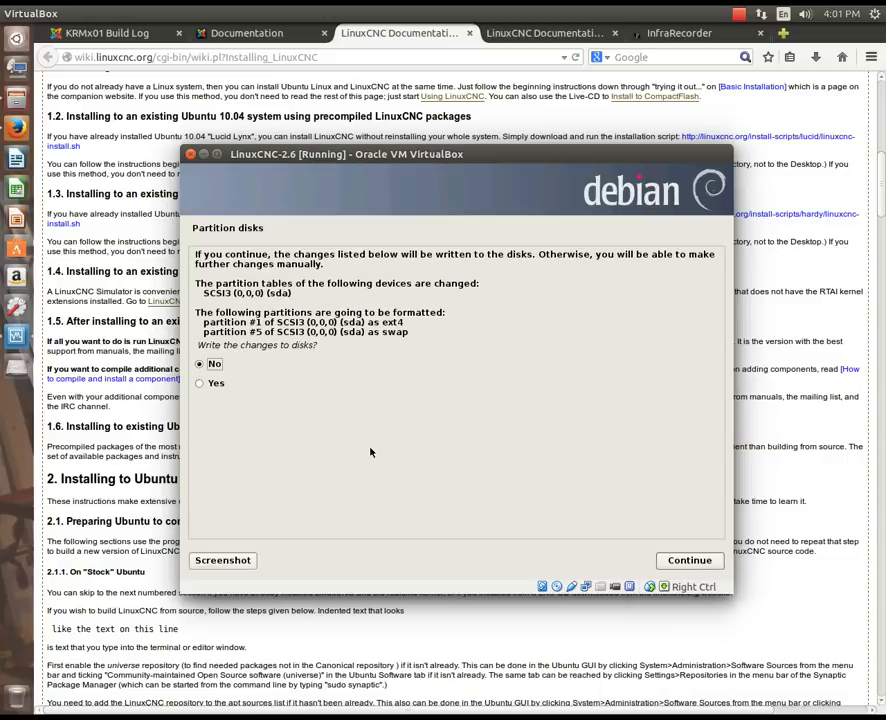
{"action": "left_click", "coordinate": [200, 384]}
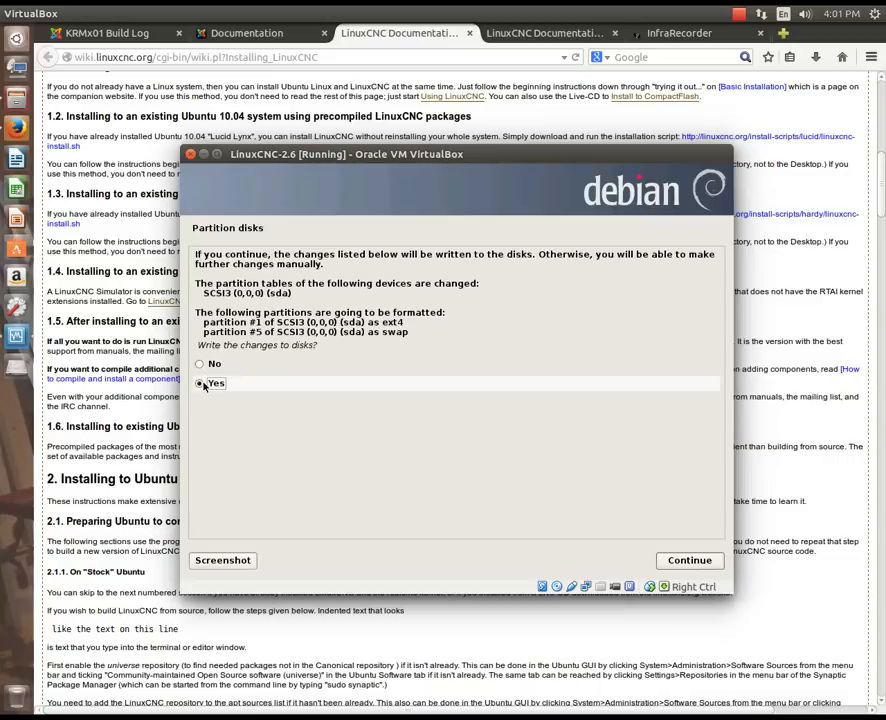
{"action": "left_click", "coordinate": [688, 560]}
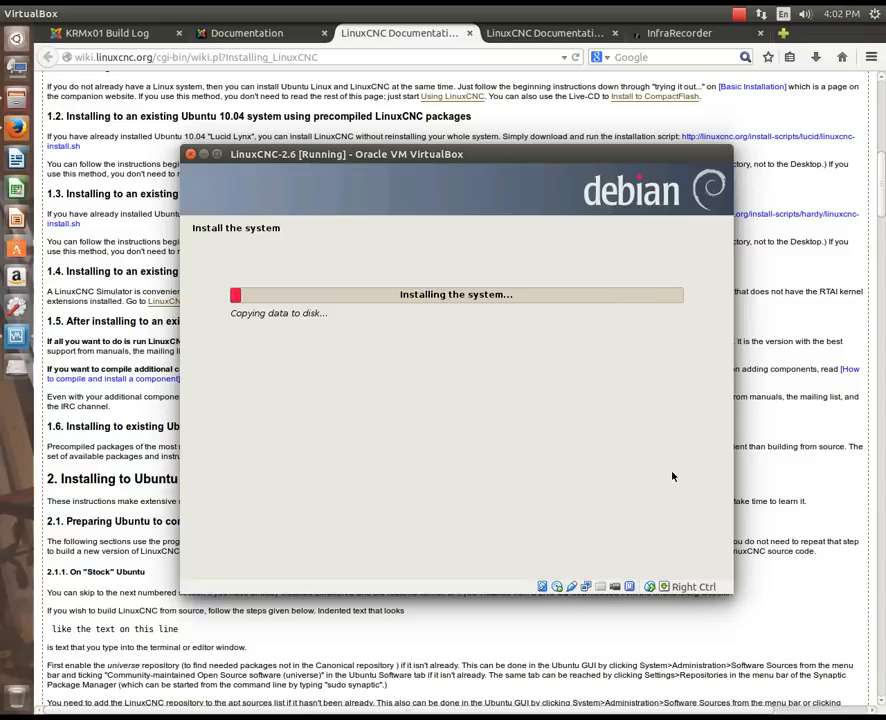
{"action": "mouse_move", "coordinate": [524, 482]}
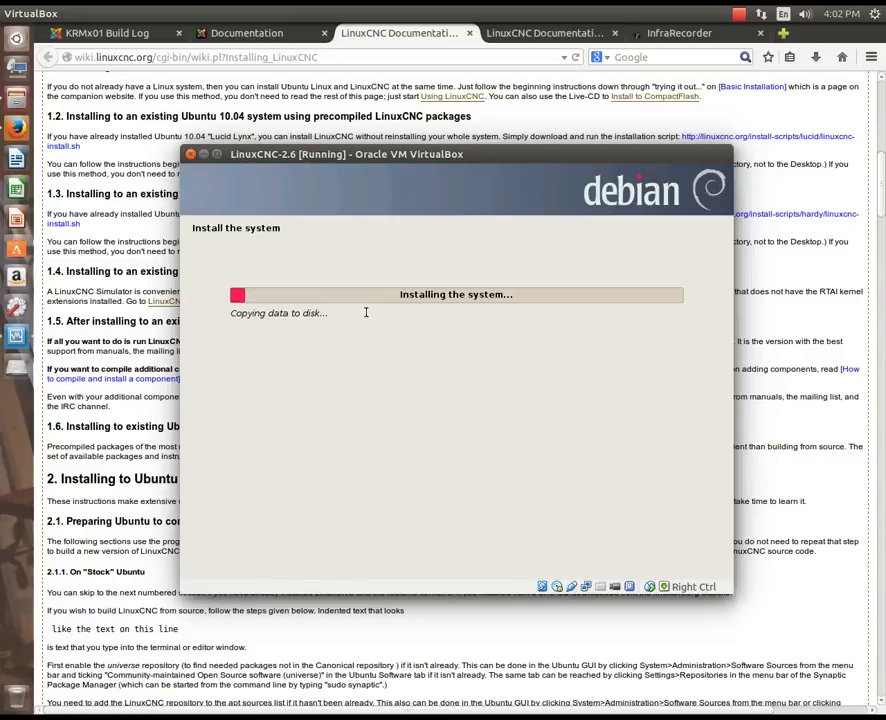
{"action": "mouse_move", "coordinate": [370, 368]}
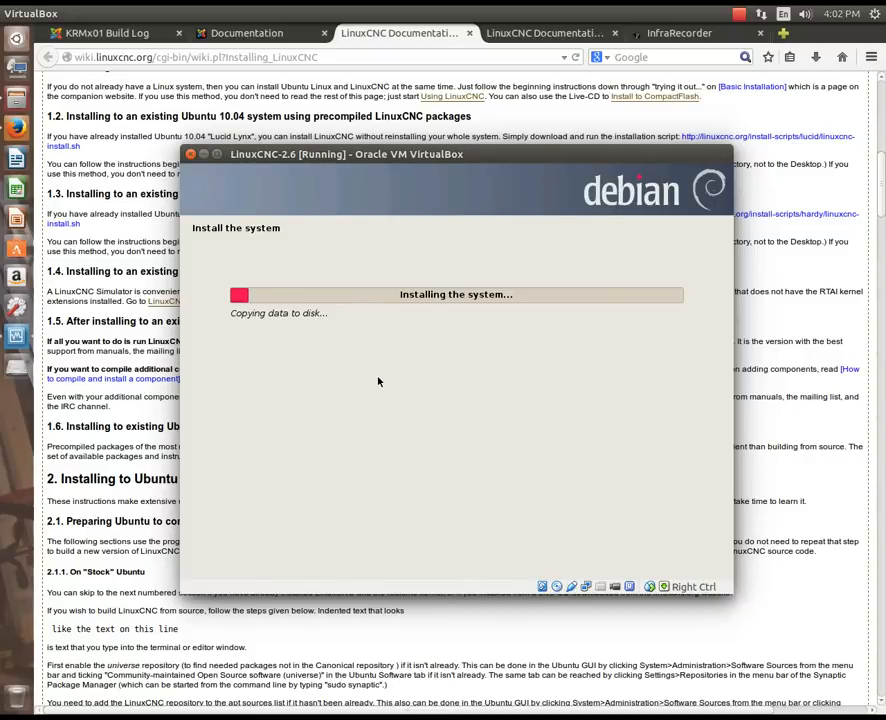
{"action": "mouse_move", "coordinate": [480, 344]}
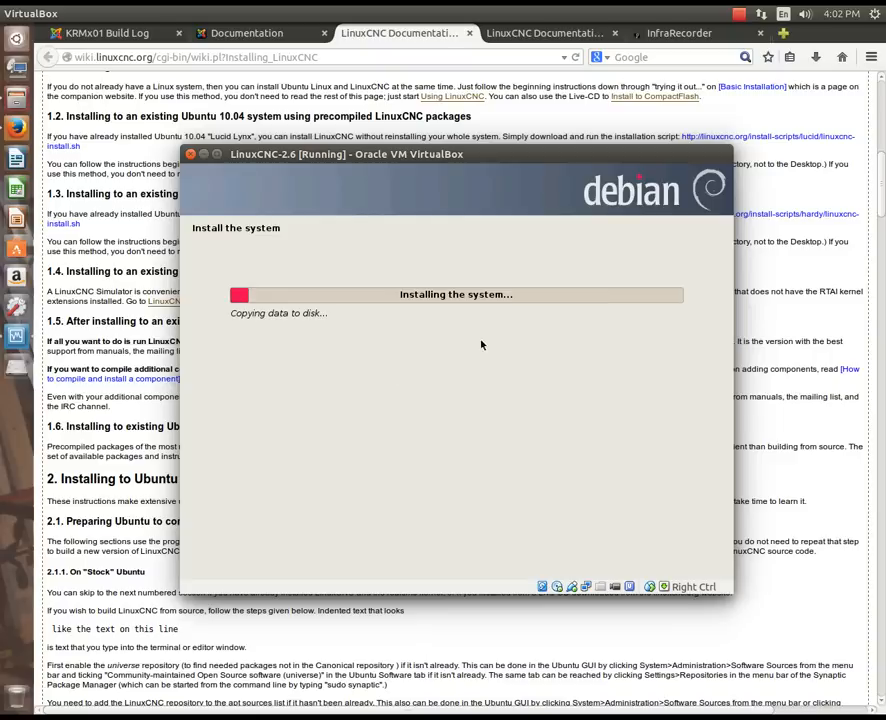
{"action": "mouse_move", "coordinate": [528, 400]}
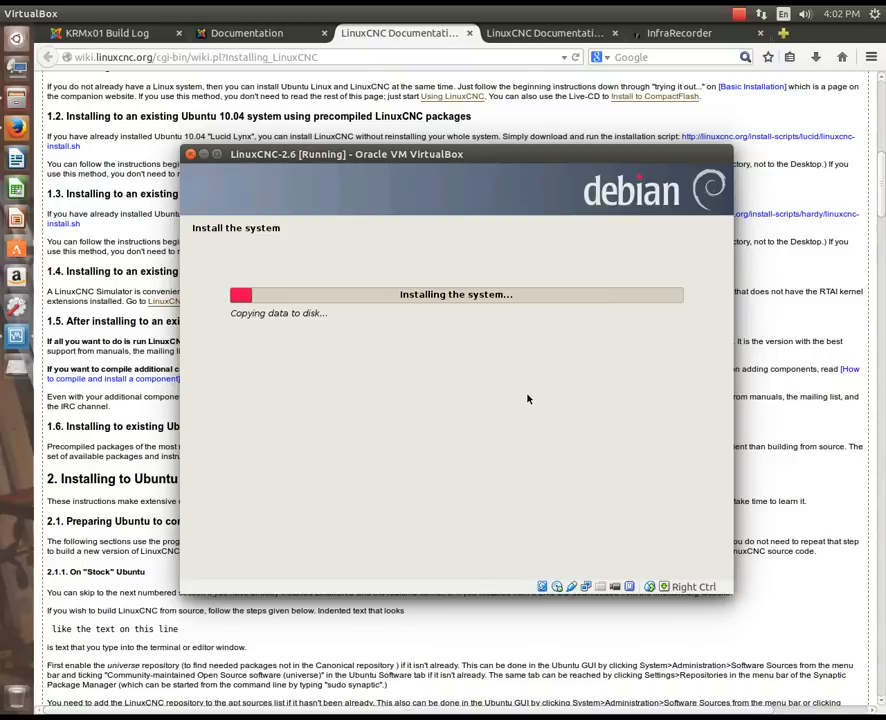
{"action": "mouse_move", "coordinate": [504, 436]}
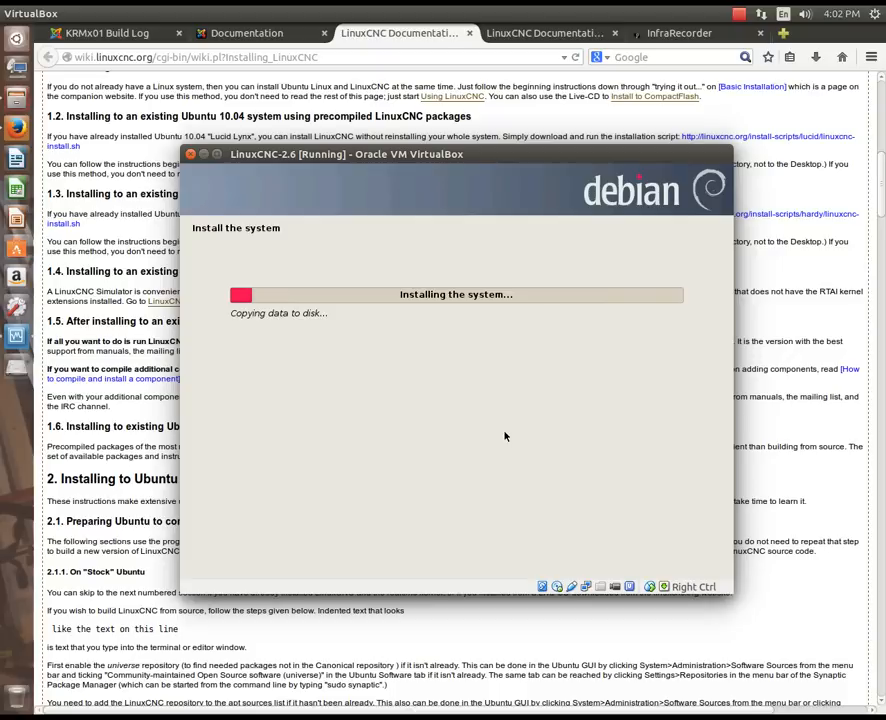
{"action": "mouse_move", "coordinate": [530, 432]}
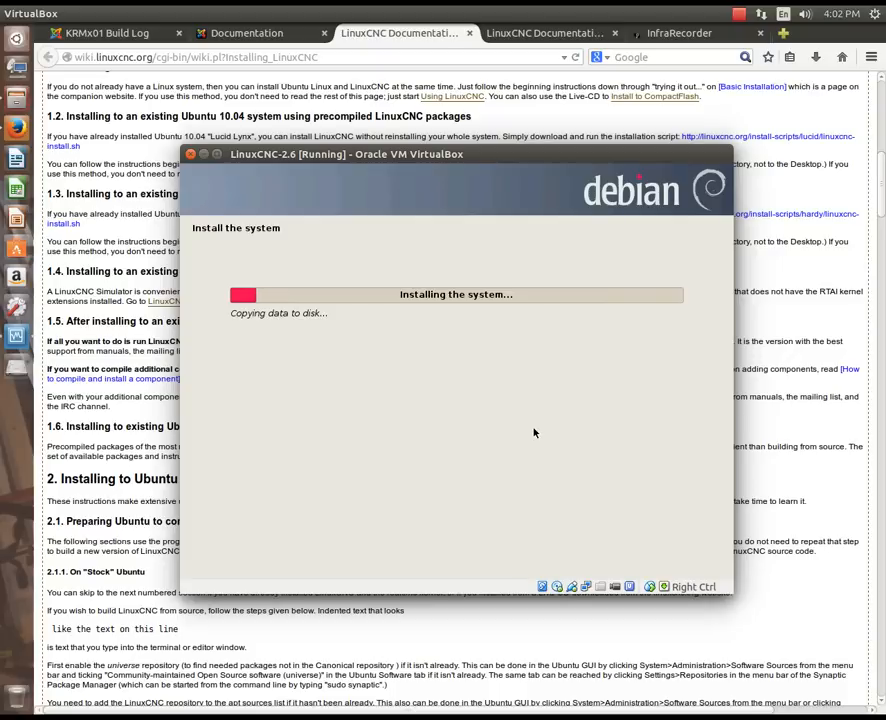
{"action": "mouse_move", "coordinate": [690, 168]}
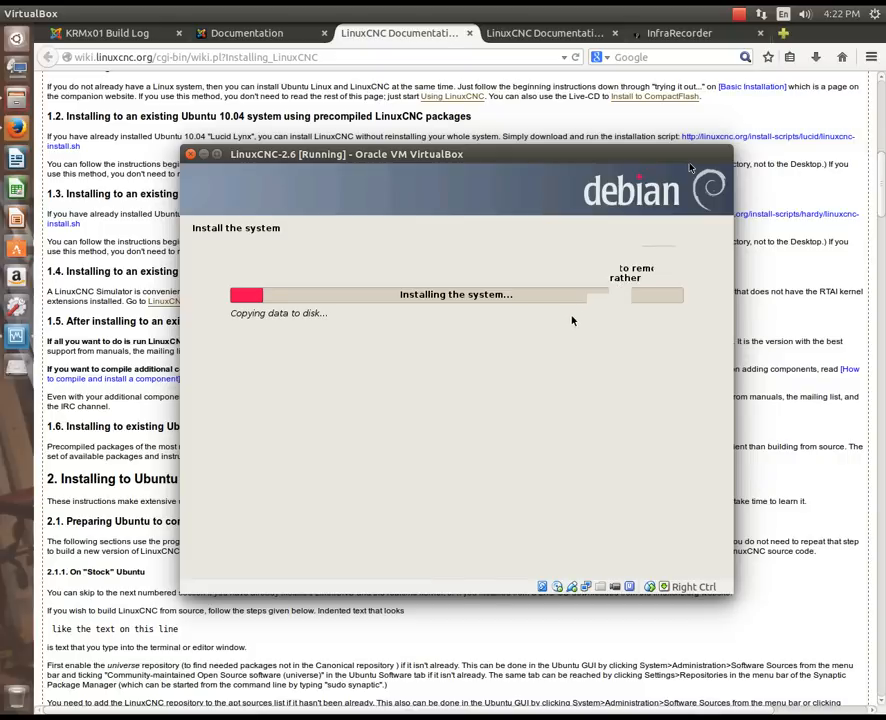
{"action": "mouse_move", "coordinate": [492, 358]}
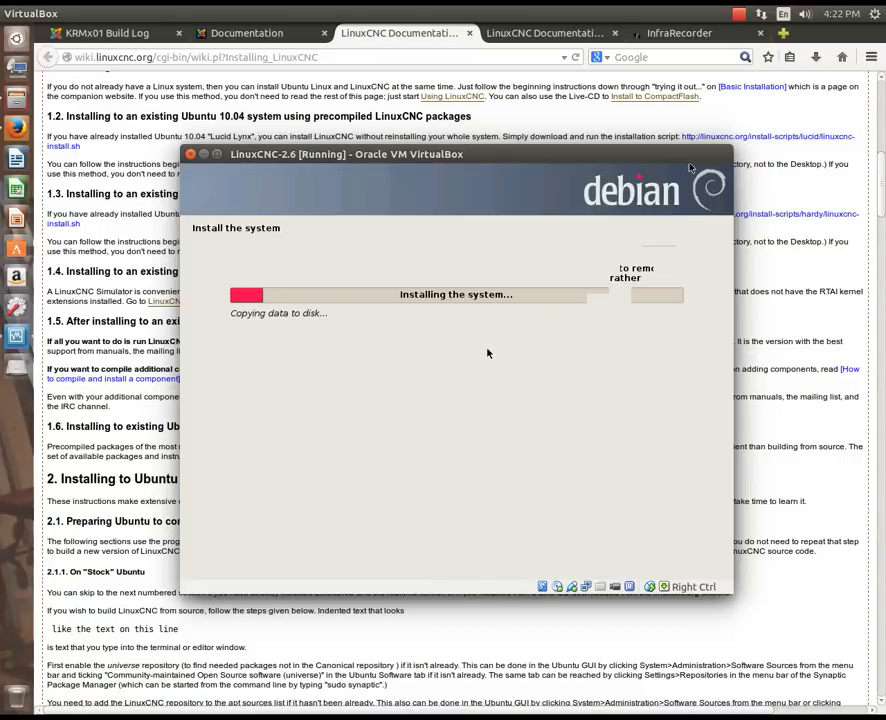
{"action": "mouse_move", "coordinate": [500, 360]}
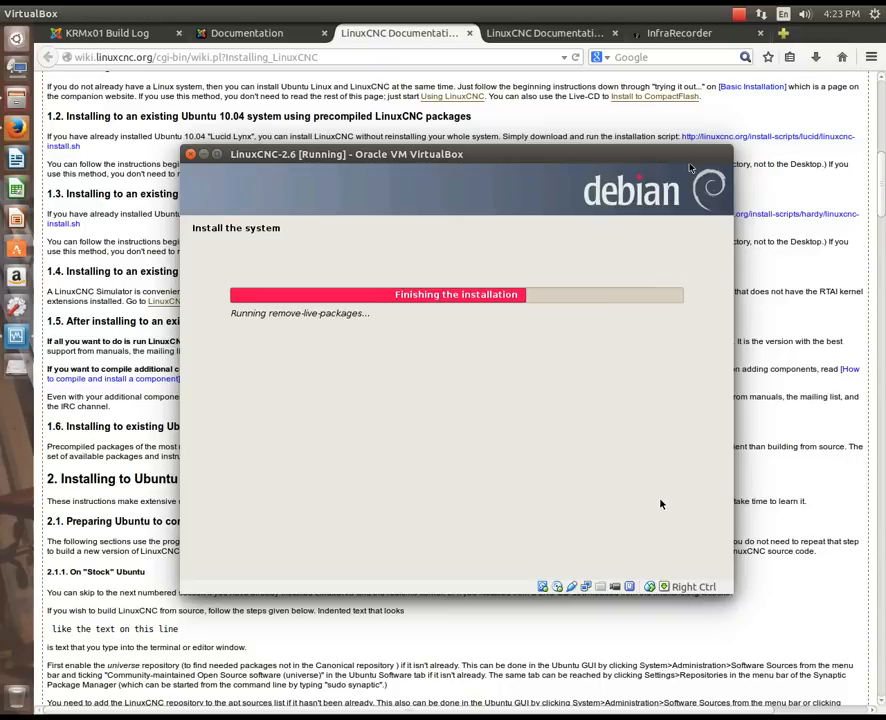
{"action": "mouse_move", "coordinate": [518, 420]}
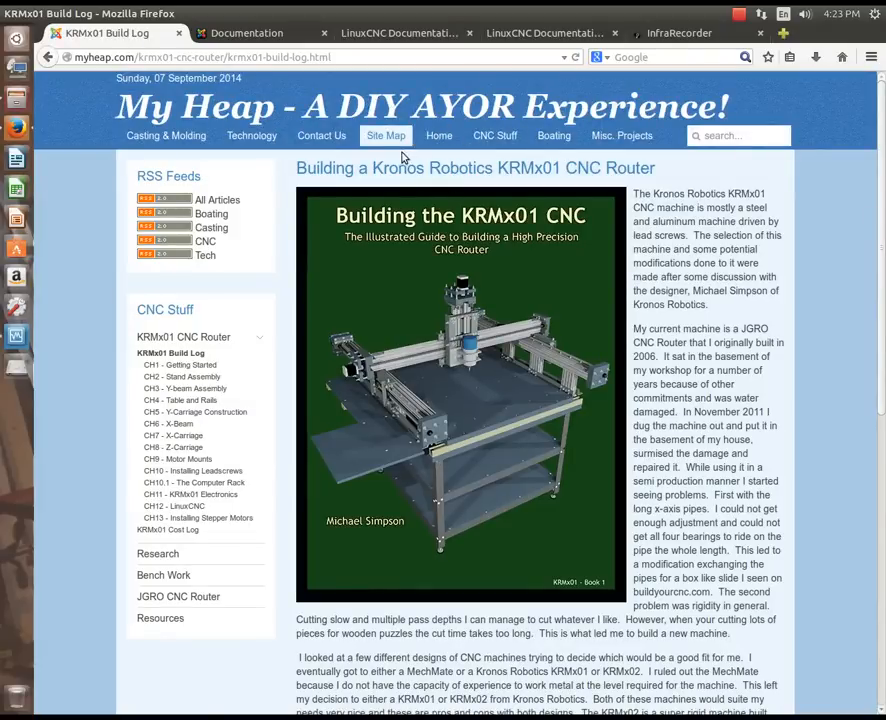
Visit My Heap's Contact Us page, then return to the LinuxCNC Documentation tab.
{"action": "left_click", "coordinate": [320, 136]}
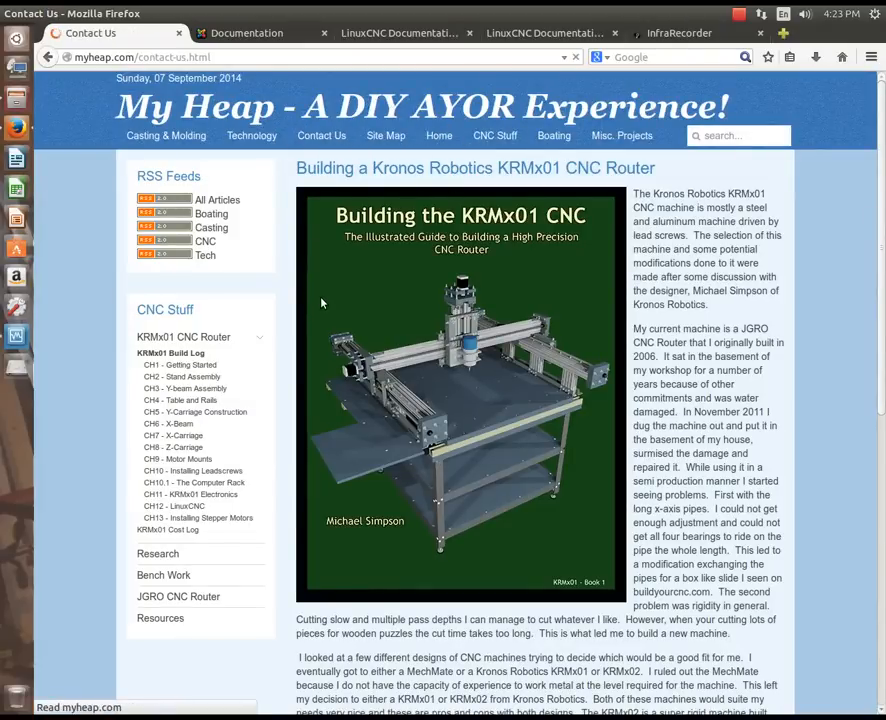
{"action": "left_click", "coordinate": [320, 136]}
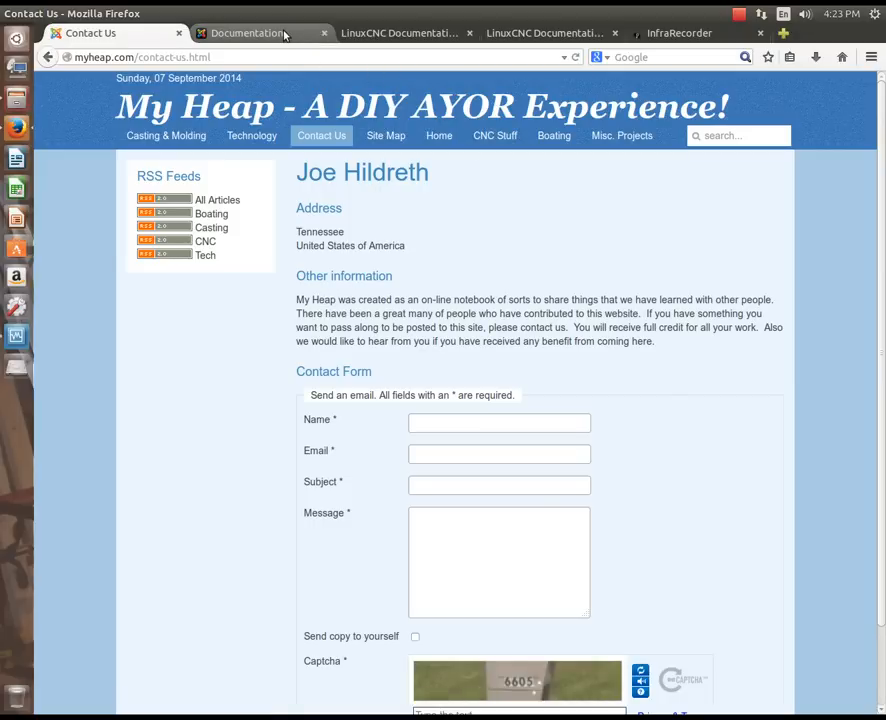
{"action": "left_click", "coordinate": [250, 32]}
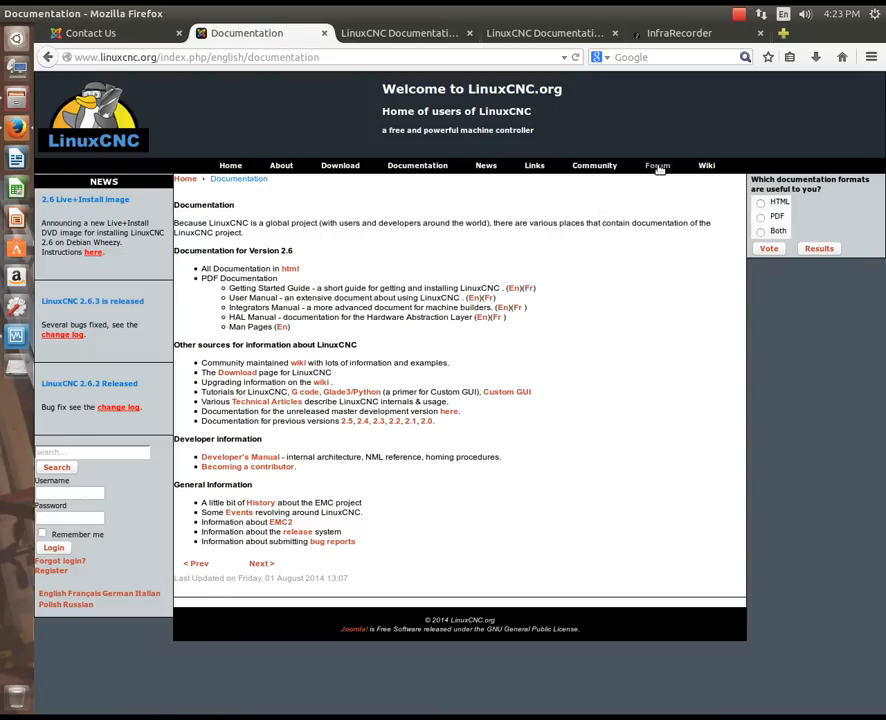
Go to the LinuxCNC Forum index and scroll through its board categories.
{"action": "left_click", "coordinate": [656, 164]}
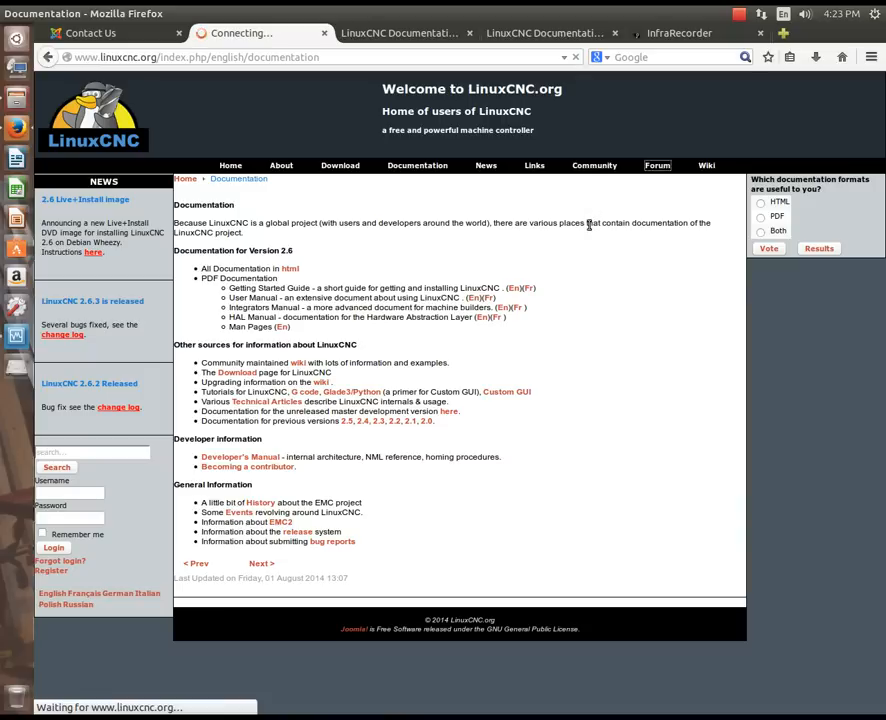
{"action": "left_click", "coordinate": [656, 164]}
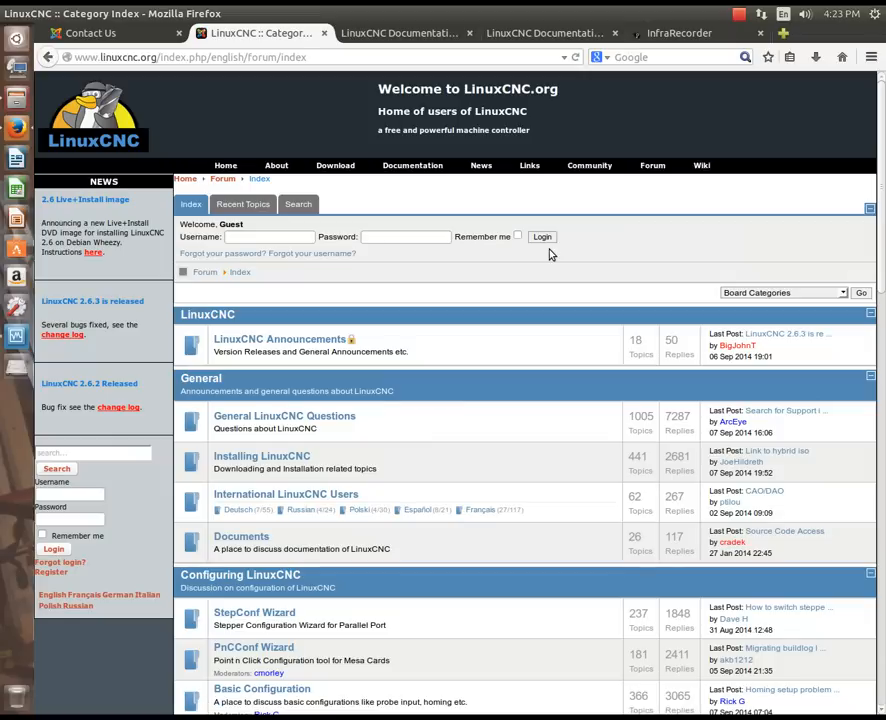
{"action": "scroll", "scroll_direction": "down", "scroll_amount": 3}
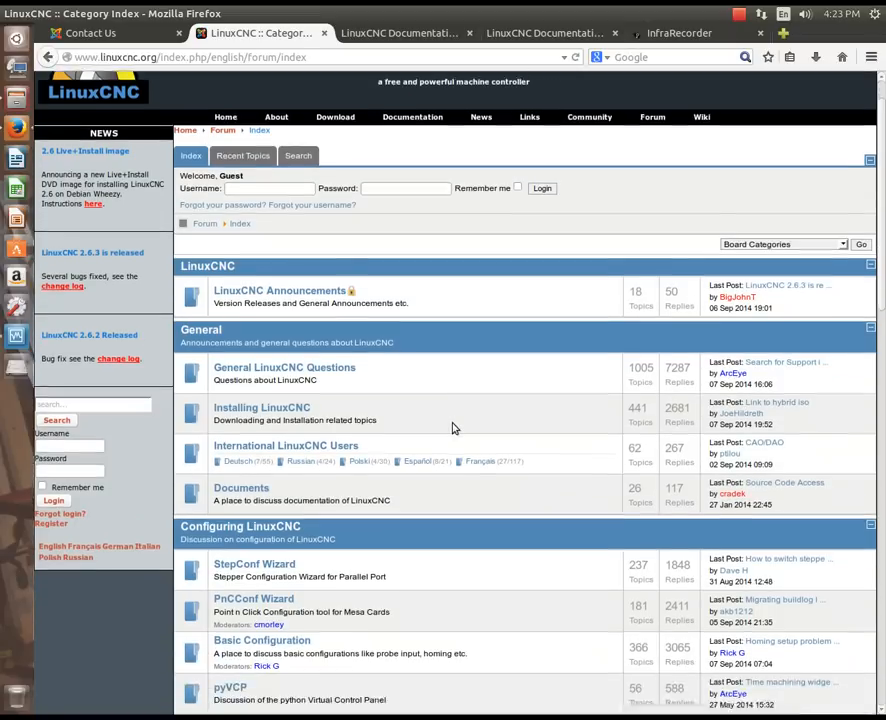
{"action": "scroll", "scroll_direction": "down", "scroll_amount": 3}
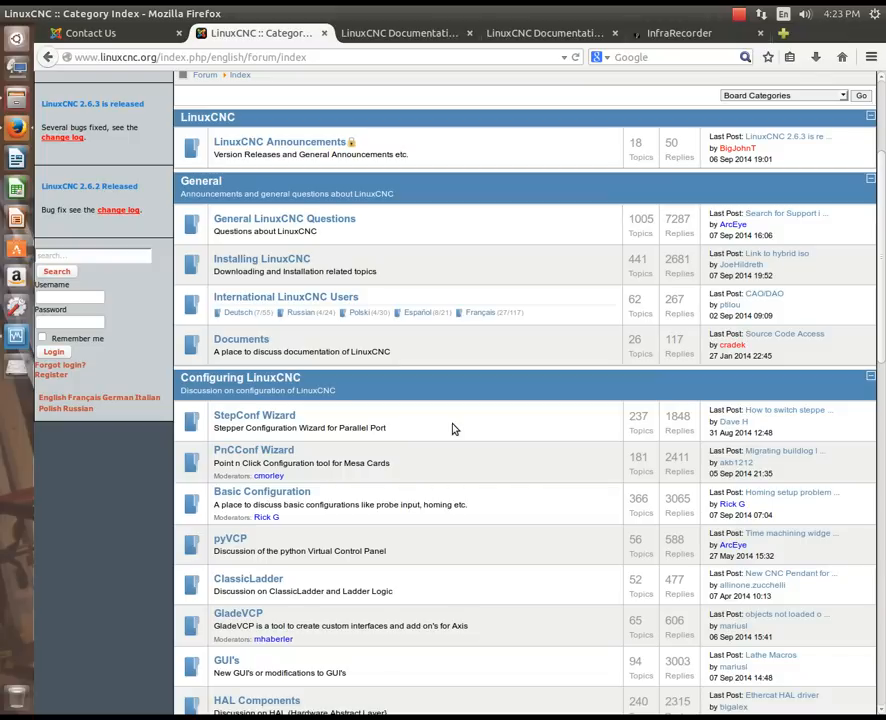
{"action": "mouse_move", "coordinate": [496, 346]}
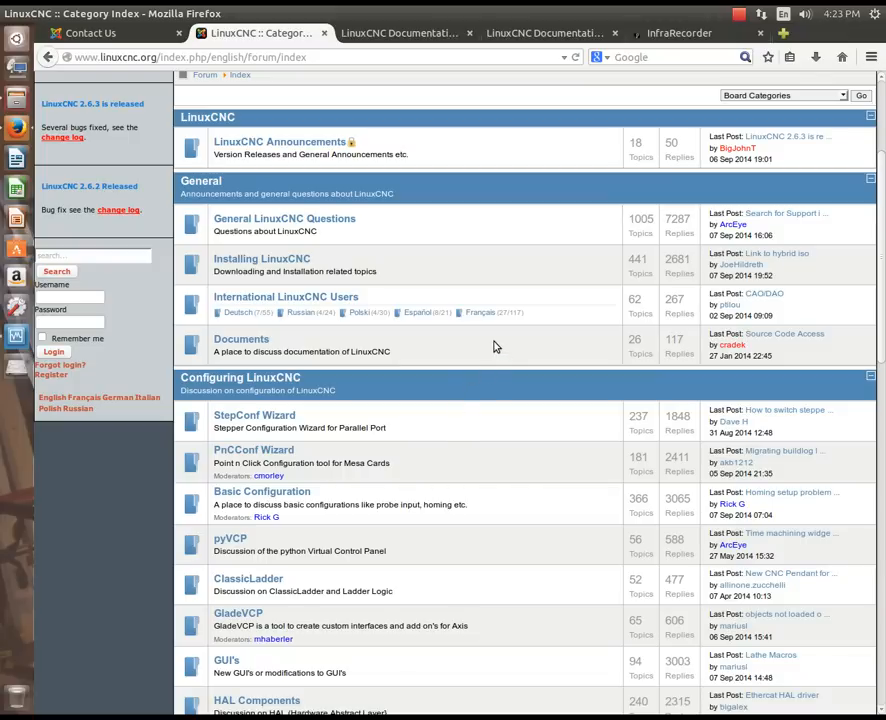
{"action": "mouse_move", "coordinate": [520, 350]}
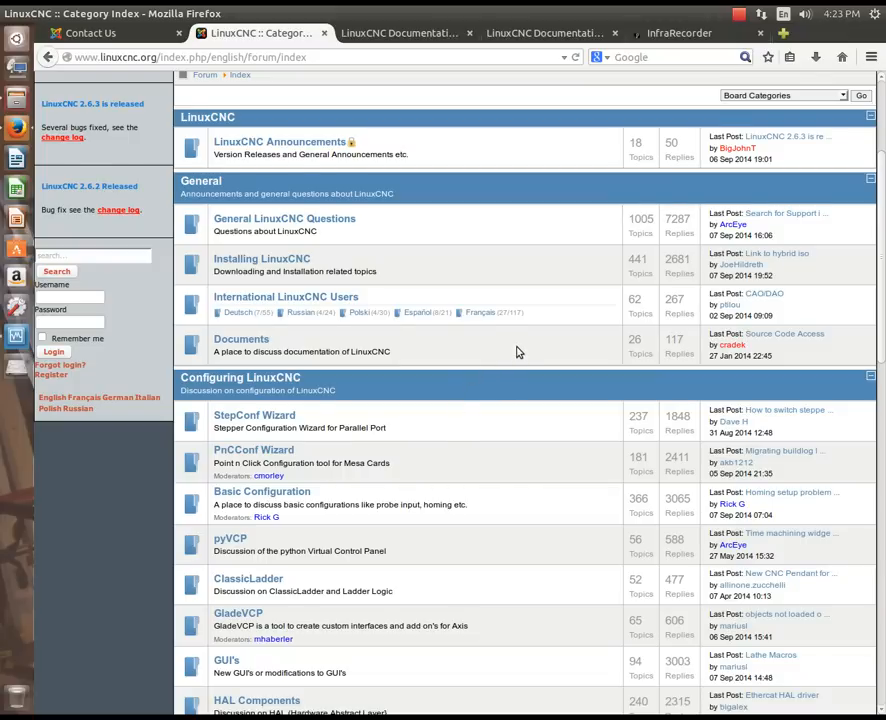
{"action": "scroll", "scroll_direction": "up", "scroll_amount": 3}
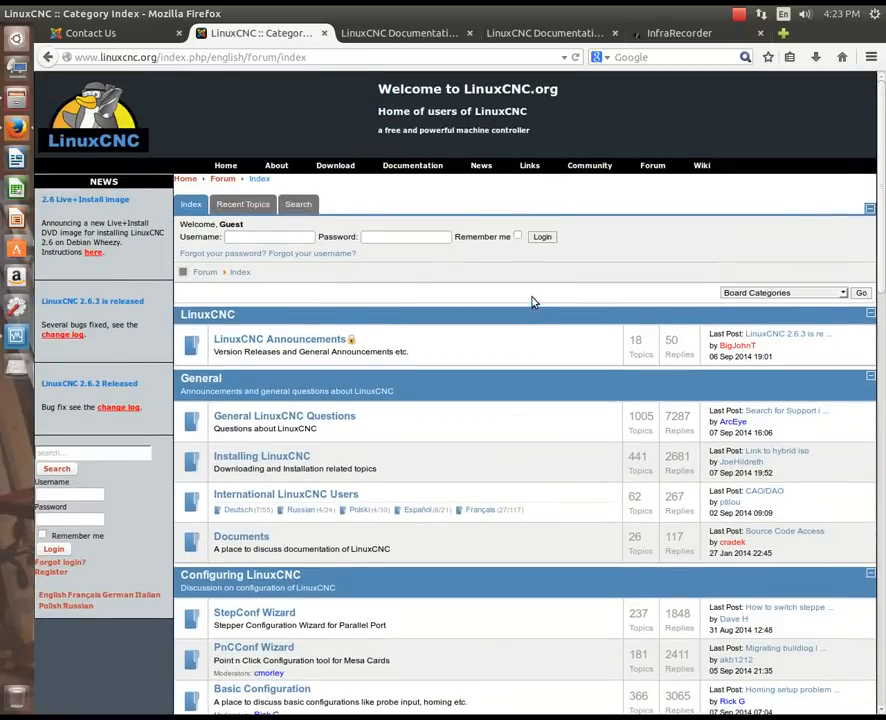
{"action": "mouse_move", "coordinate": [596, 260]}
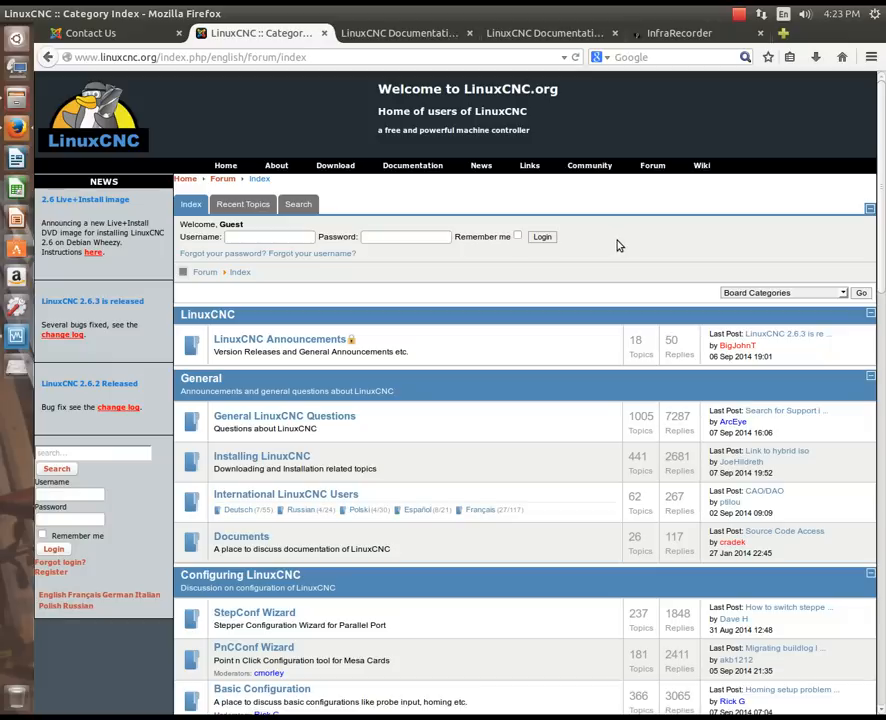
{"action": "mouse_move", "coordinate": [644, 228]}
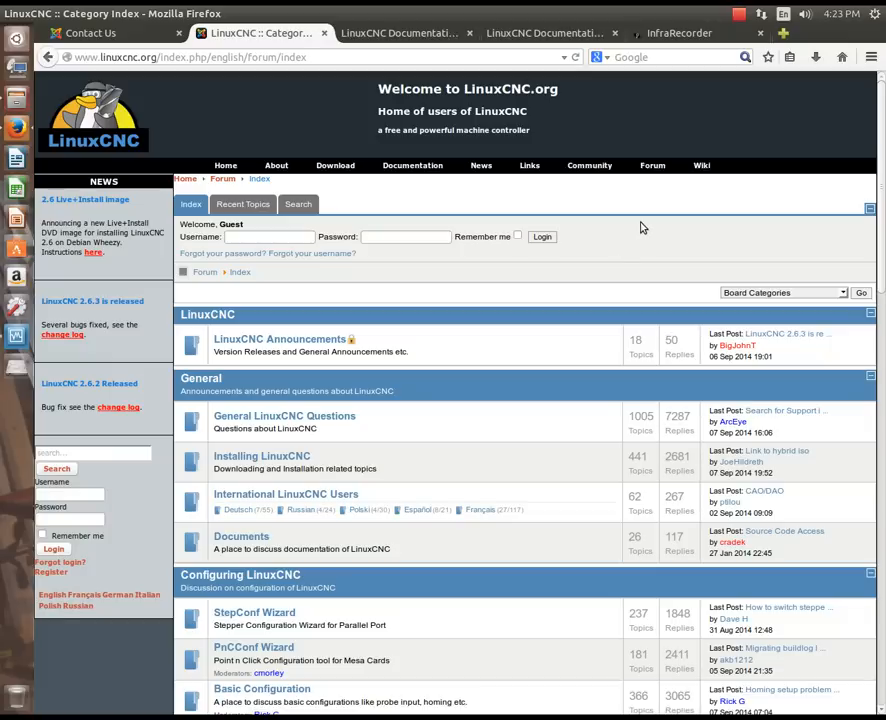